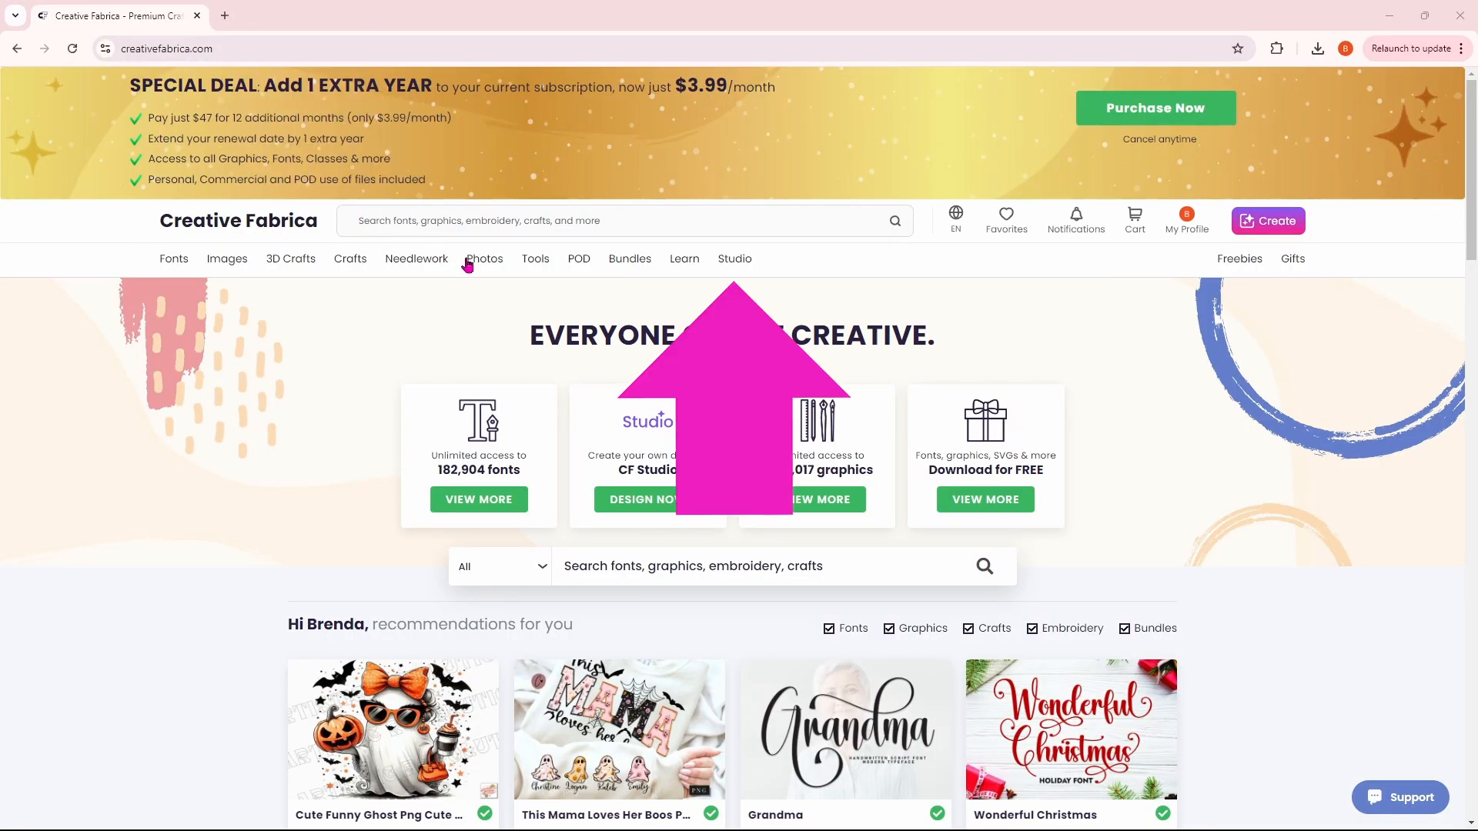
# Step: Open Create AI Images from the Studio menu's AI tools on a new design
pyautogui.click(734, 259)
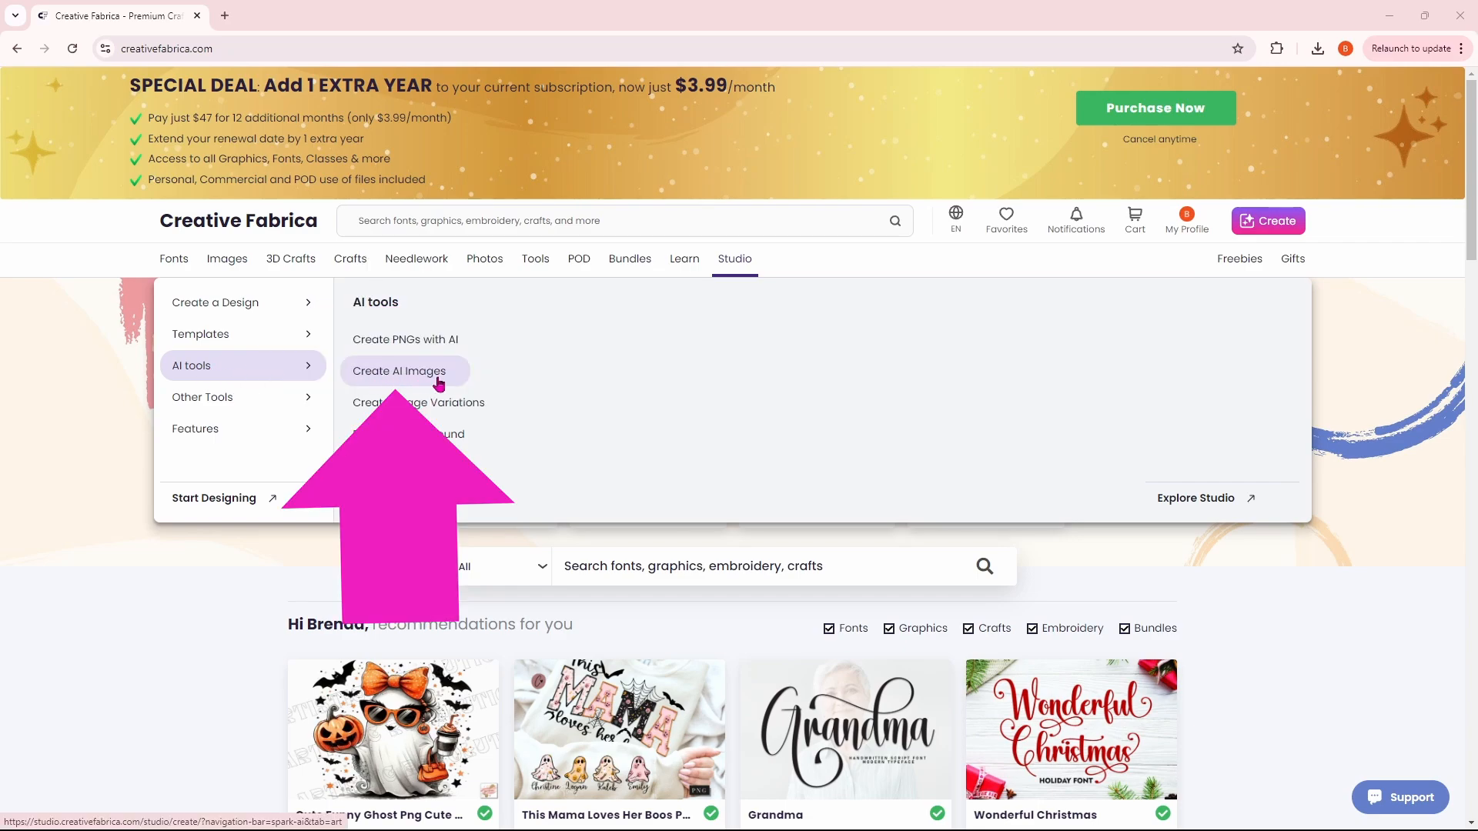
pyautogui.click(399, 370)
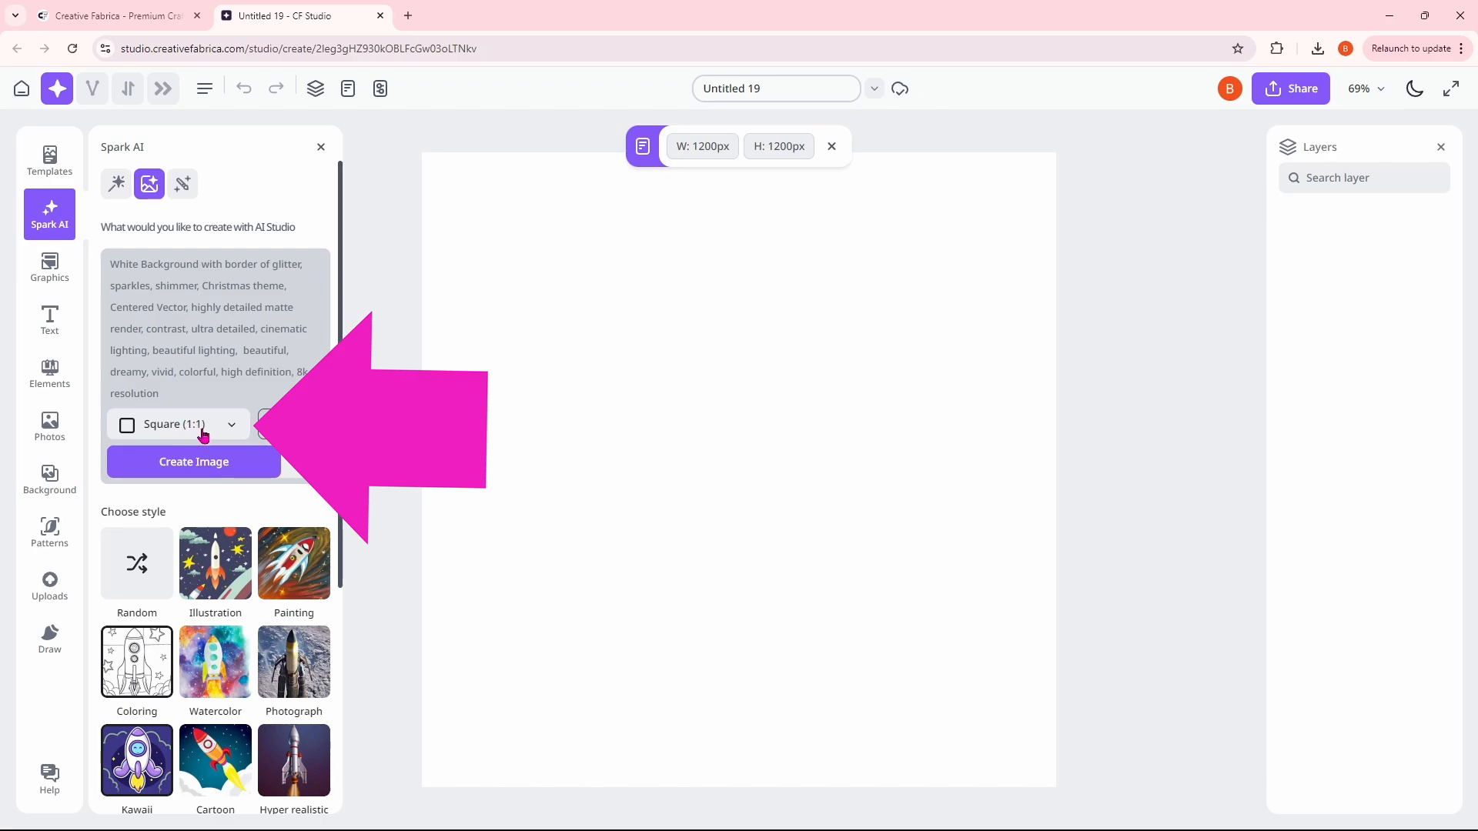
# Step: Open the Square (1:1) aspect ratio dropdown in the Spark AI panel
pyautogui.click(177, 425)
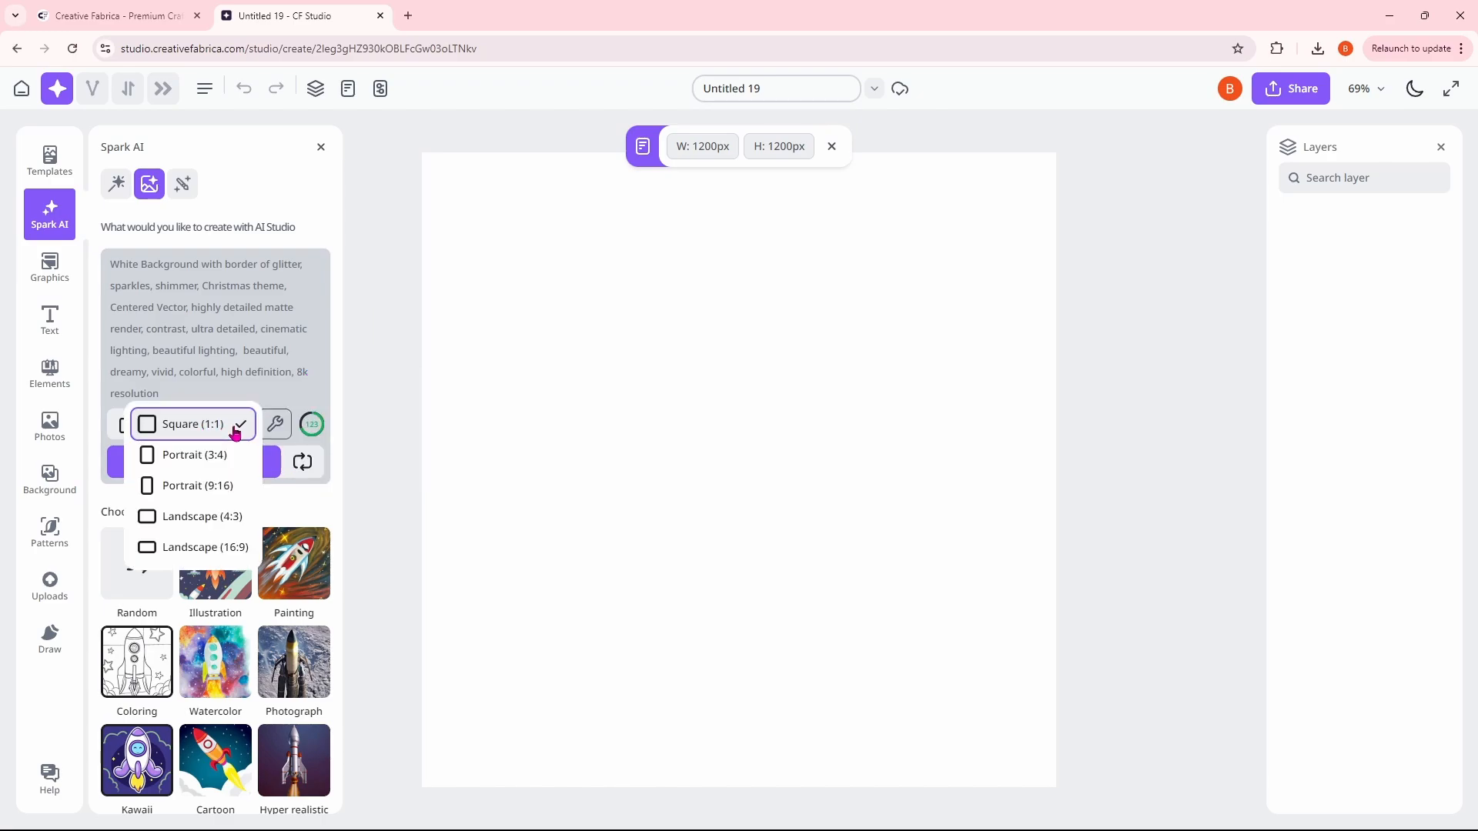
pyautogui.moveTo(193, 455)
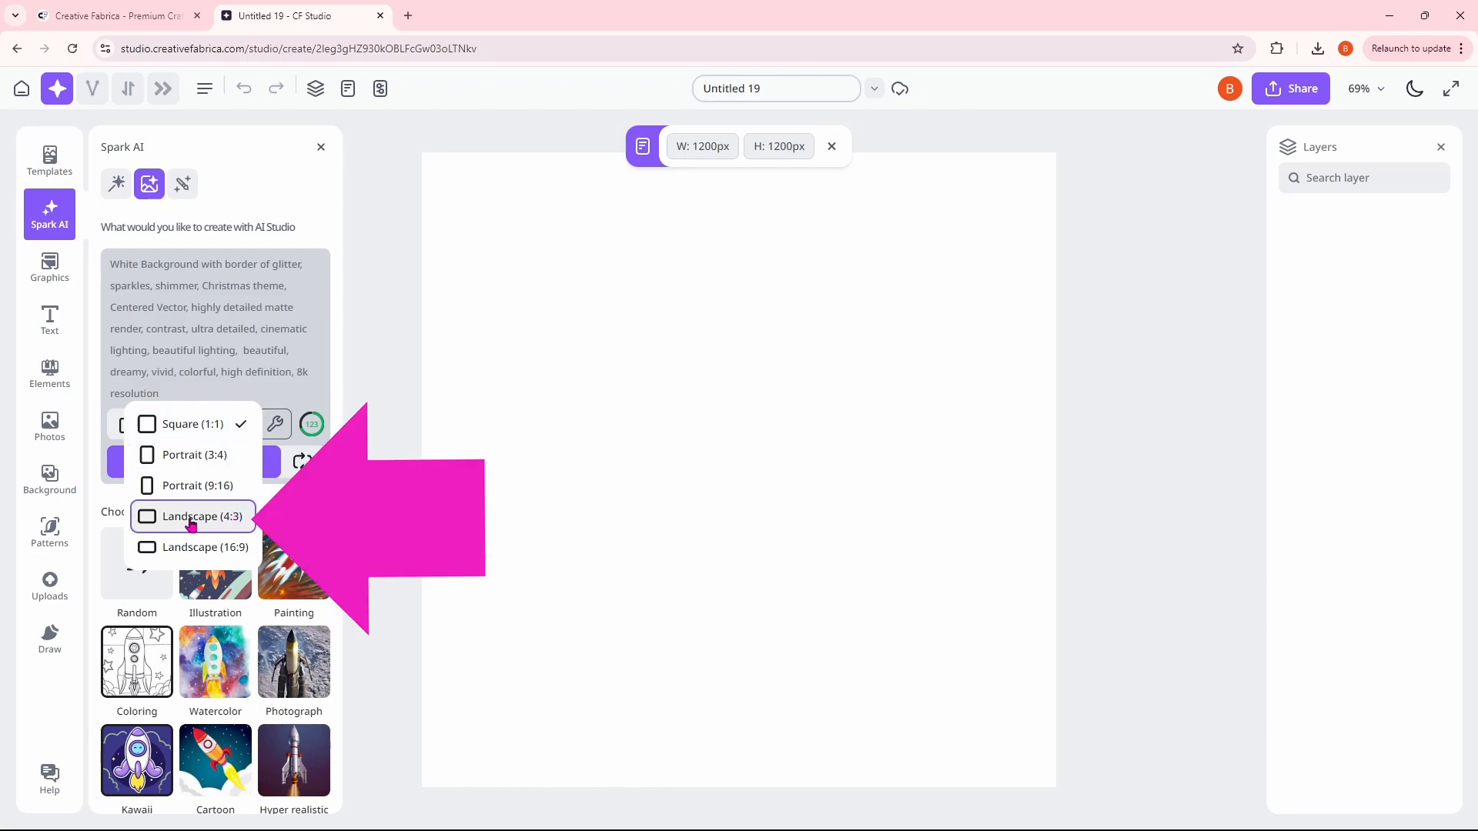
pyautogui.moveTo(232, 526)
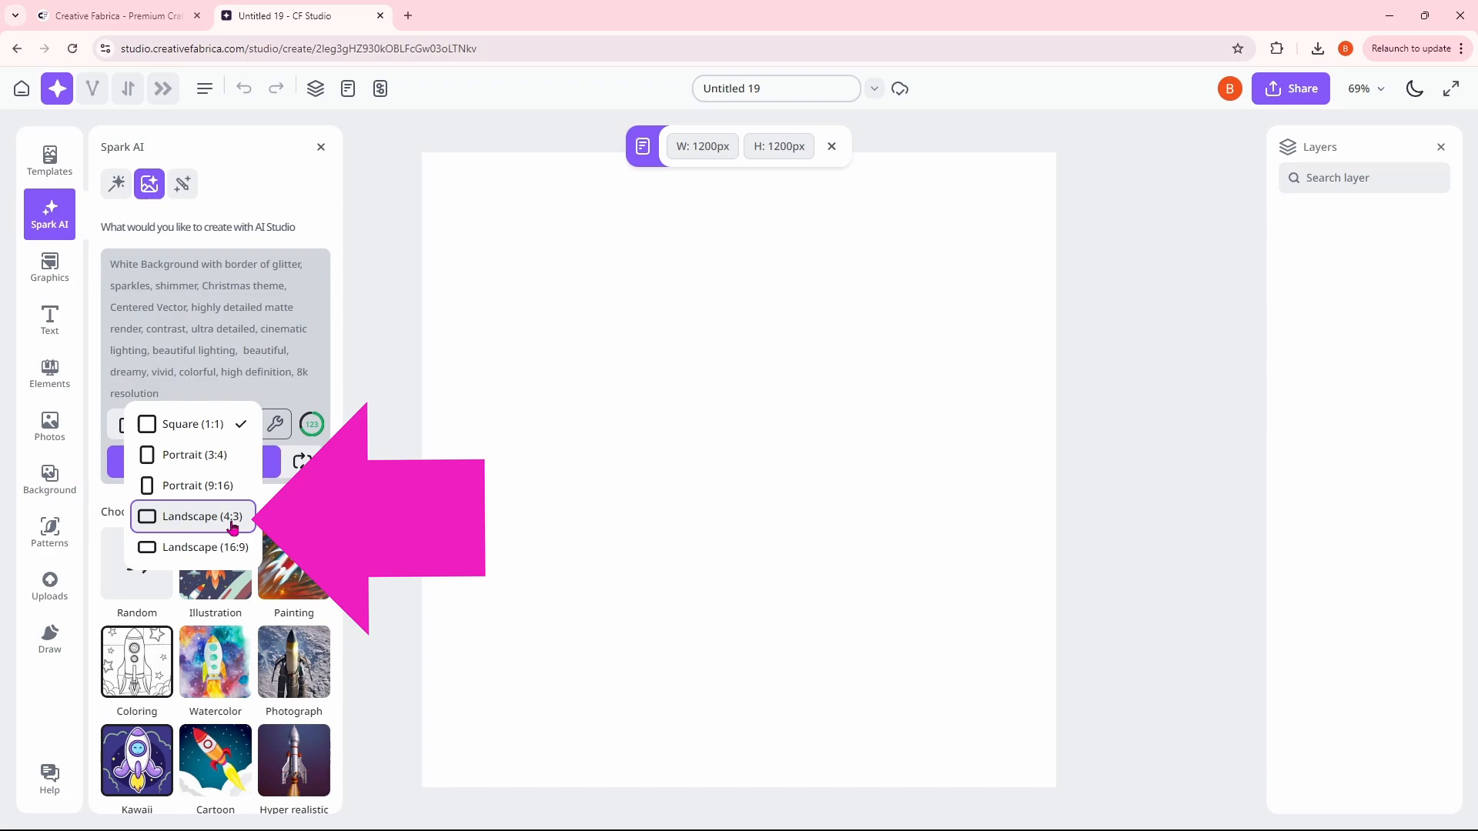
# Step: Choose Landscape (4:3) and apply a 4800 × 3600 px canvas size
pyautogui.click(198, 517)
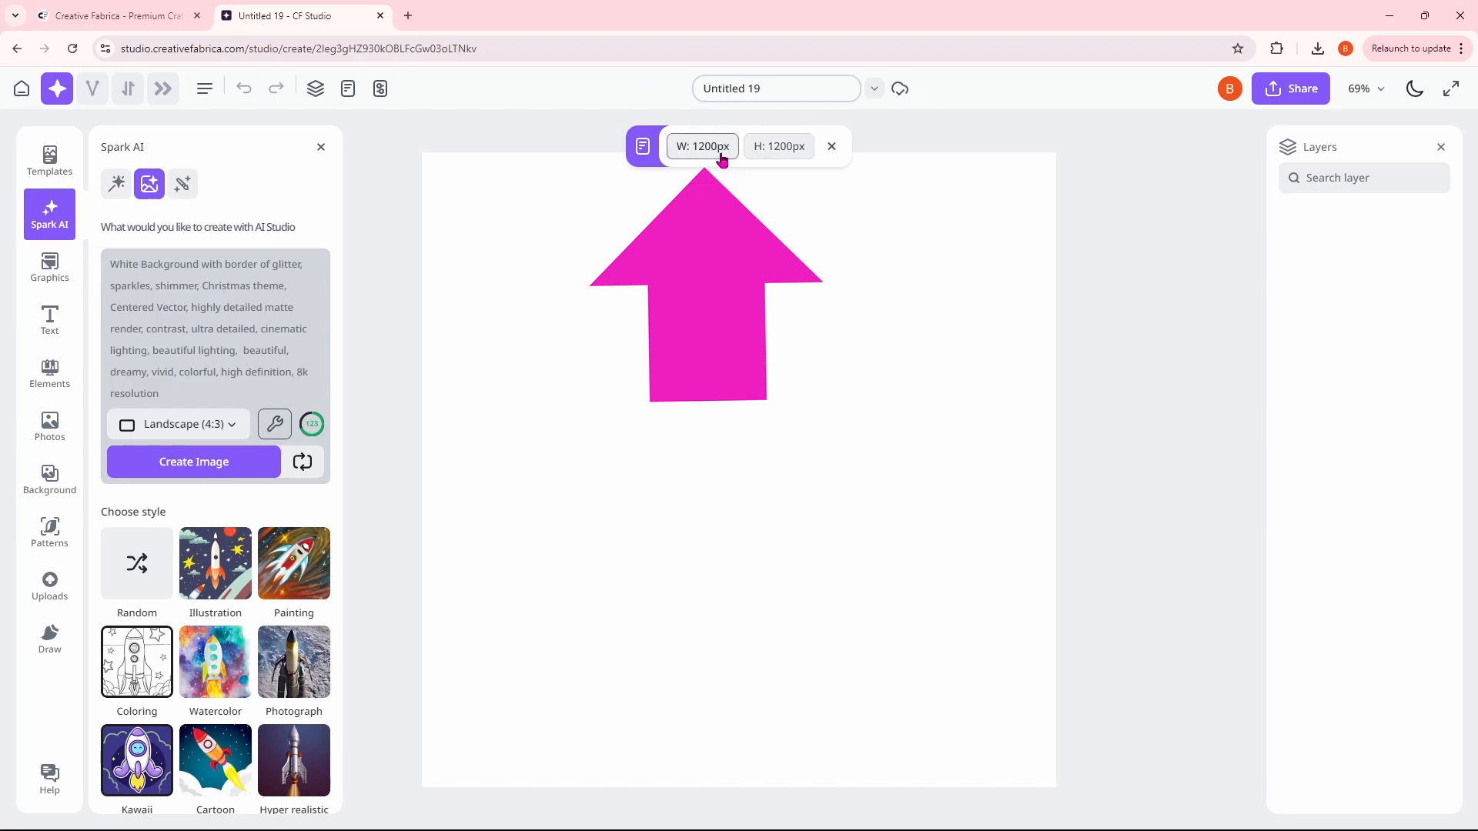
pyautogui.click(702, 146)
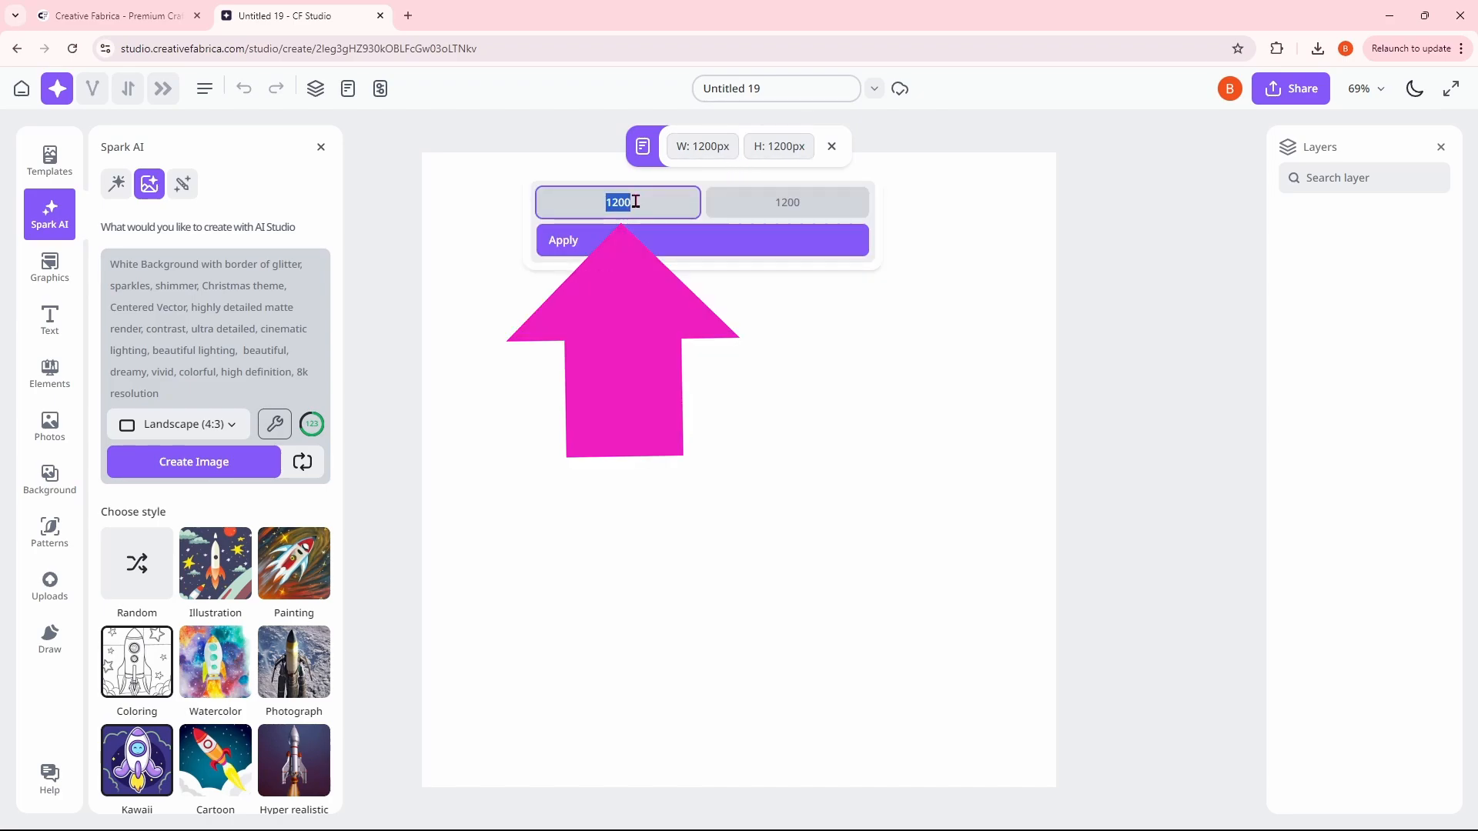
pyautogui.write('480')
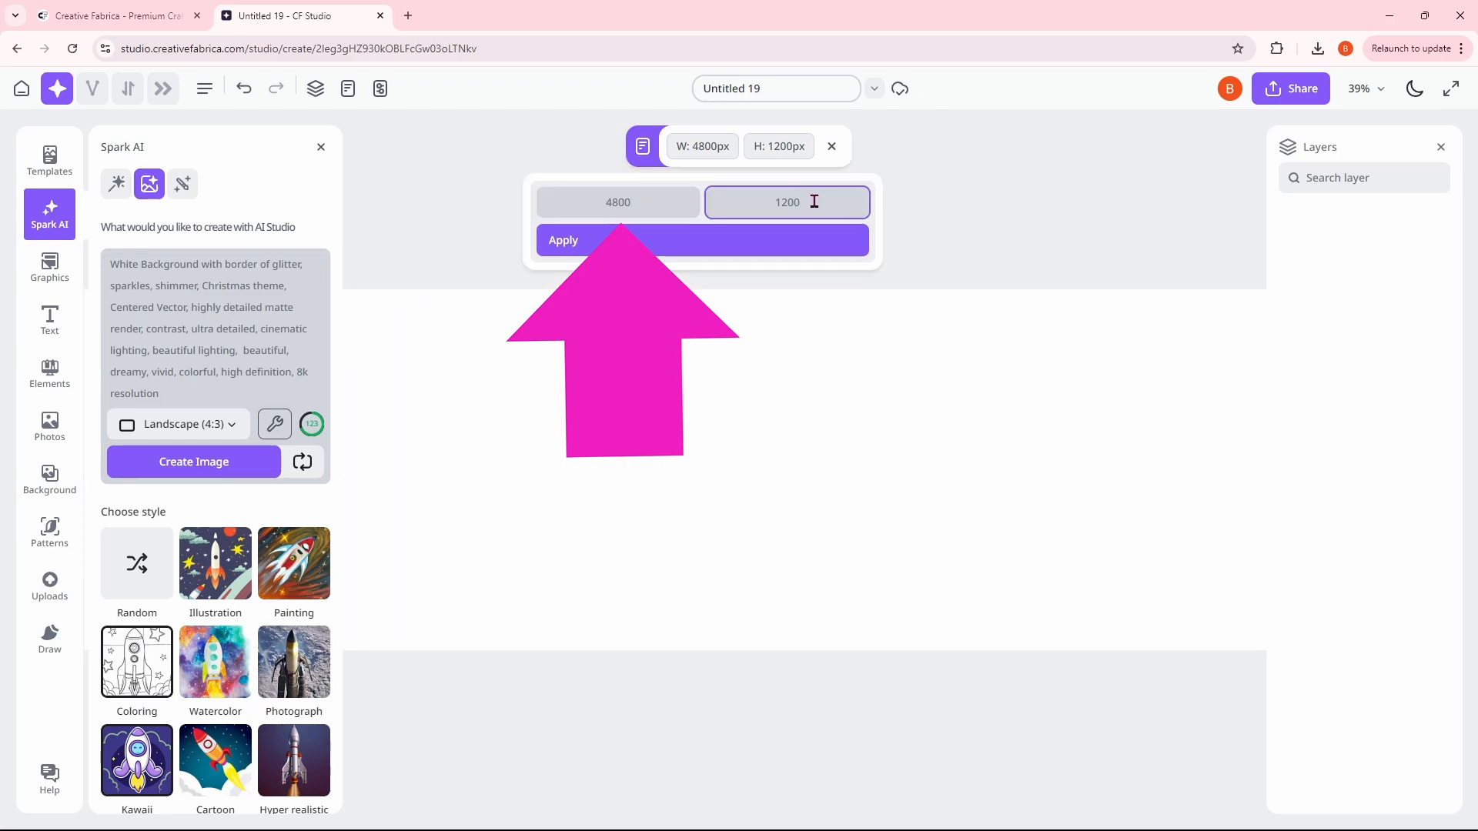
pyautogui.write('3600')
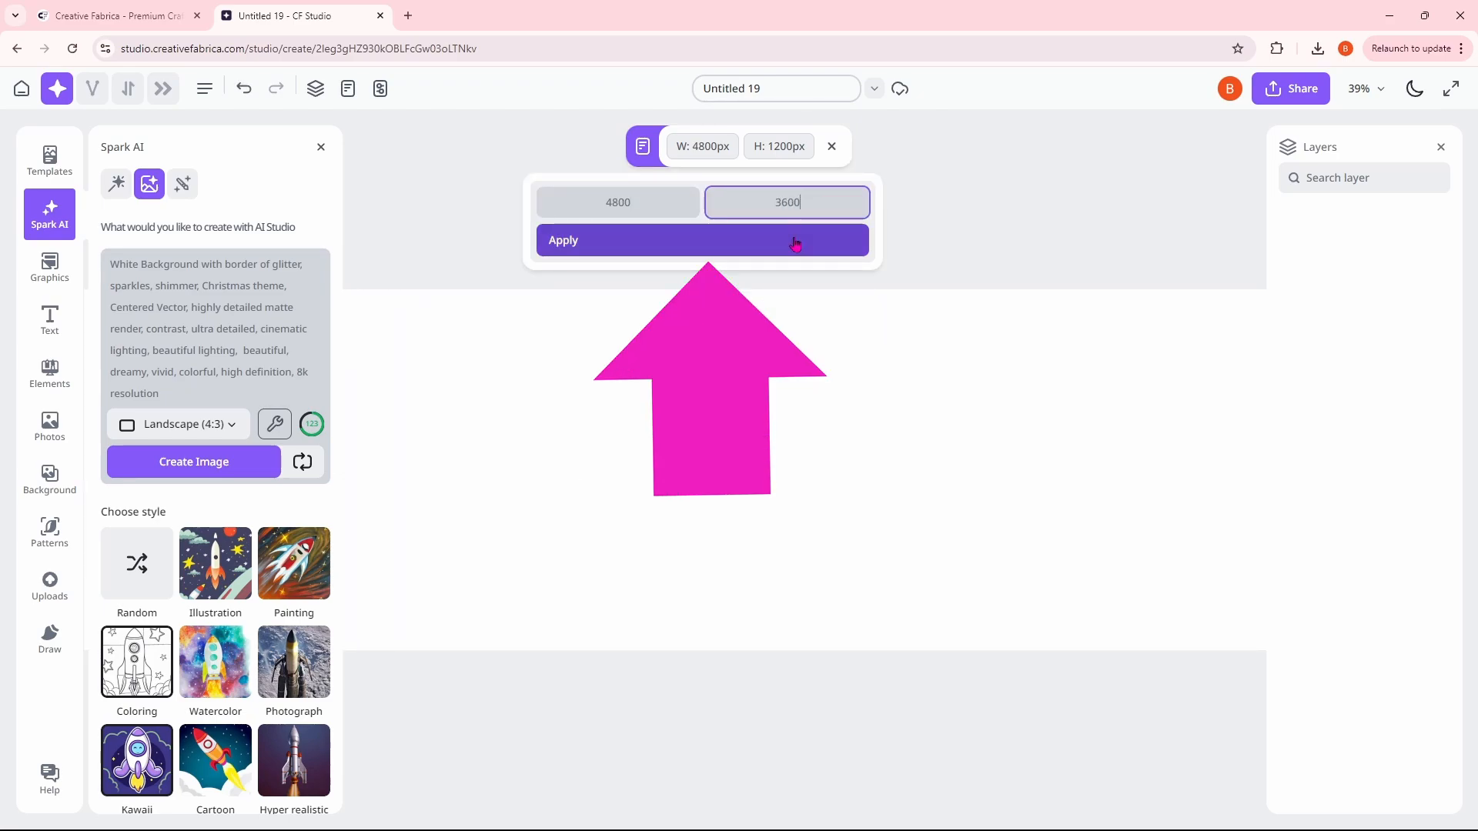
pyautogui.click(701, 239)
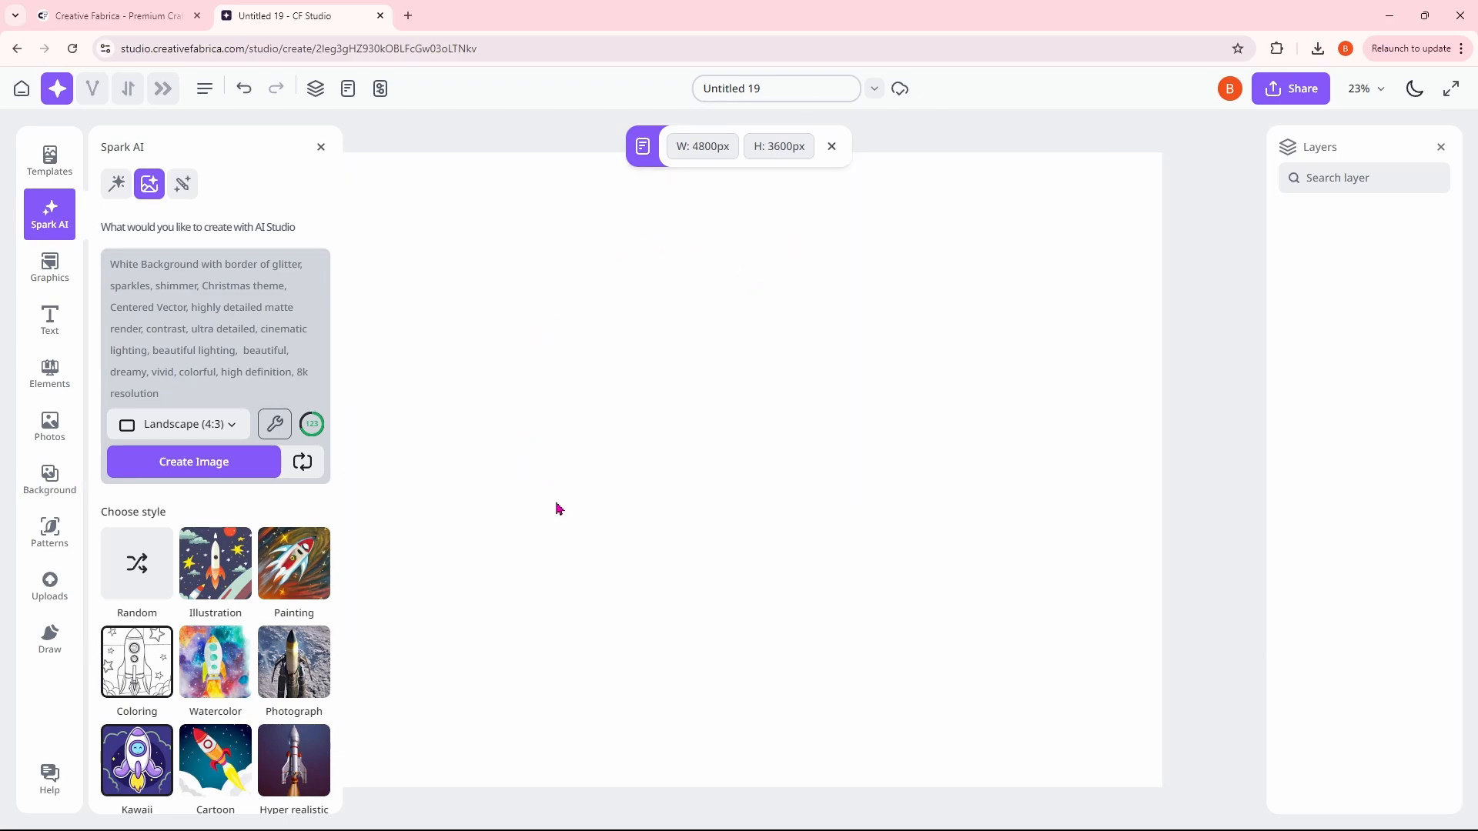
pyautogui.moveTo(927, 458)
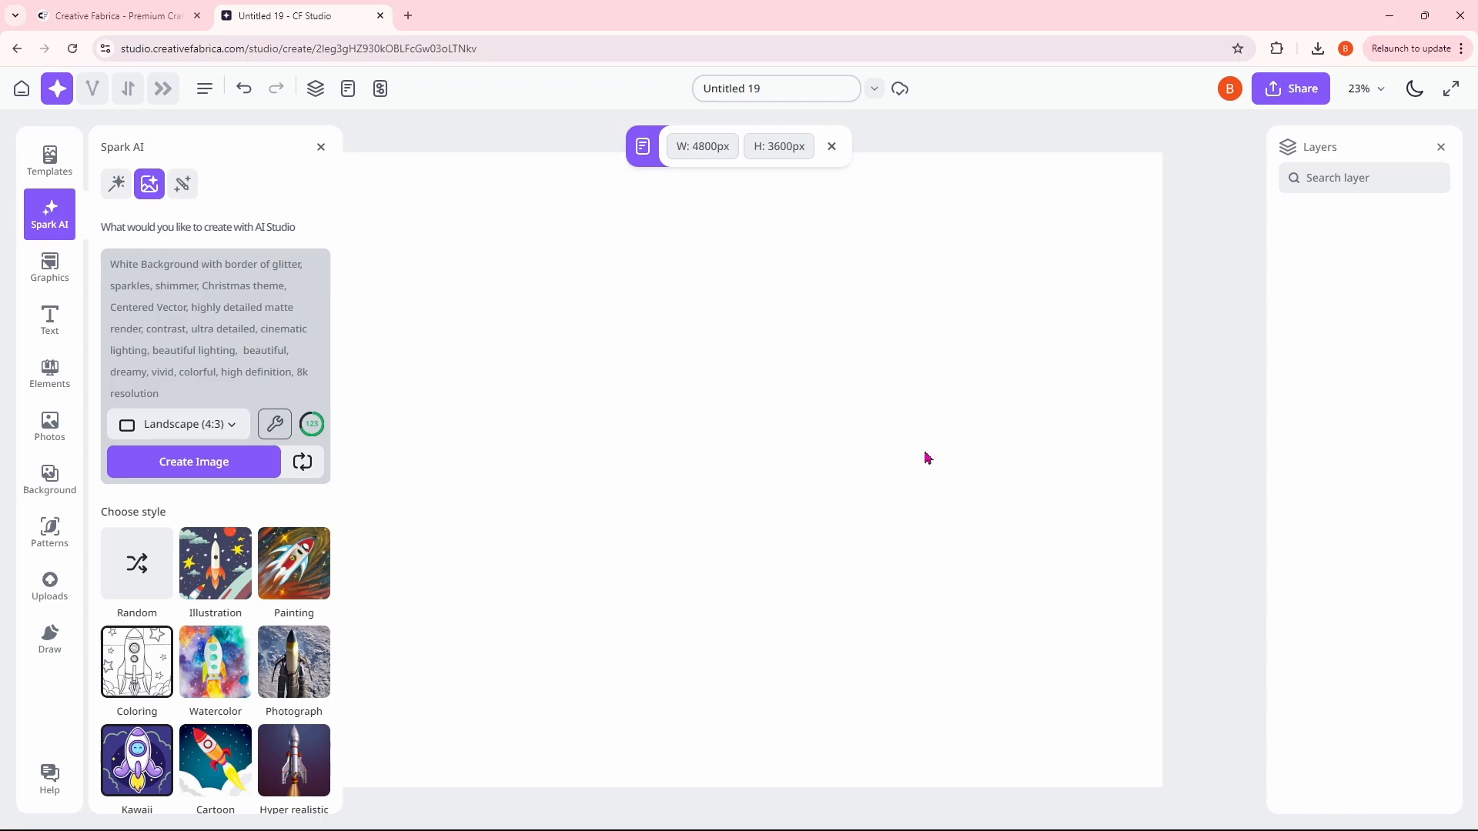
pyautogui.moveTo(915, 449)
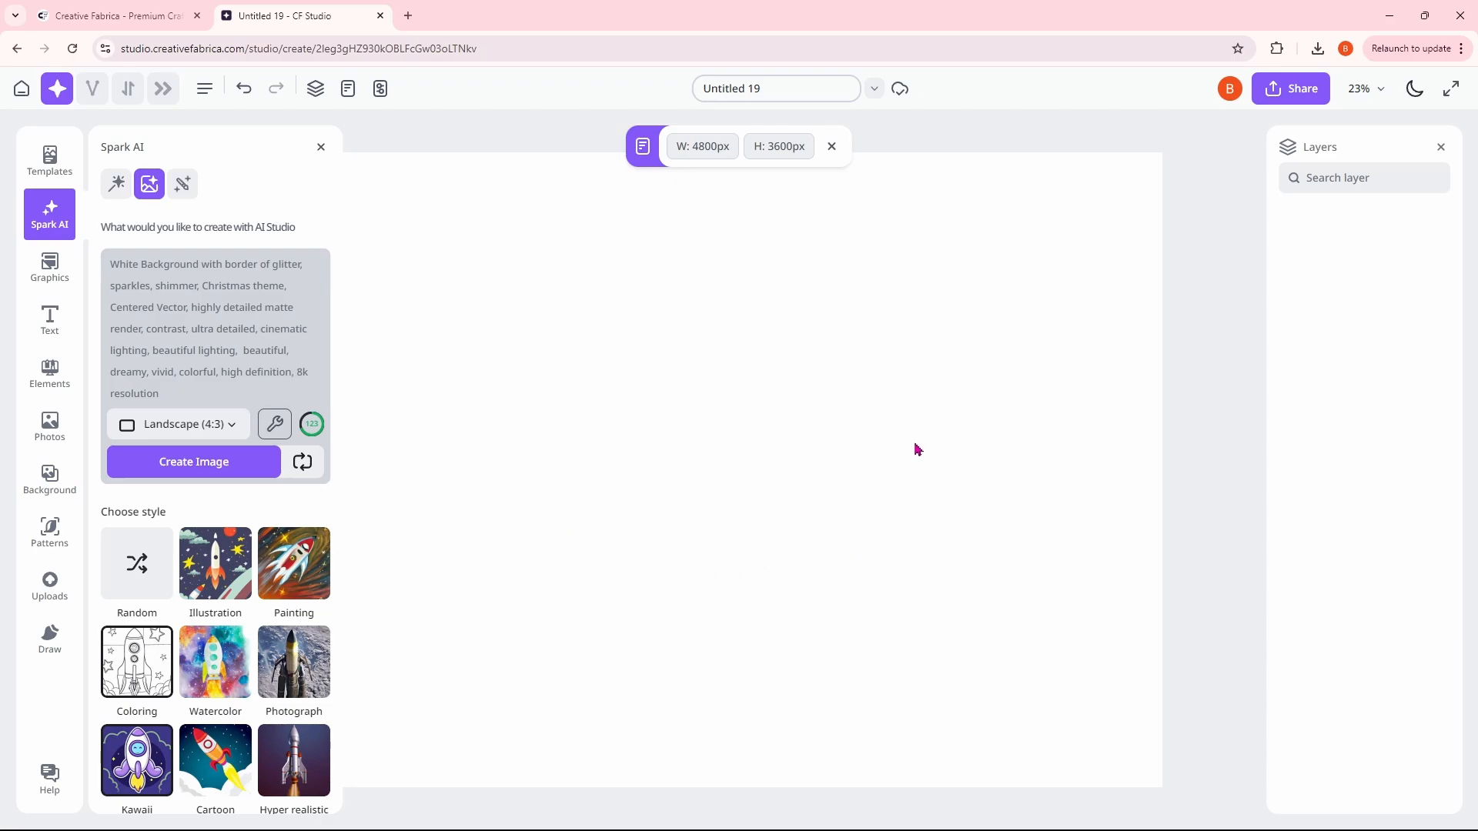
pyautogui.moveTo(707, 174)
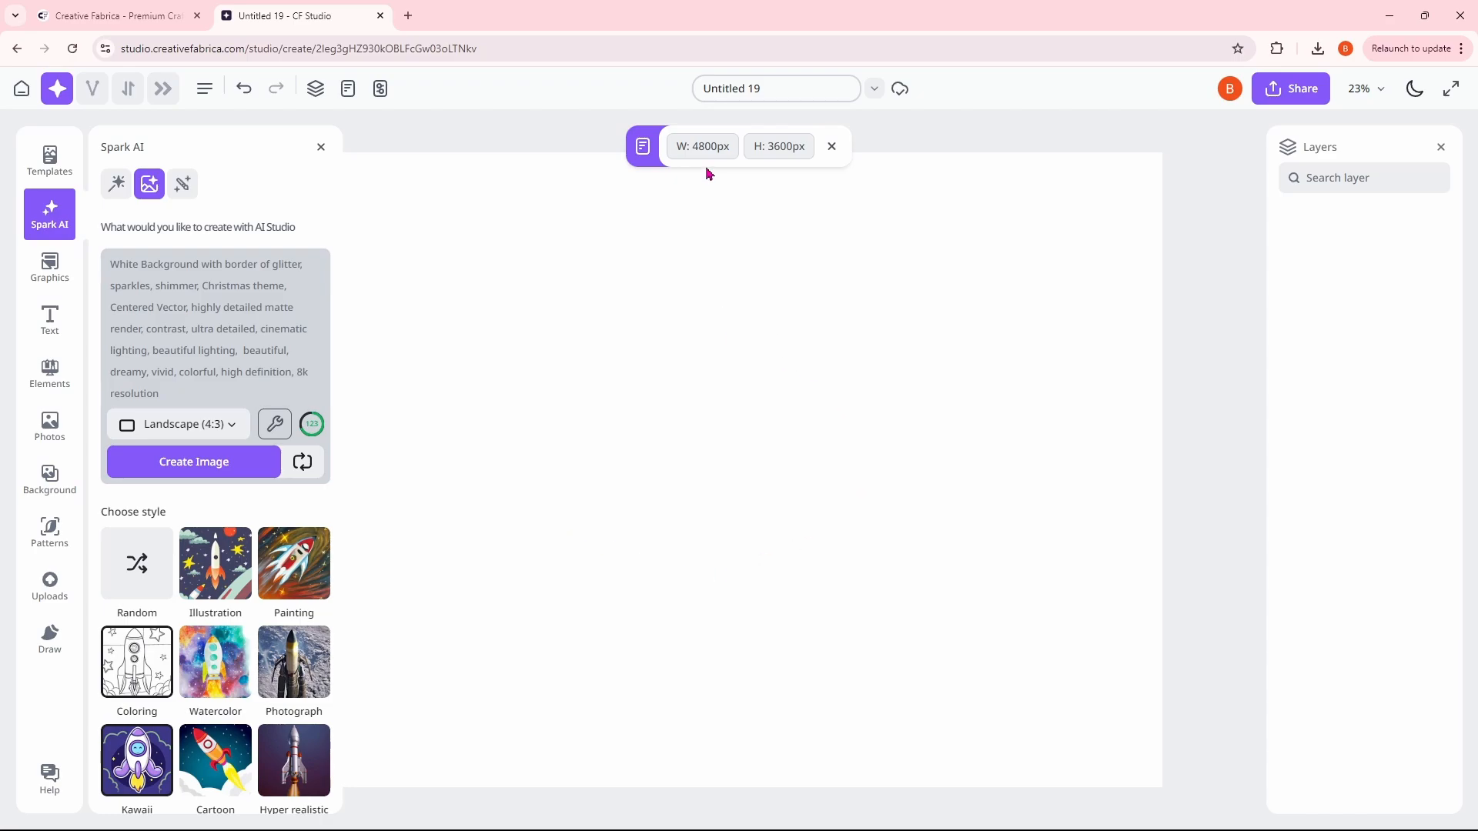
pyautogui.moveTo(772, 169)
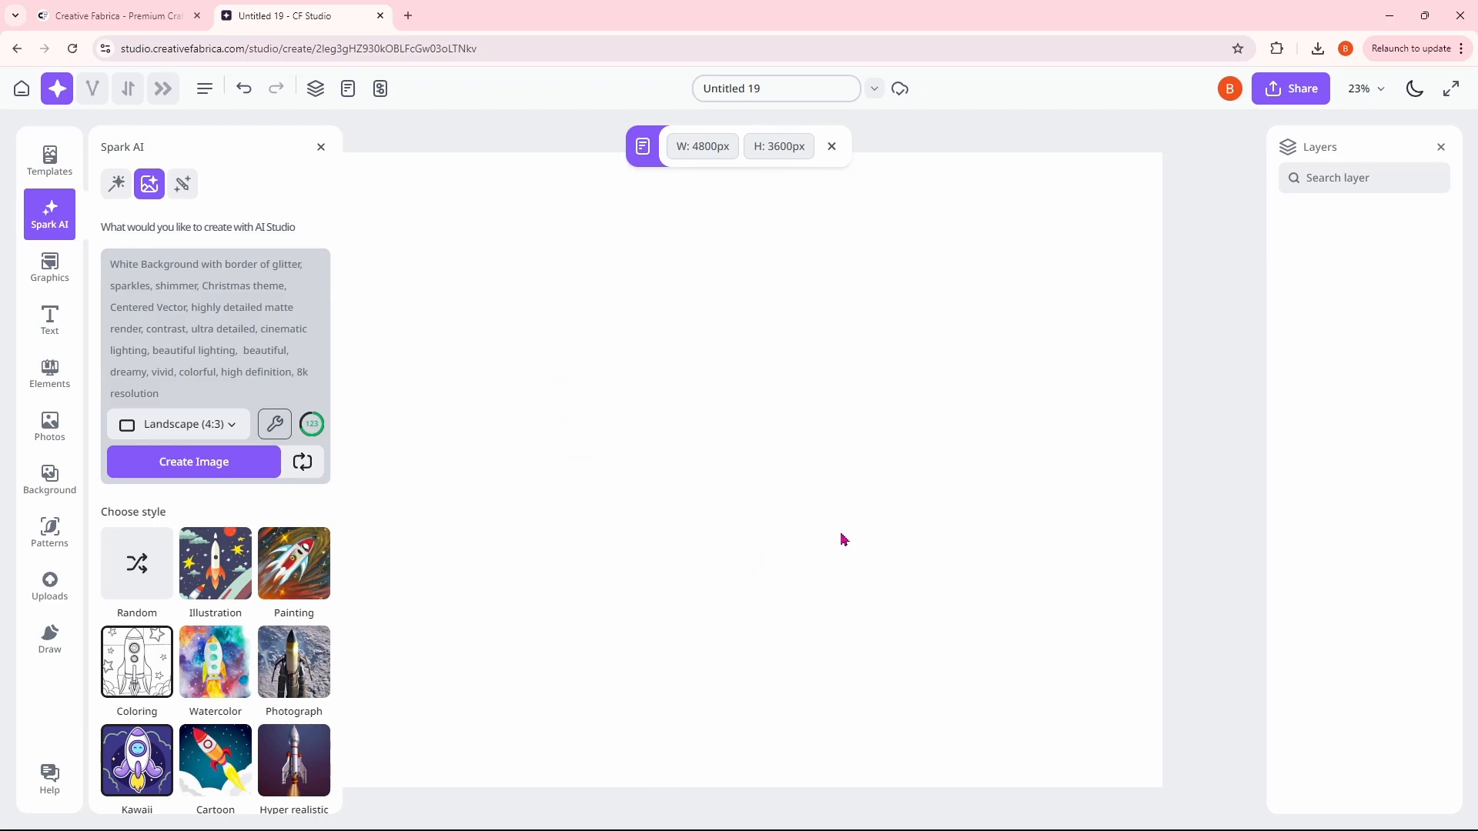
pyautogui.moveTo(842, 521)
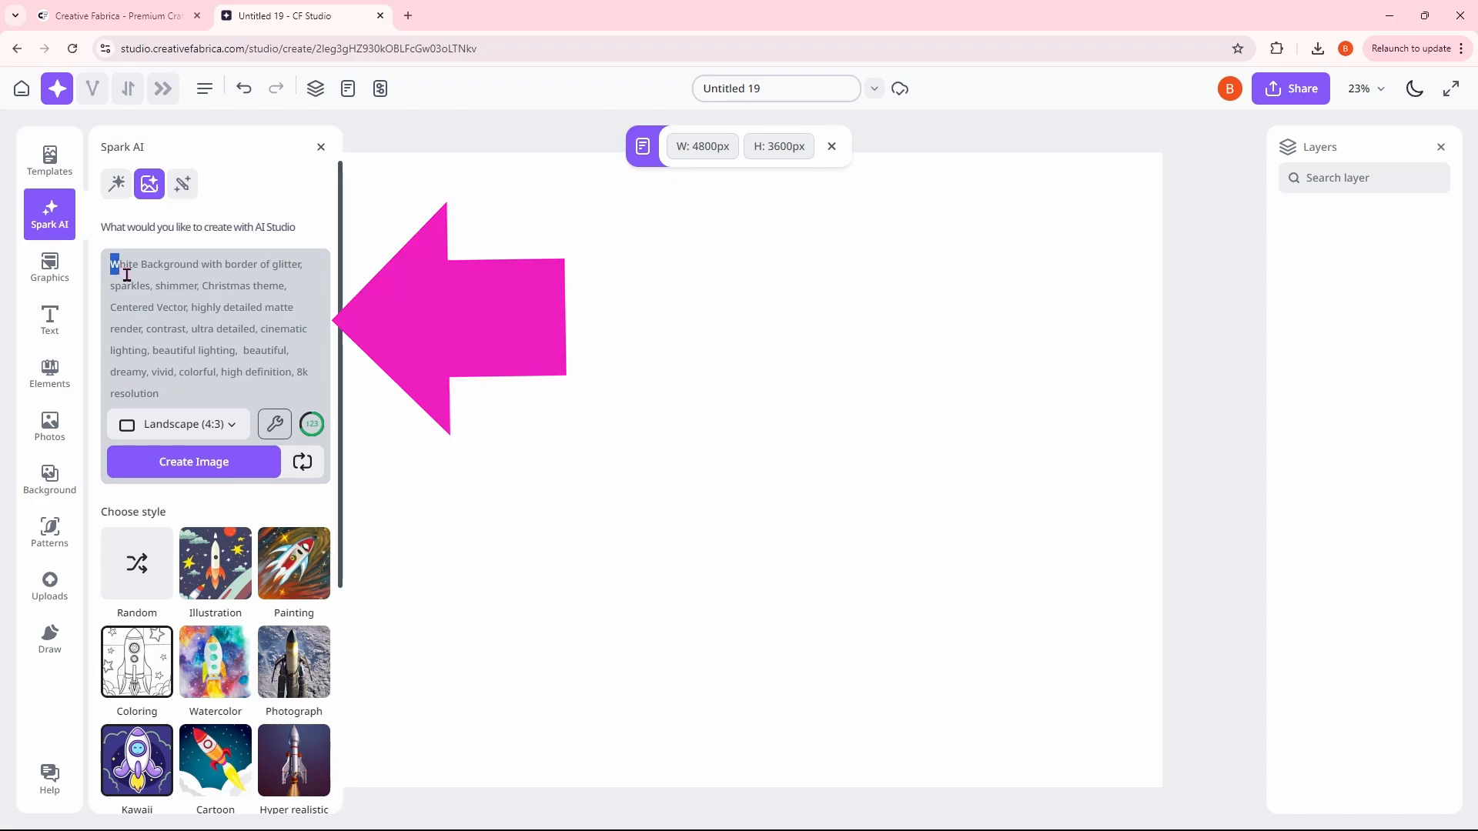
# Step: Generate images from a Halloween castle, cemetery and bats prompt with bright colours
pyautogui.write('Halloween background with a castle, cemetery, and bats on a dark background, add bright pinks, oranges, and purples.')
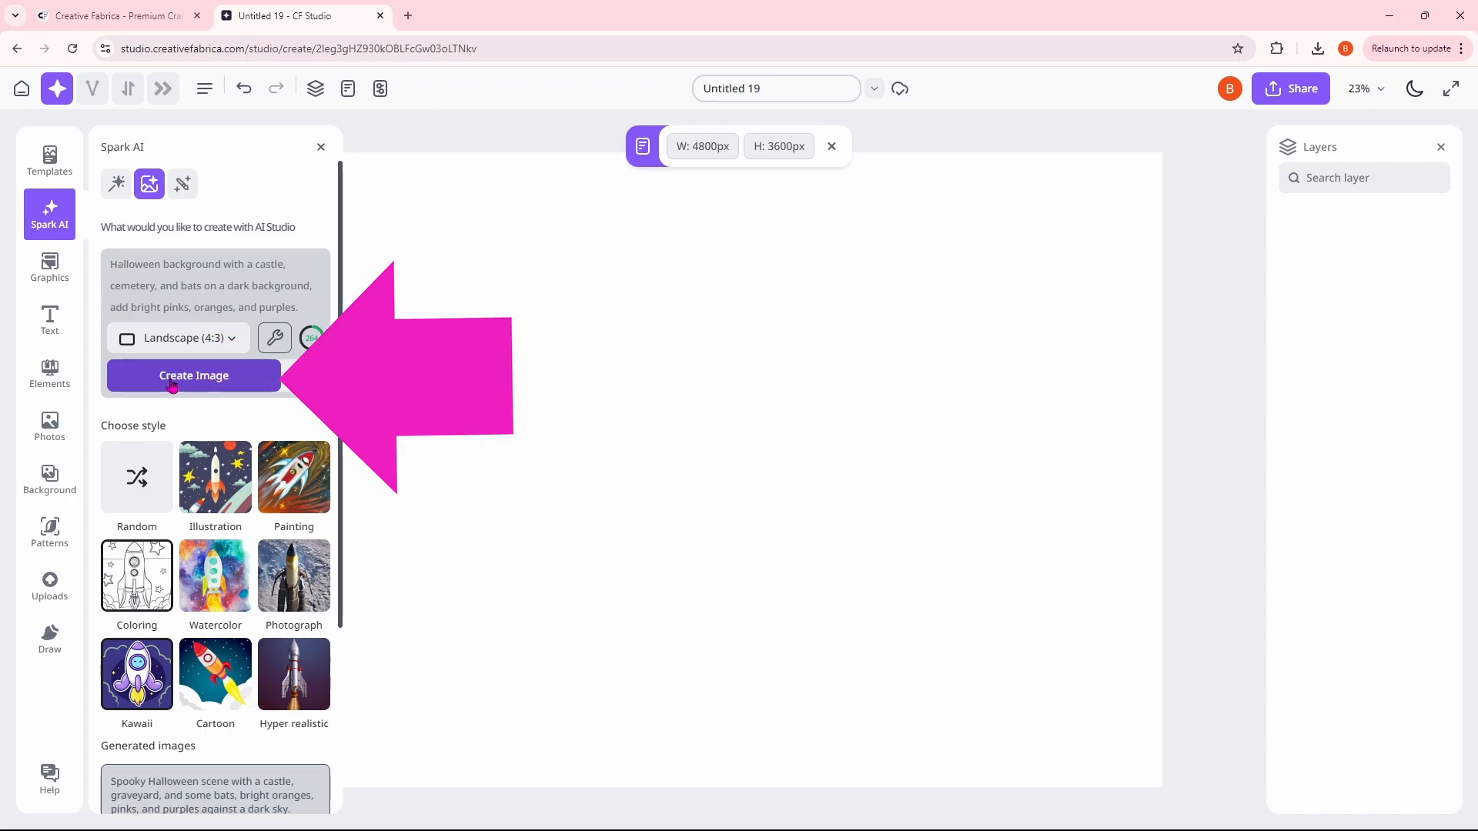
pyautogui.click(192, 374)
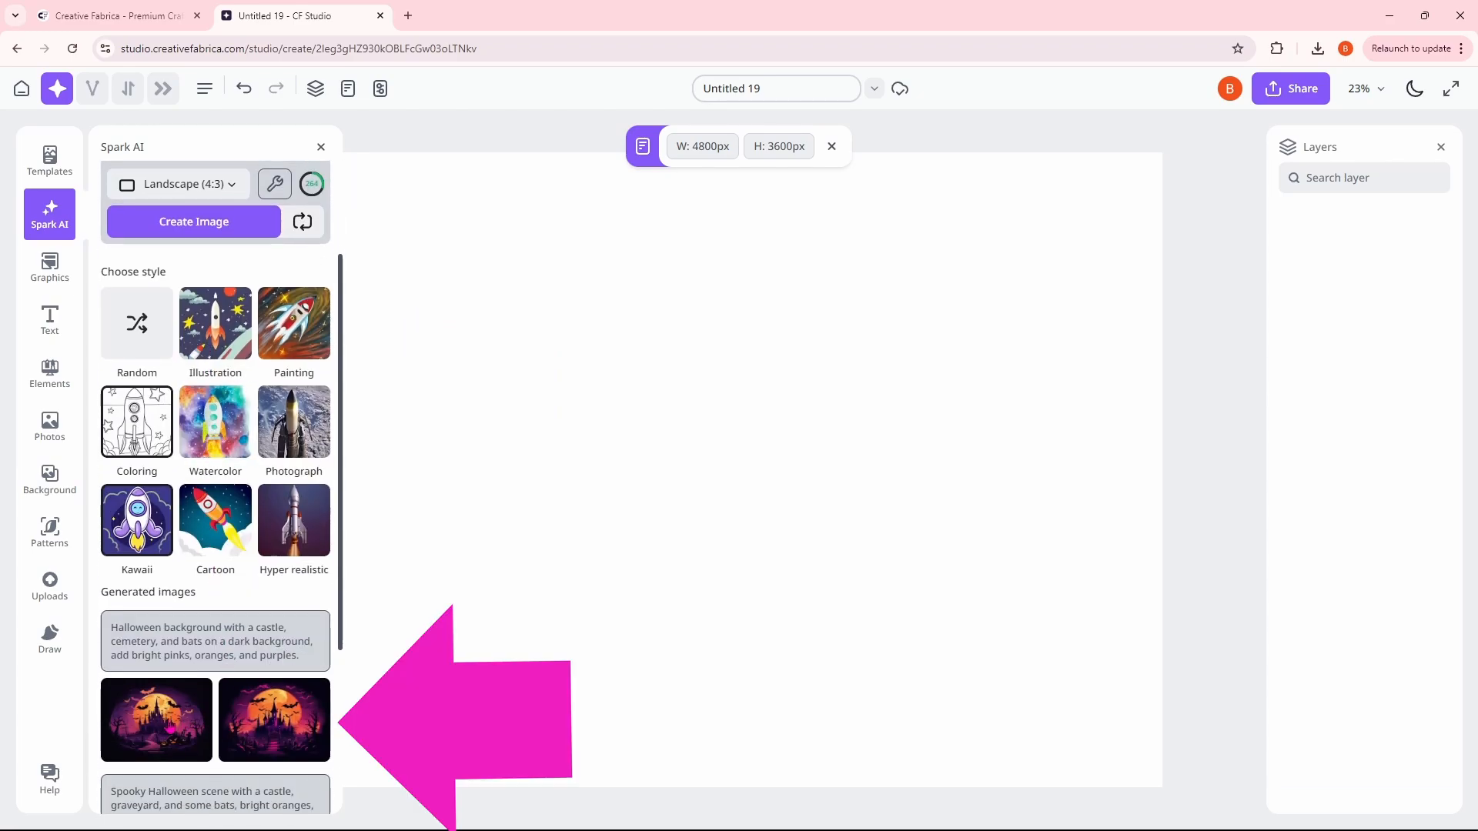
# Step: Add the first castle image, enlarge it over the canvas, and close Spark AI
pyautogui.click(156, 719)
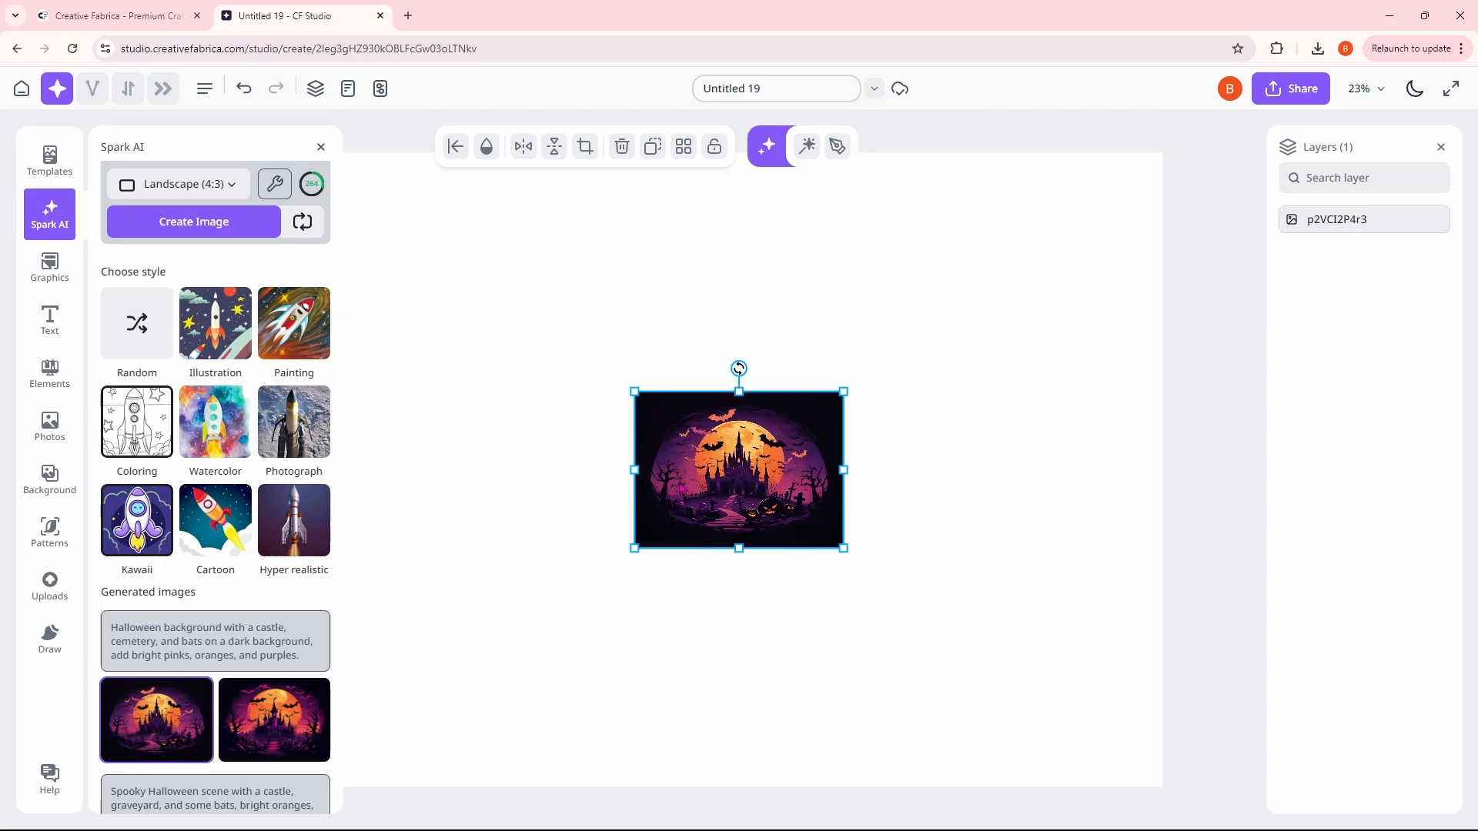
pyautogui.moveTo(635, 391); pyautogui.dragTo(490, 283)
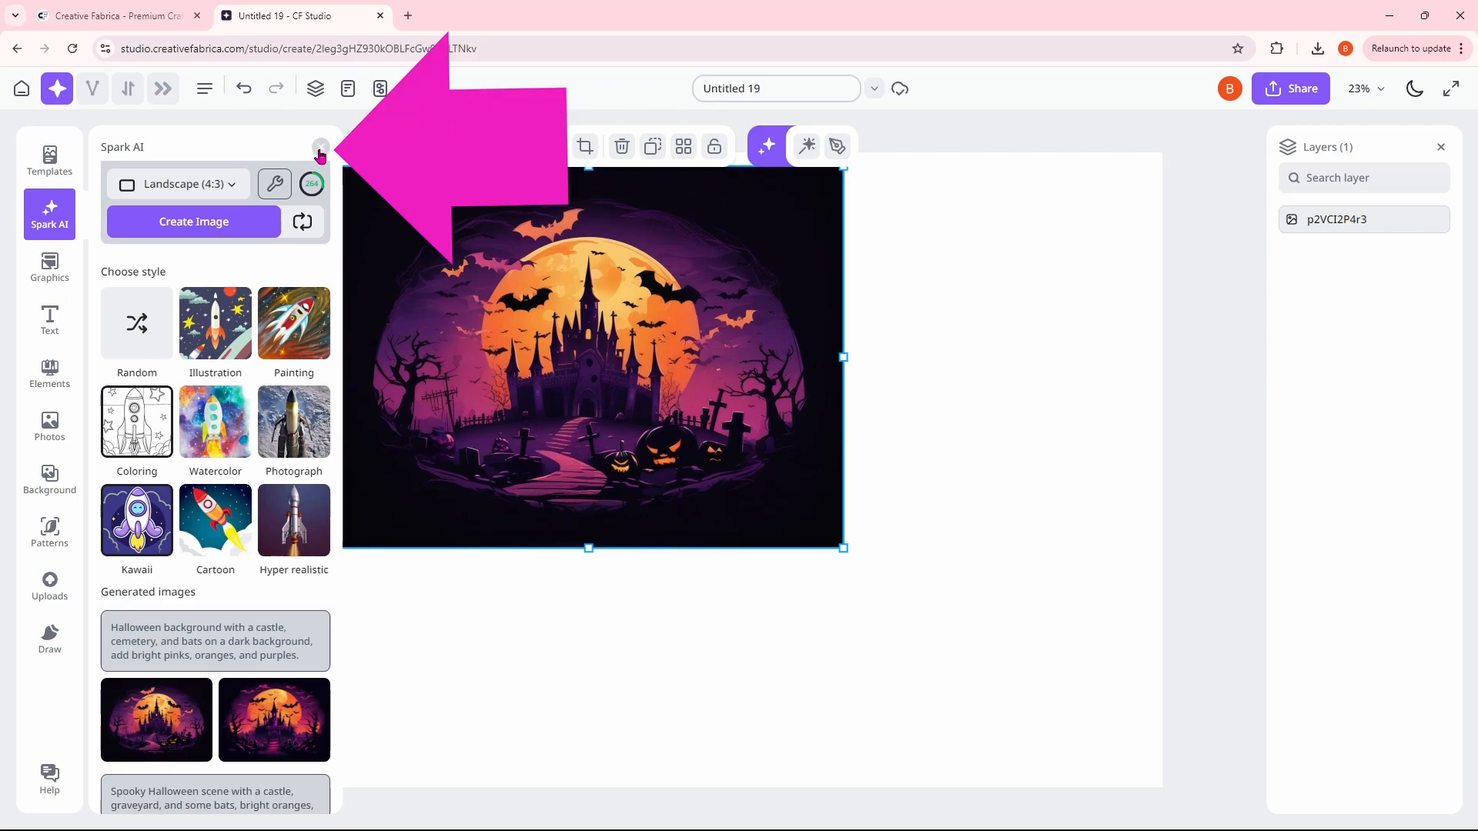
pyautogui.click(320, 147)
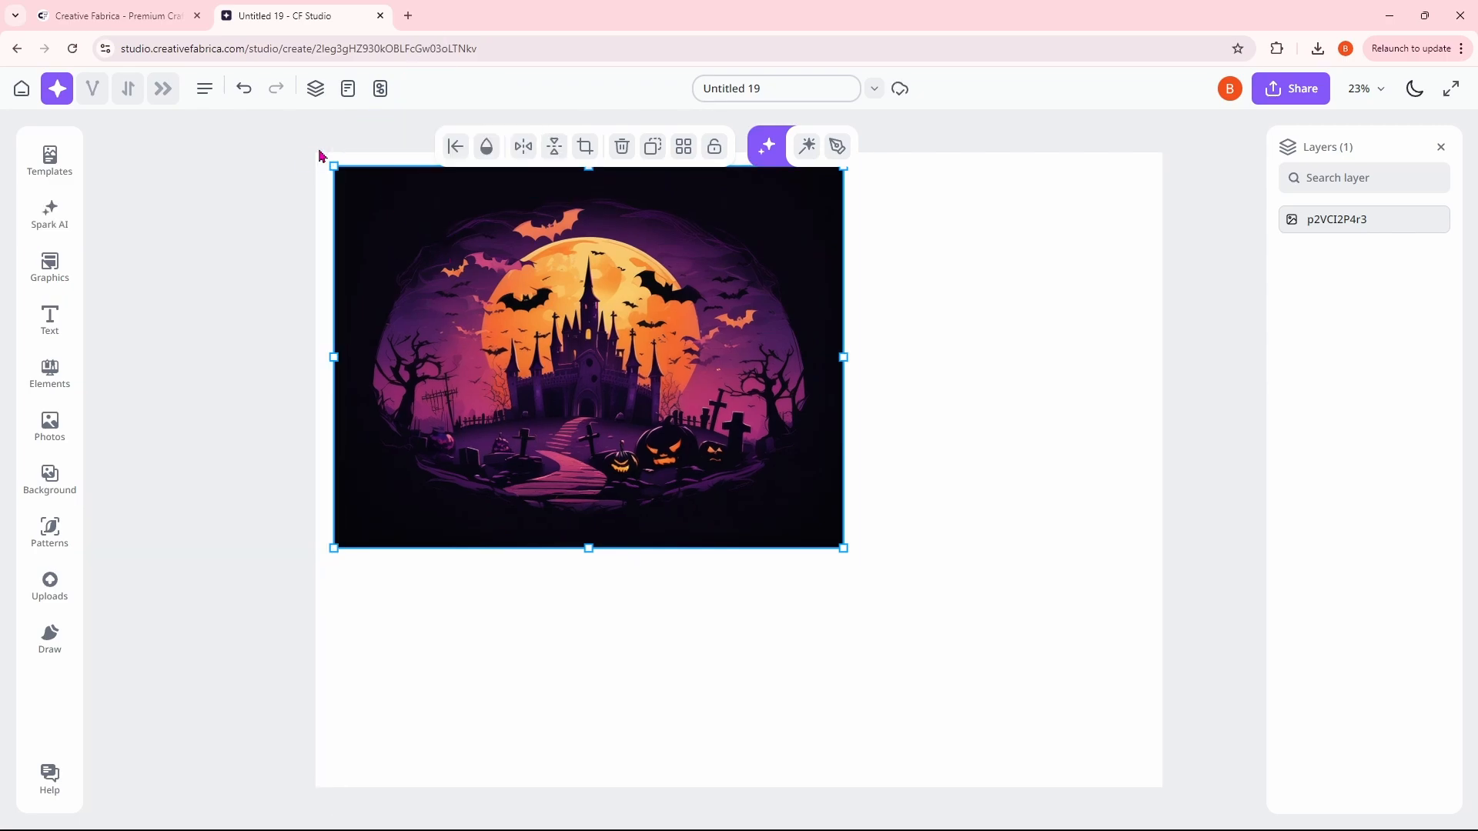
pyautogui.click(49, 215)
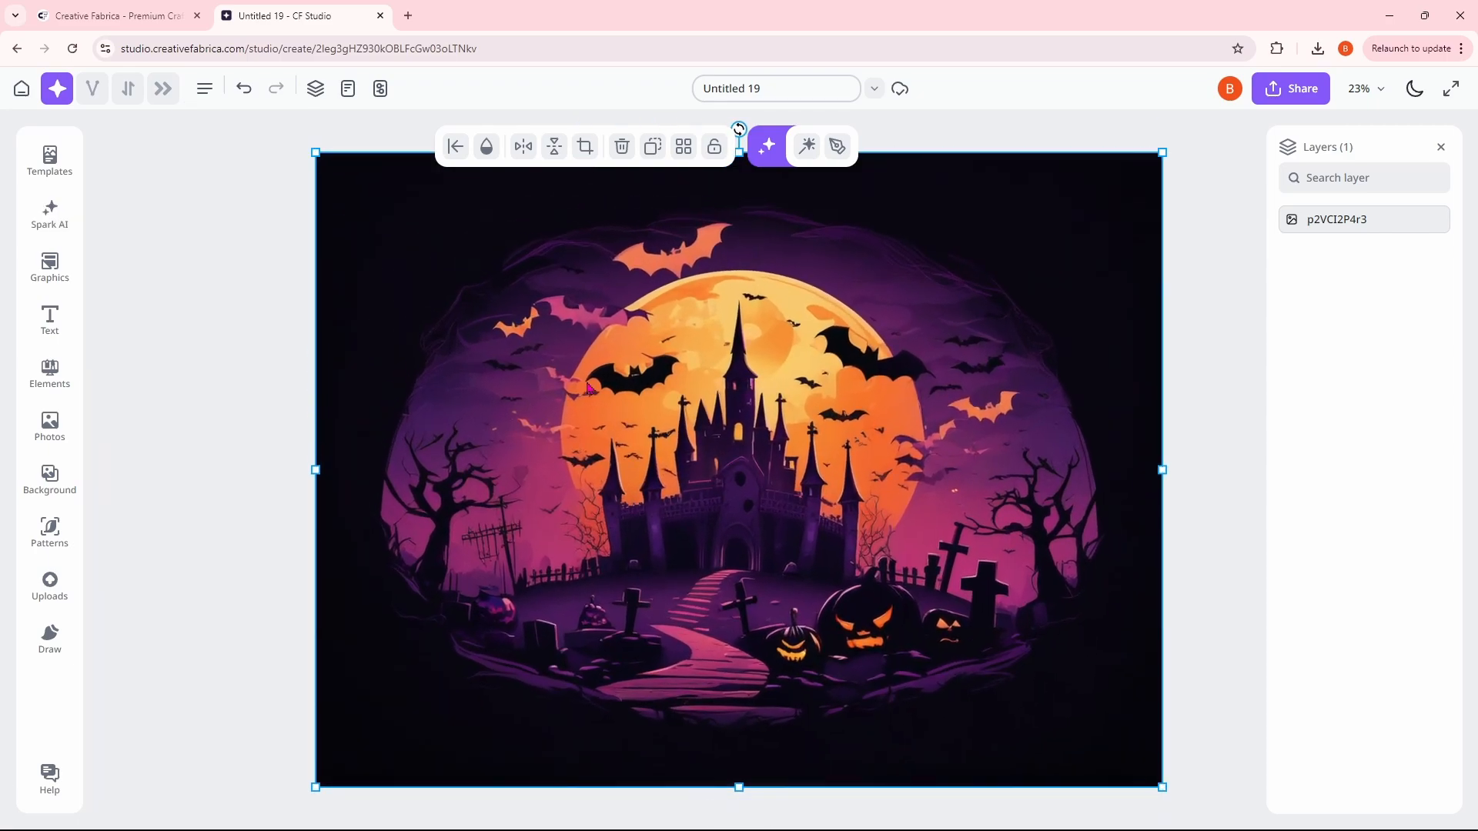
pyautogui.moveTo(619, 218)
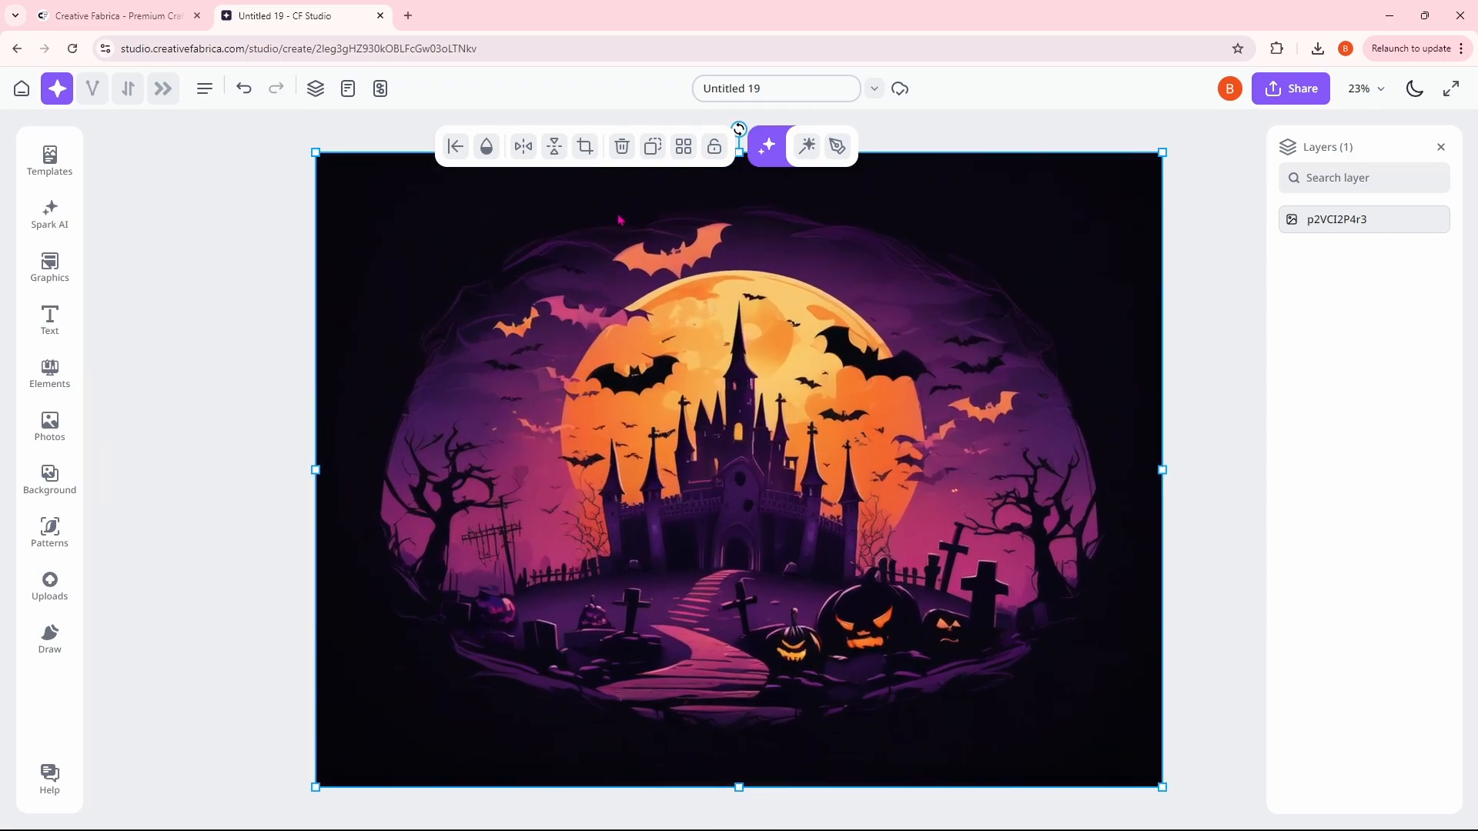
pyautogui.moveTo(621, 147)
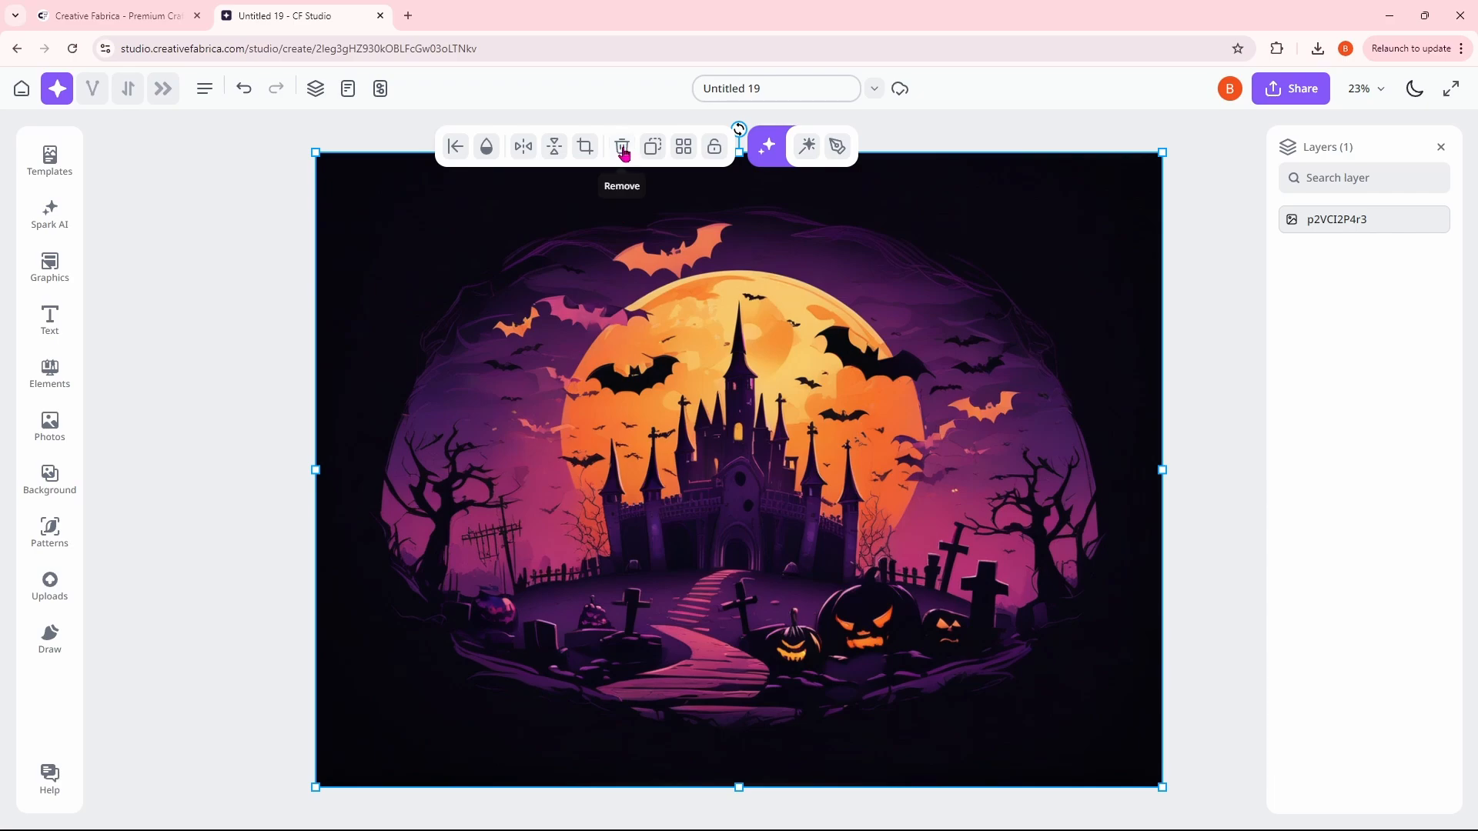
# Step: Add a generated castle image from Spark AI and resize it on the canvas
pyautogui.click(621, 146)
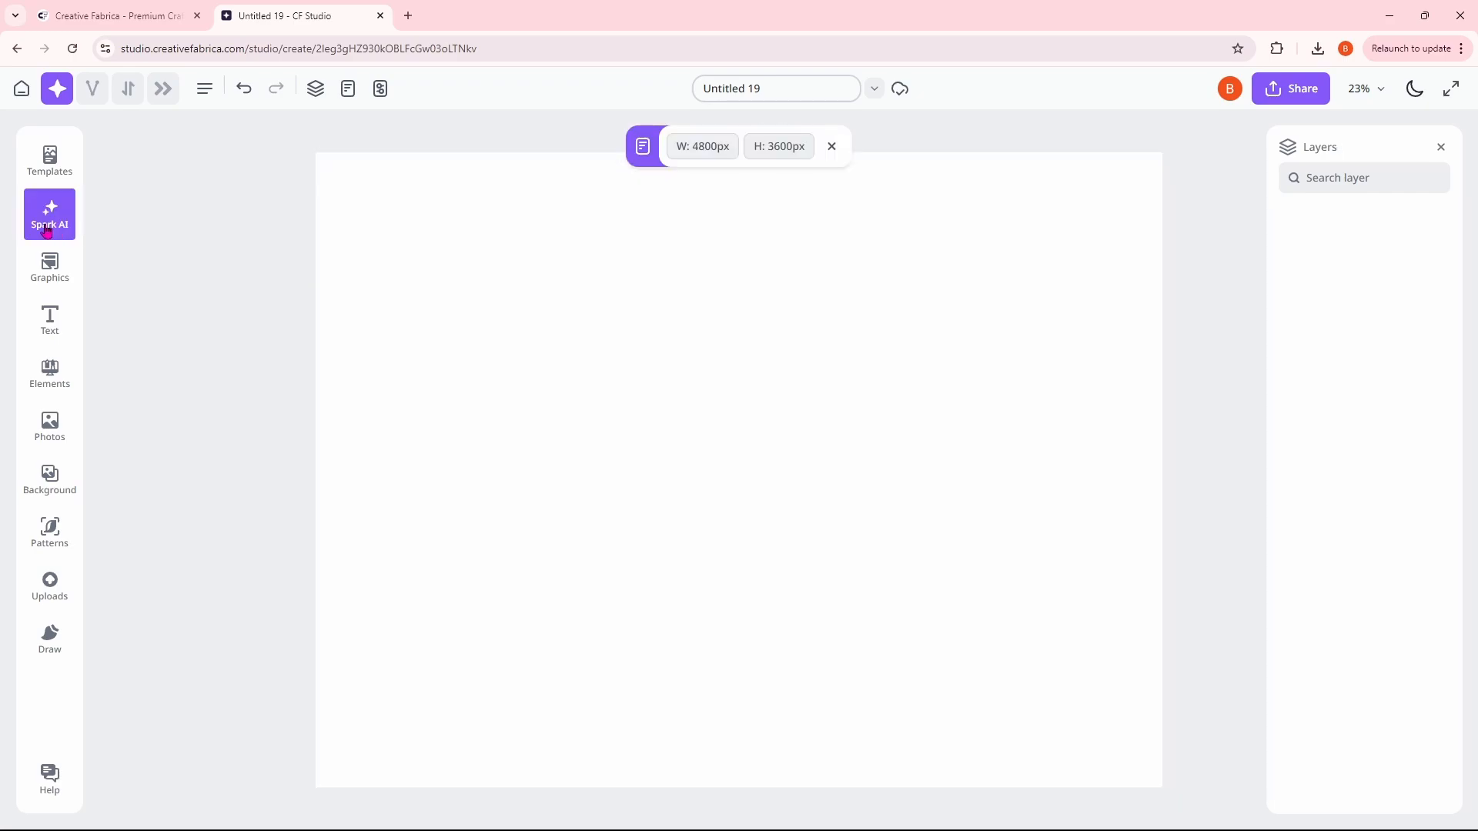
pyautogui.click(49, 214)
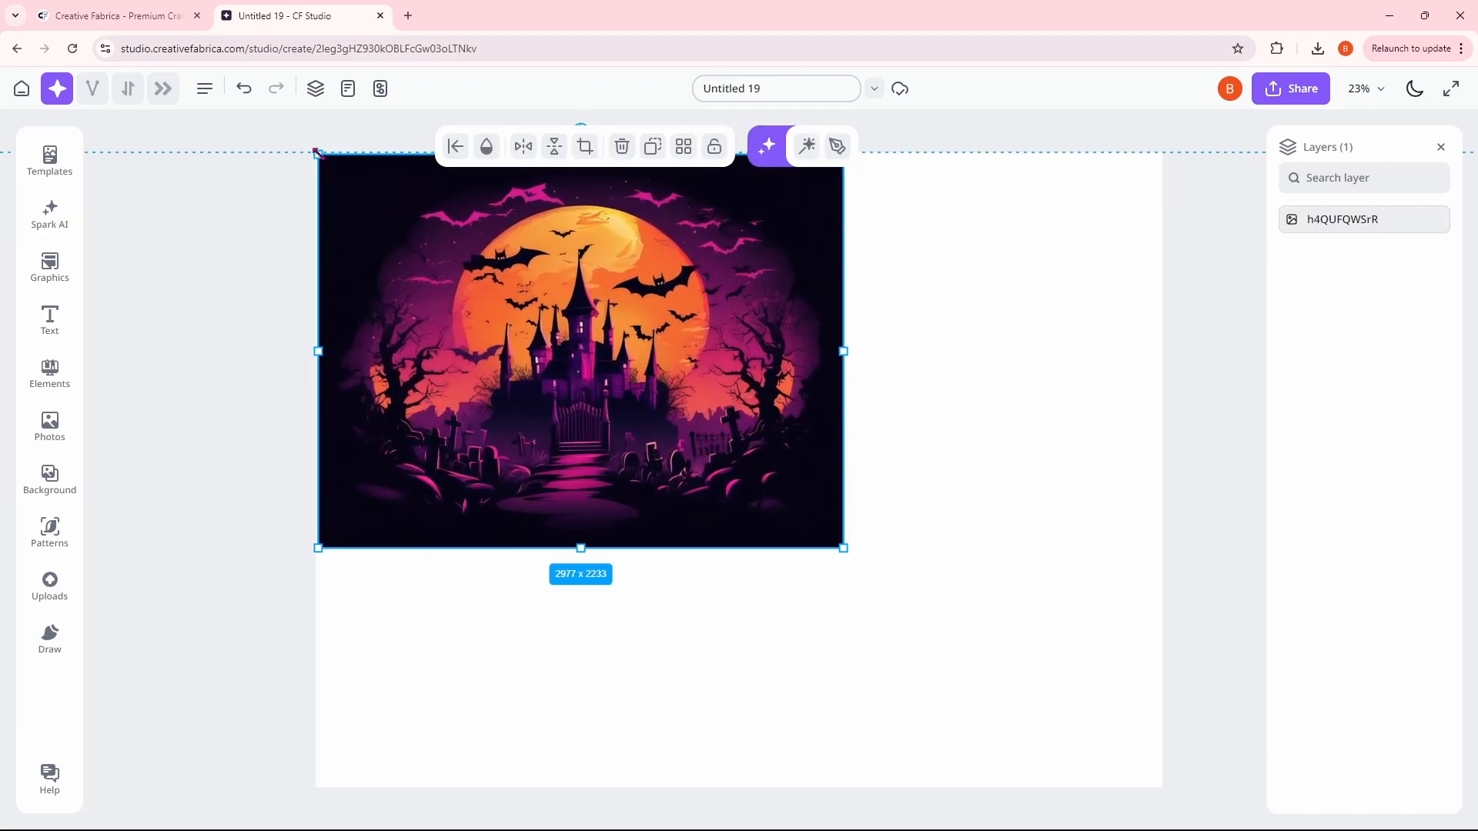
pyautogui.moveTo(841, 547); pyautogui.dragTo(1162, 786)
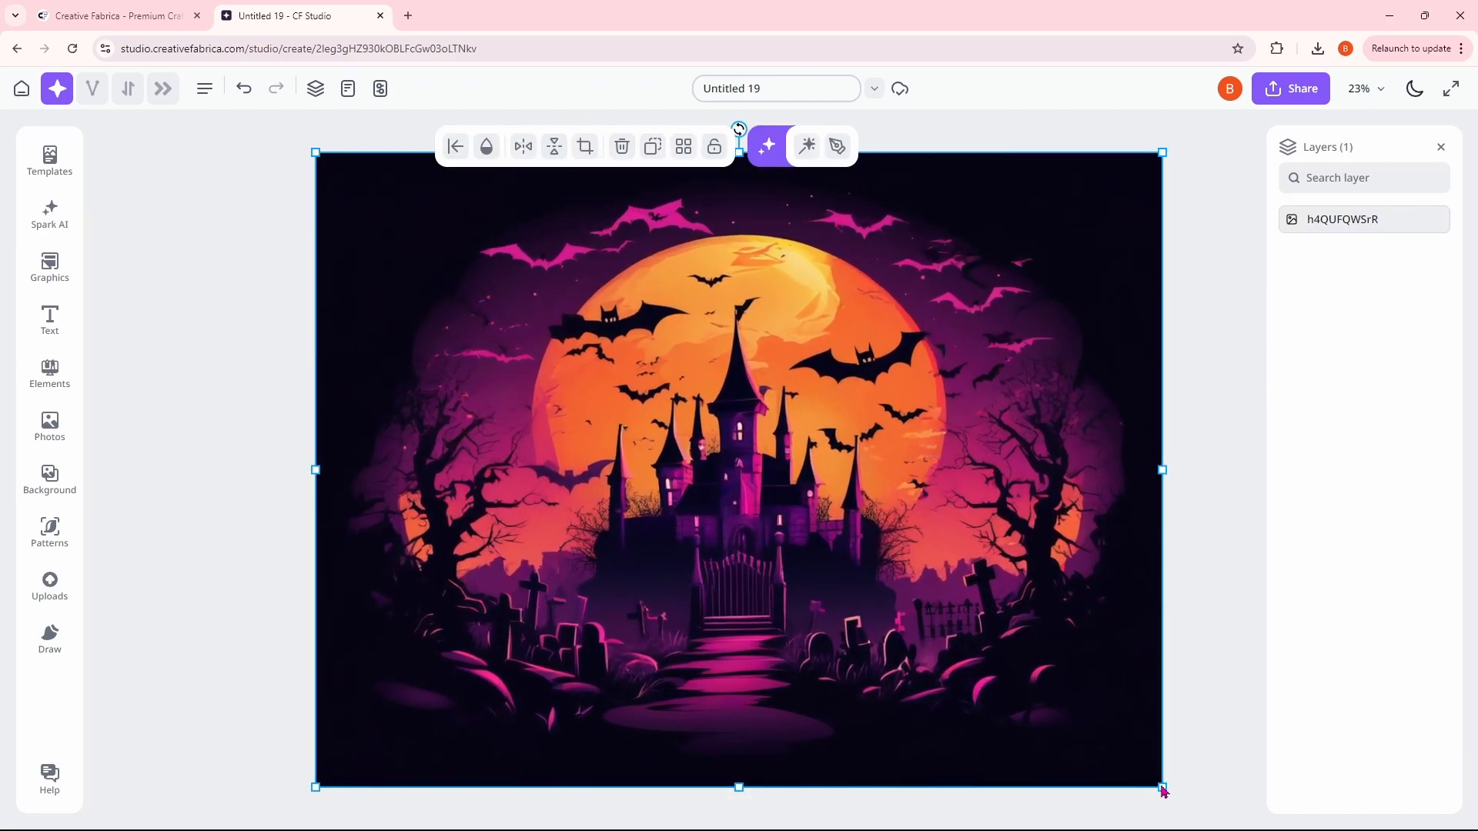
pyautogui.moveTo(1162, 787); pyautogui.dragTo(648, 400)
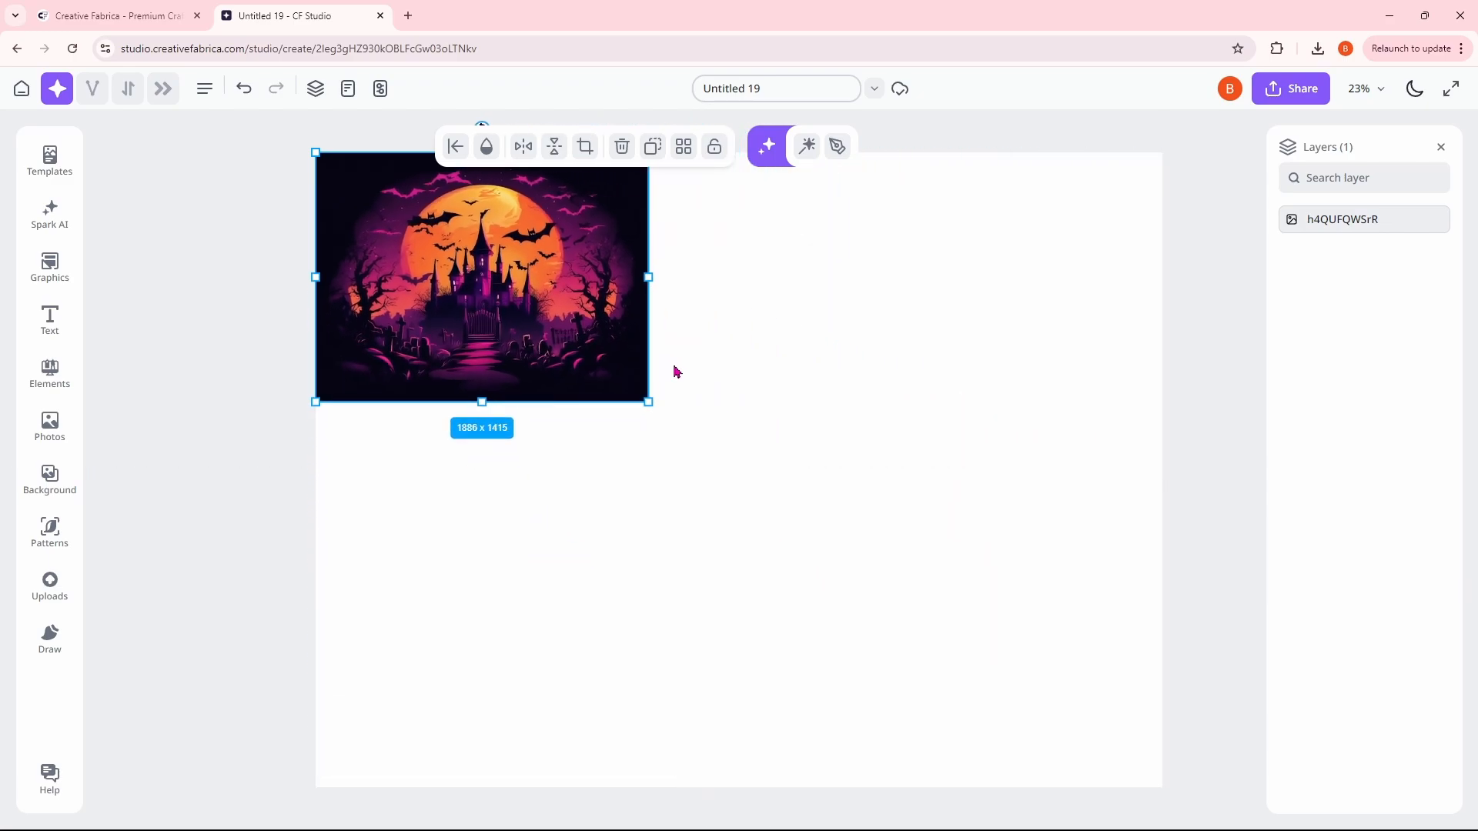
pyautogui.moveTo(675, 371)
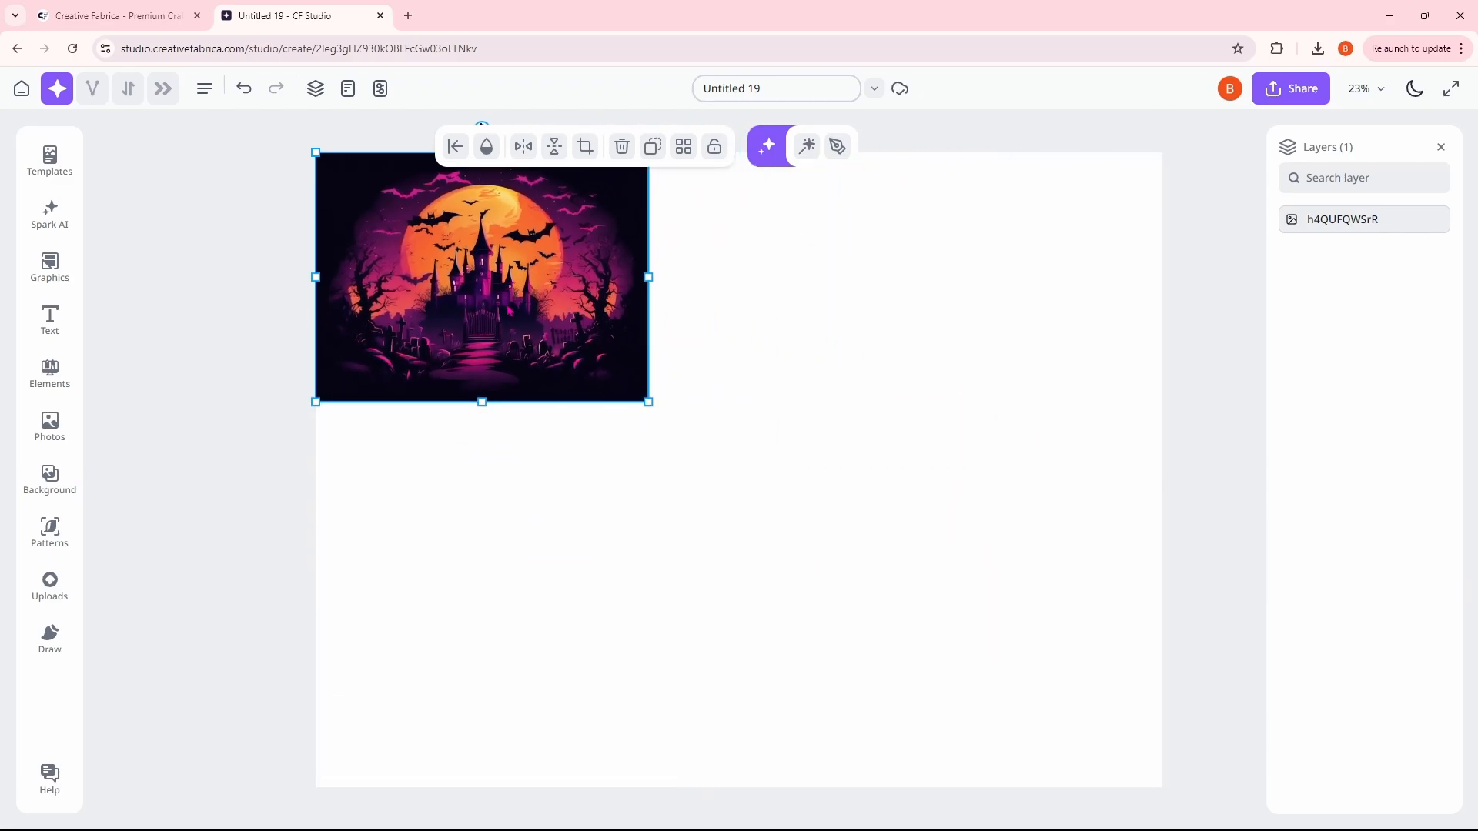
# Step: Delete the duplicate castle image, keeping the remaining one selected
pyautogui.click(49, 215)
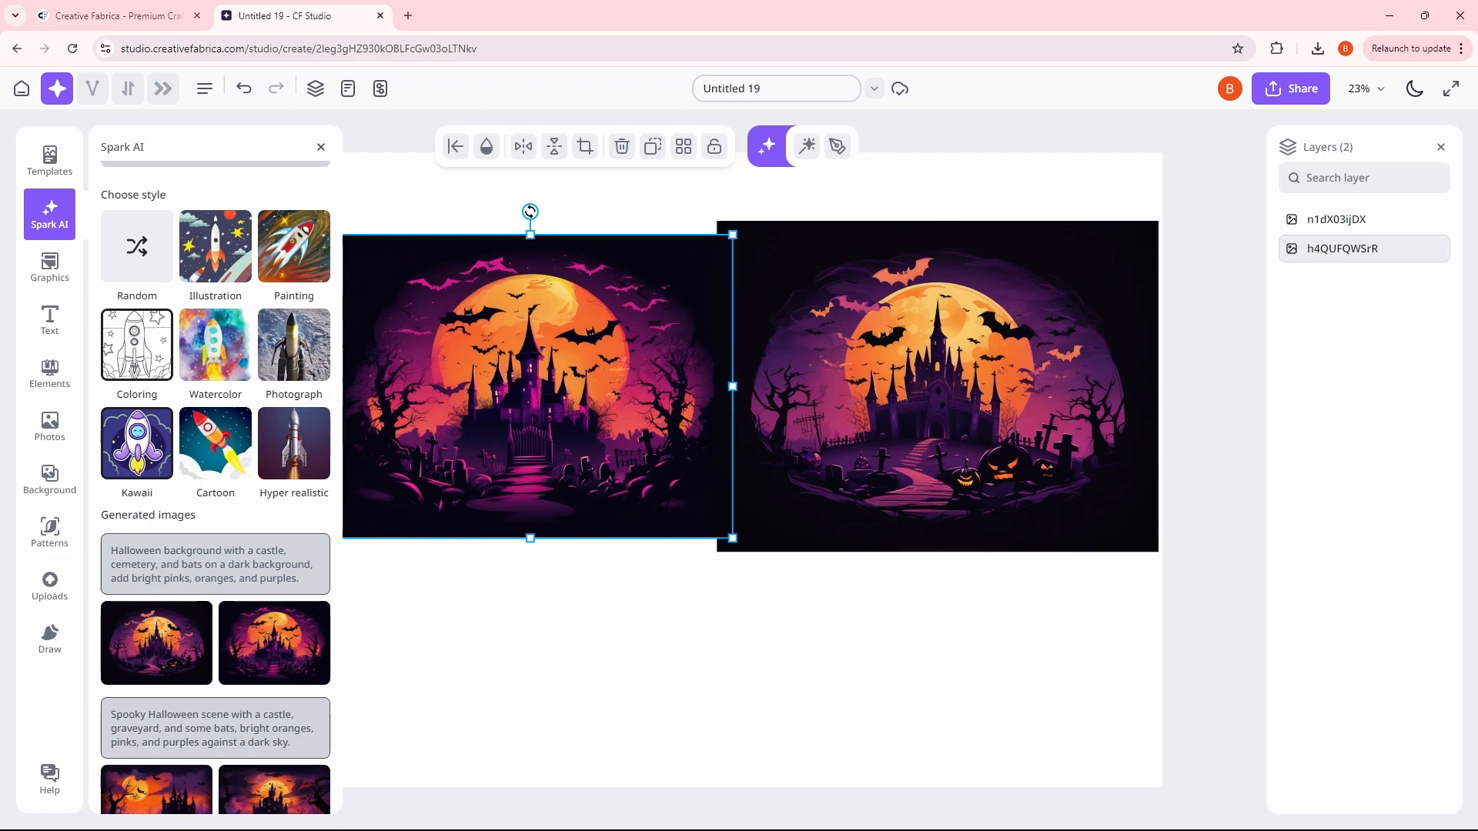
pyautogui.click(938, 385)
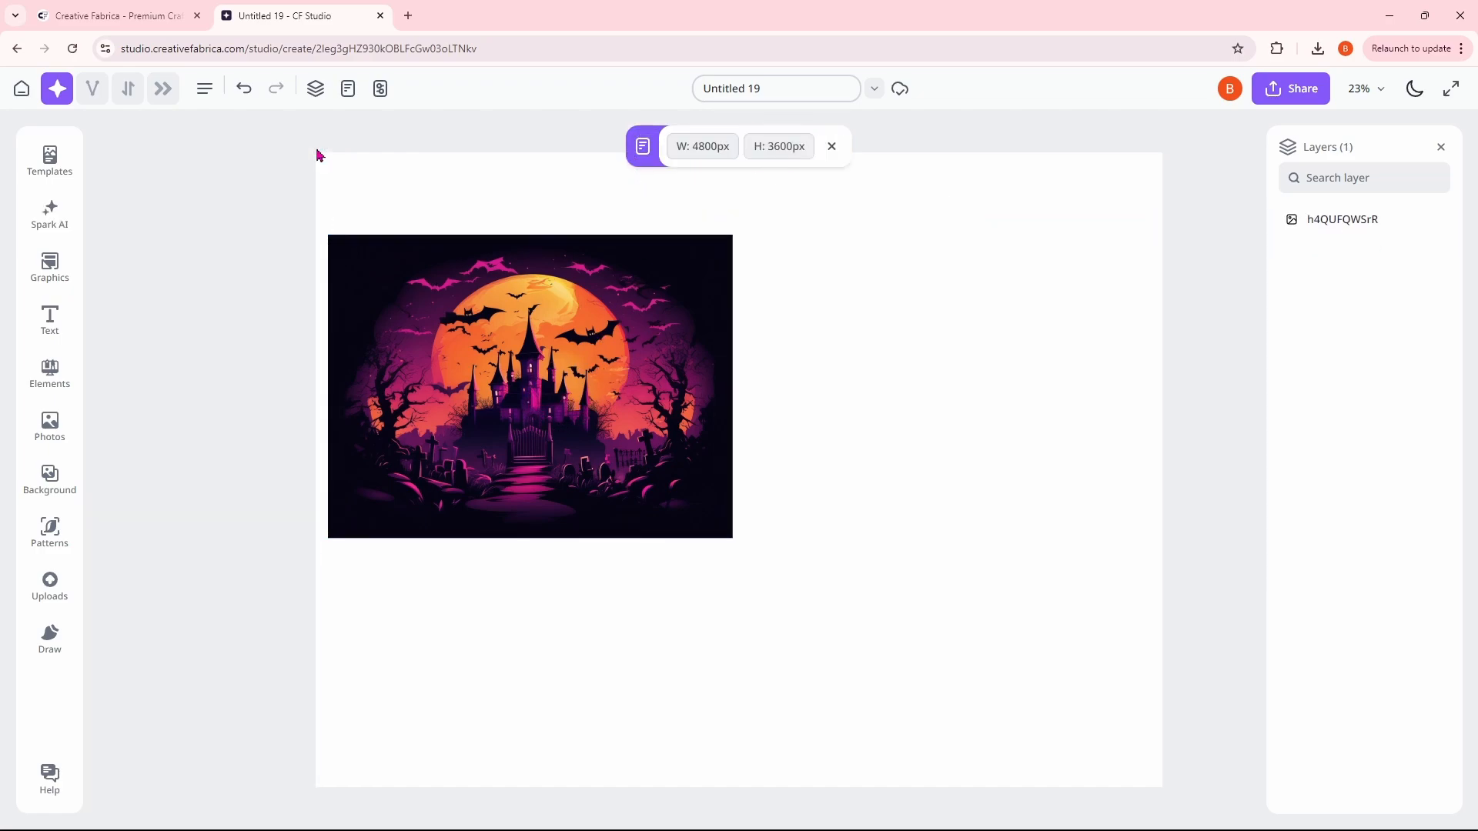
pyautogui.click(529, 385)
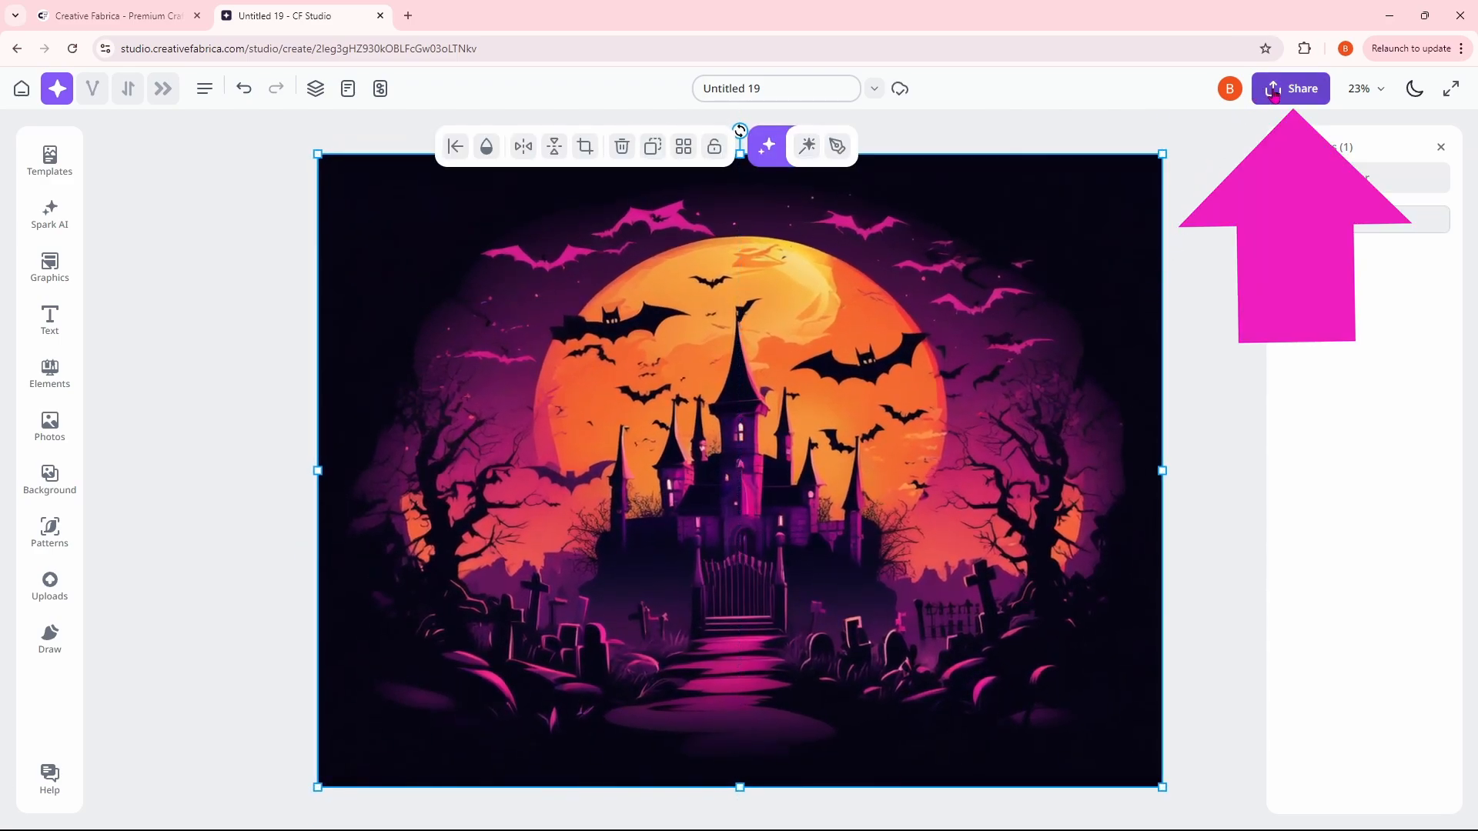
# Step: Download the castle design as a PNG via Share > Download
pyautogui.click(1301, 88)
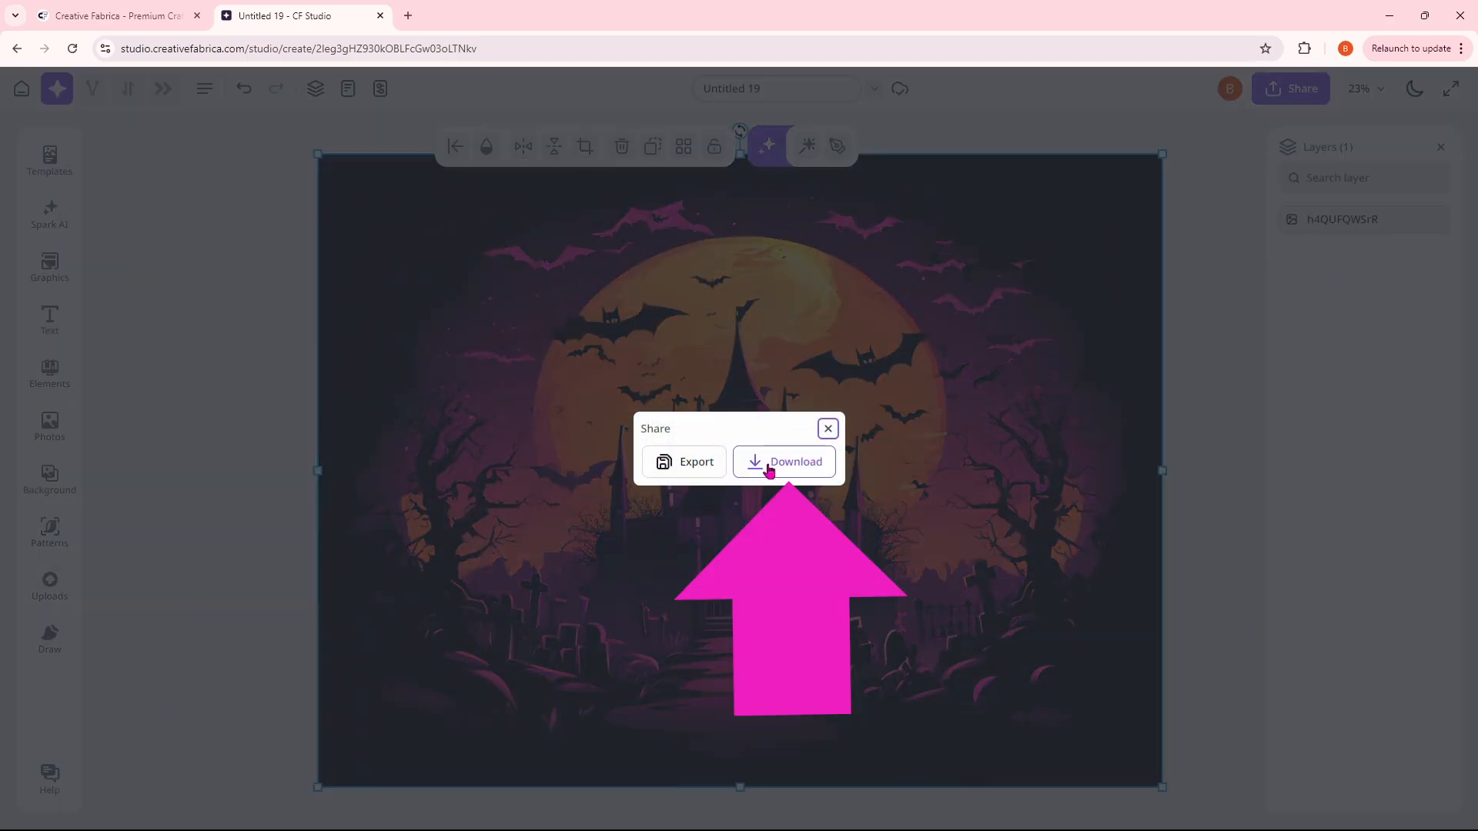
pyautogui.click(795, 462)
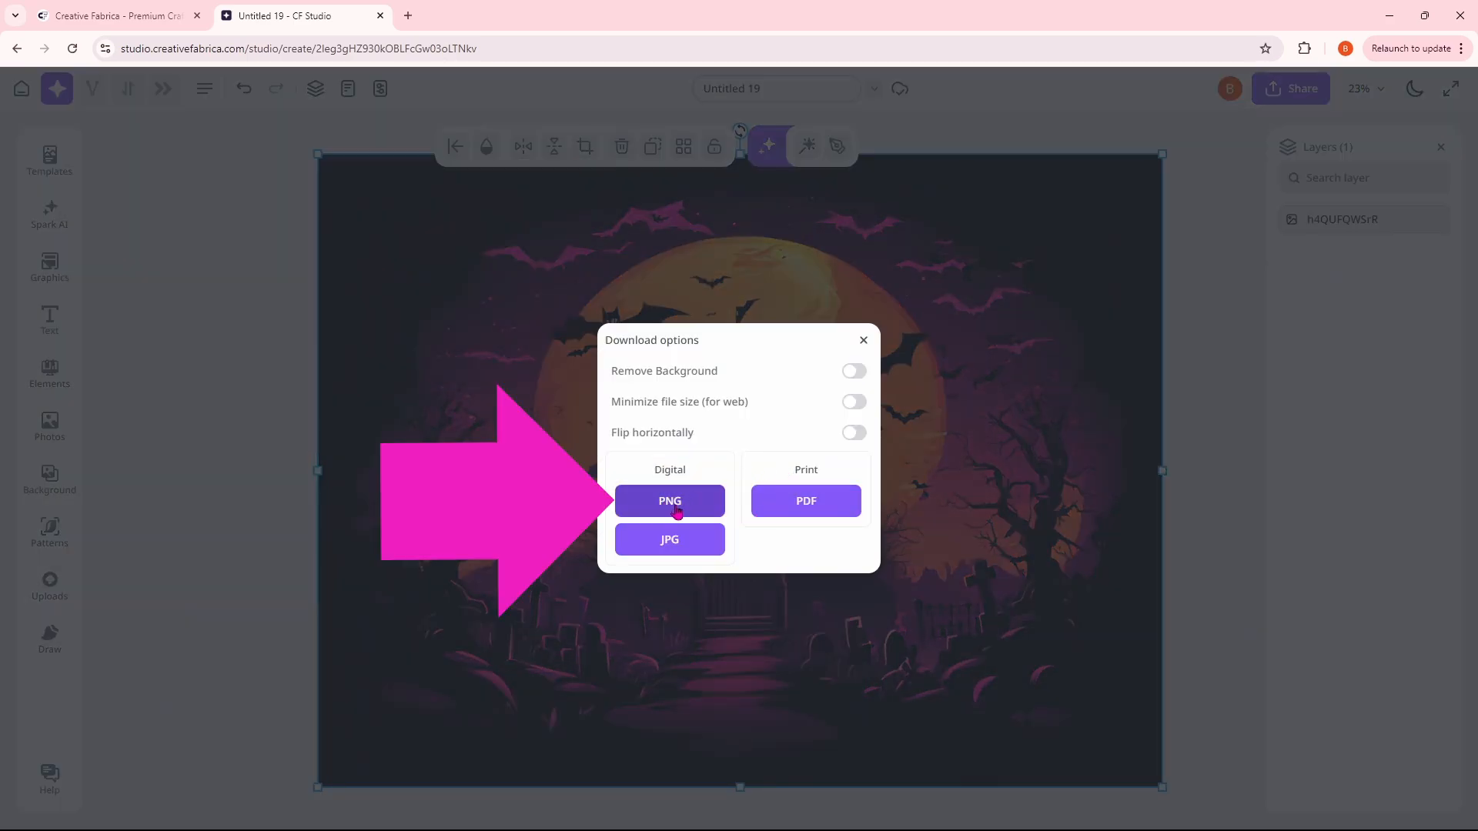
pyautogui.click(669, 501)
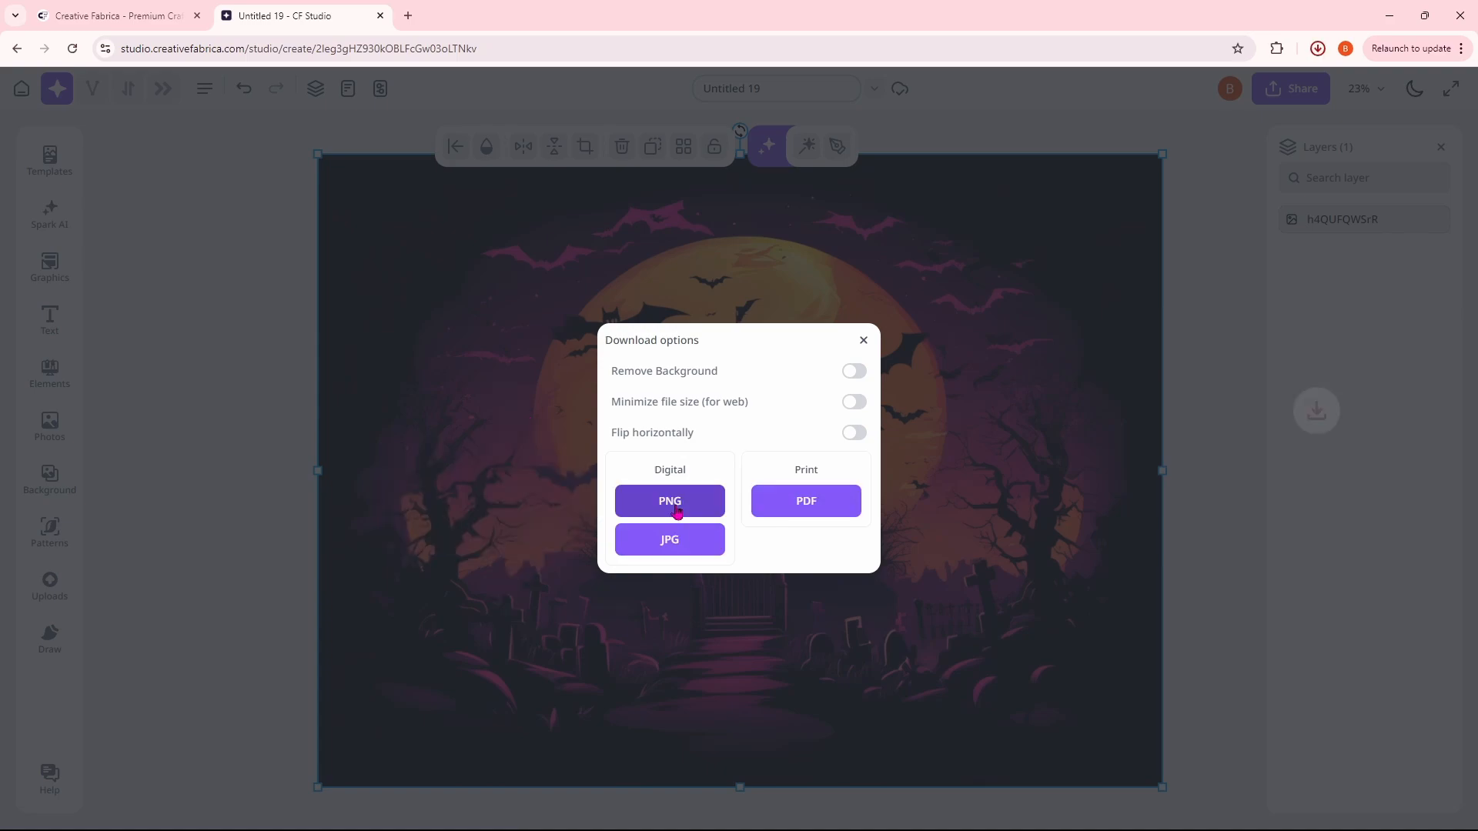
pyautogui.click(669, 500)
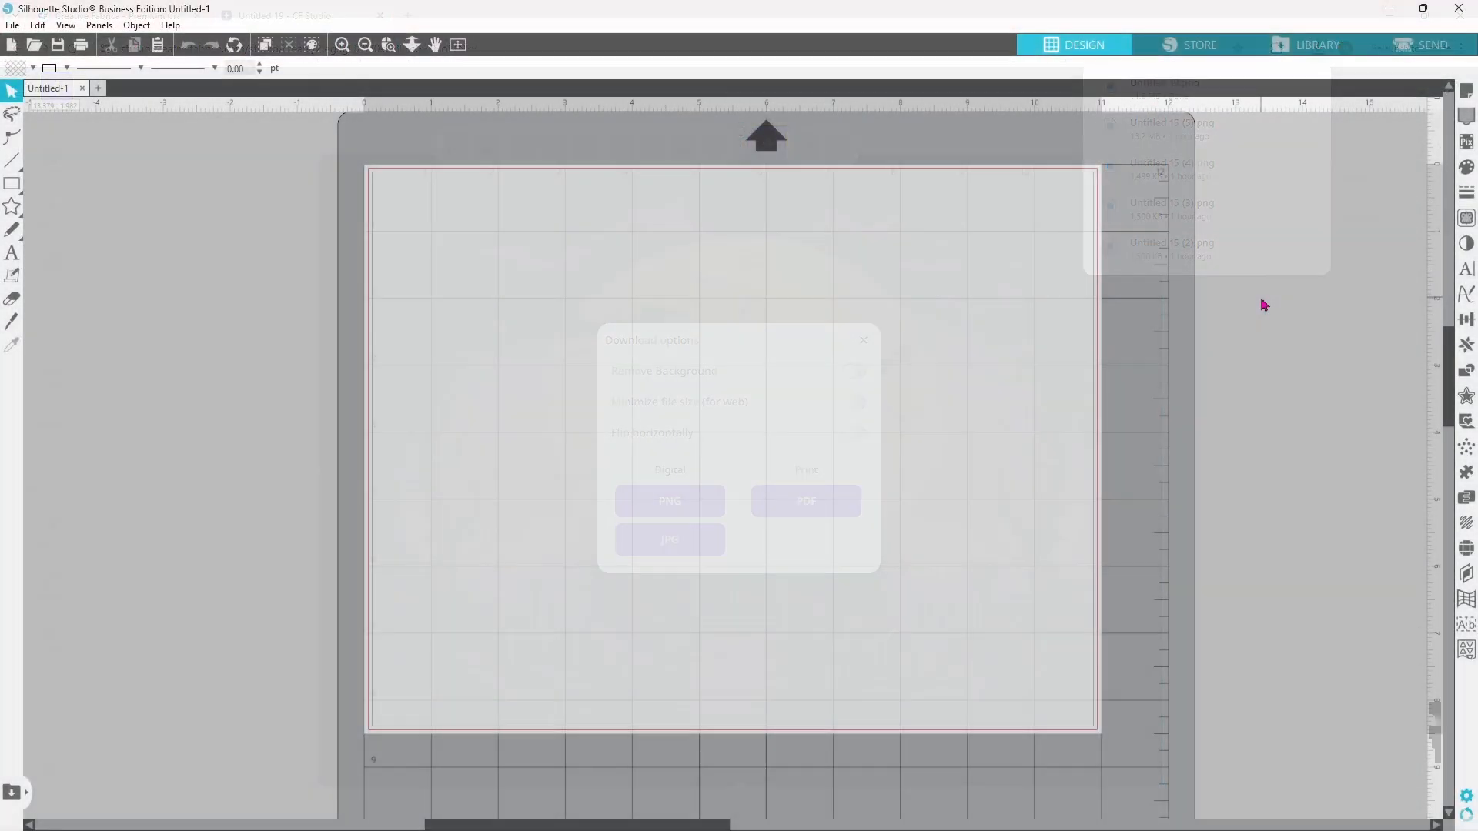
# Step: Turn off Show Cut Border in Page Setup for the Letter page
pyautogui.click(861, 340)
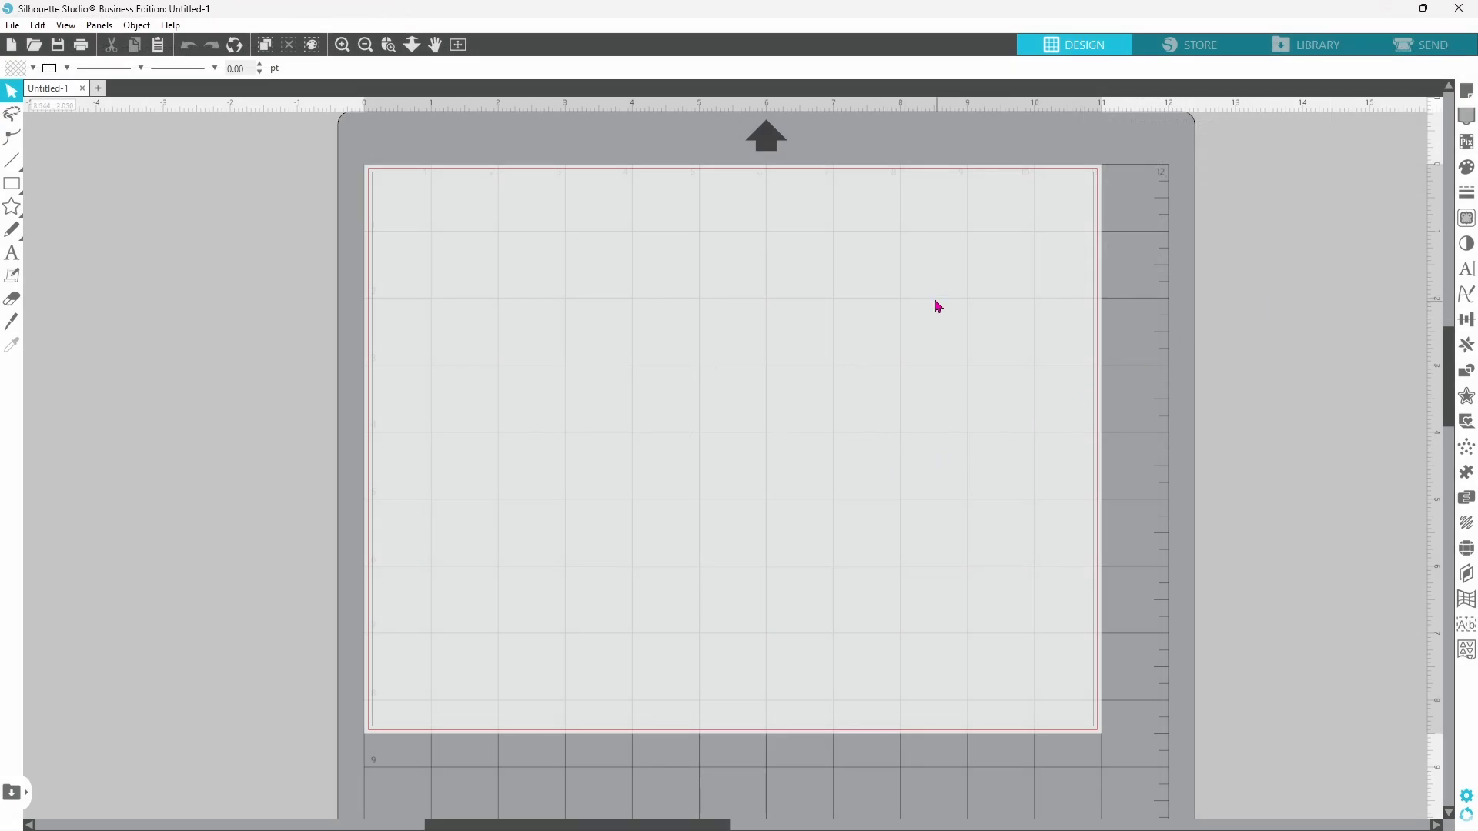
pyautogui.moveTo(1087, 186)
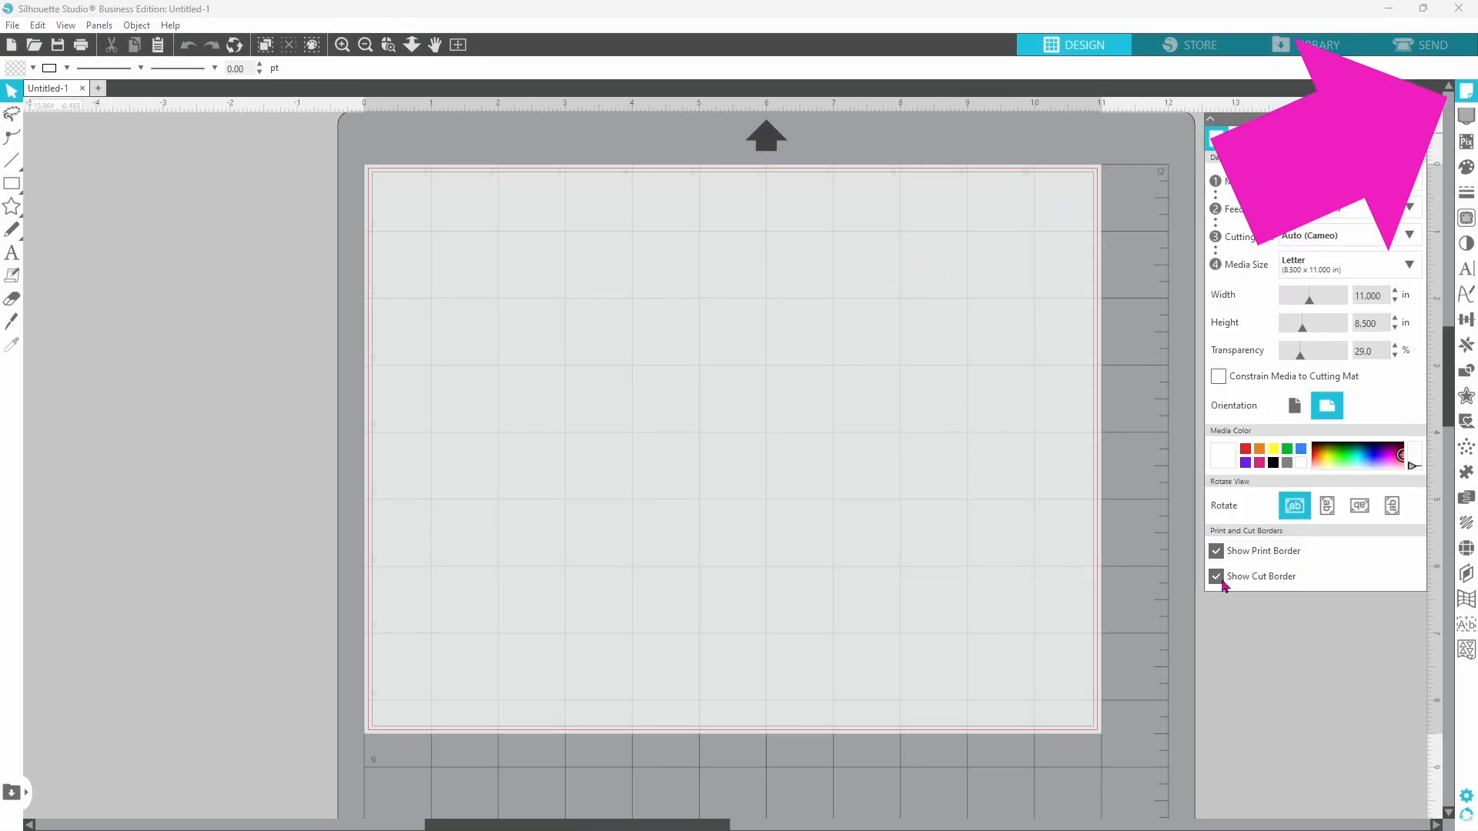
pyautogui.click(1217, 576)
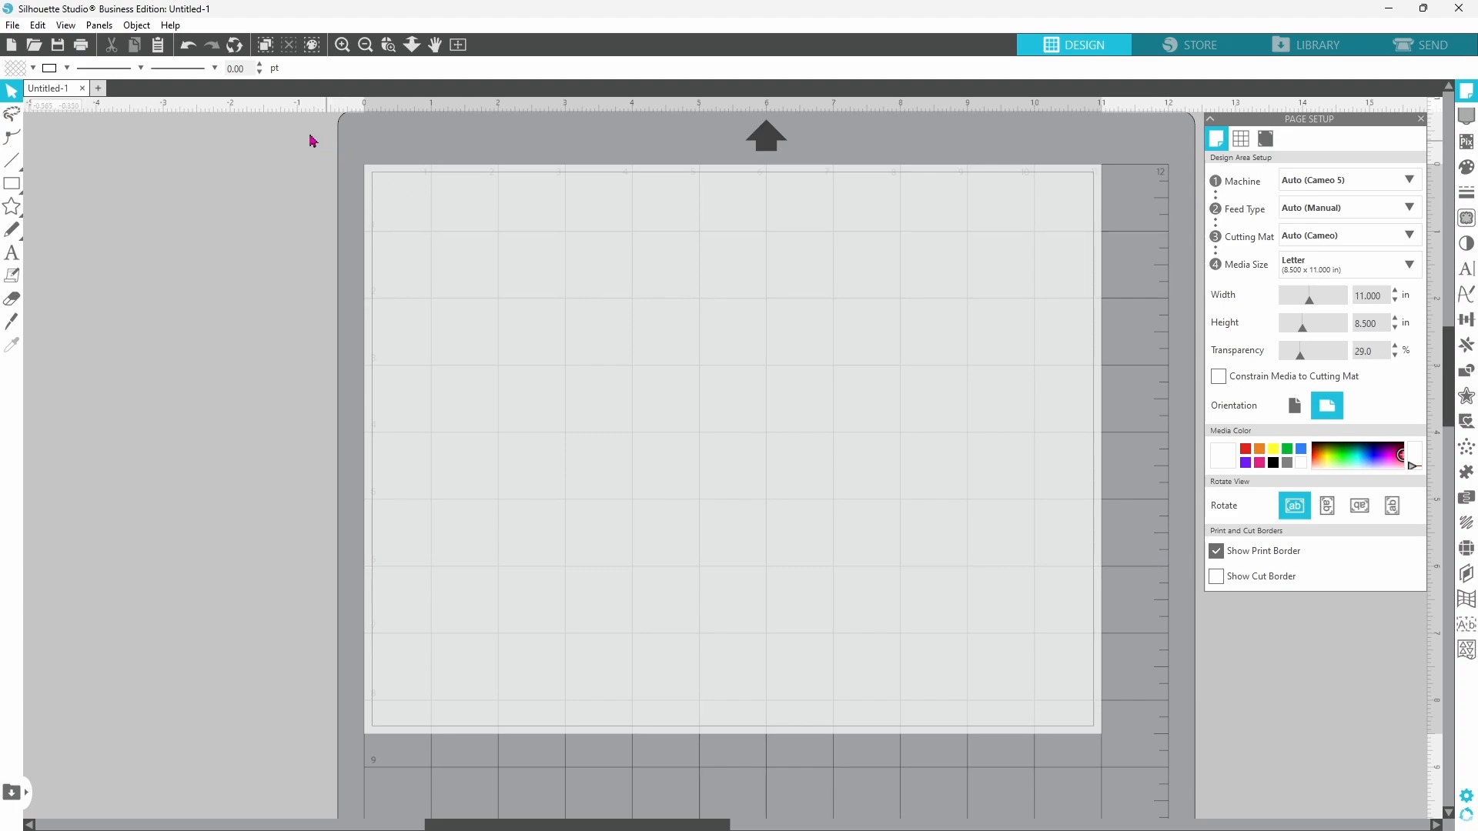
# Step: Merge the Untitled 19 castle PNG and set its height to 8.5 in
pyautogui.click(12, 26)
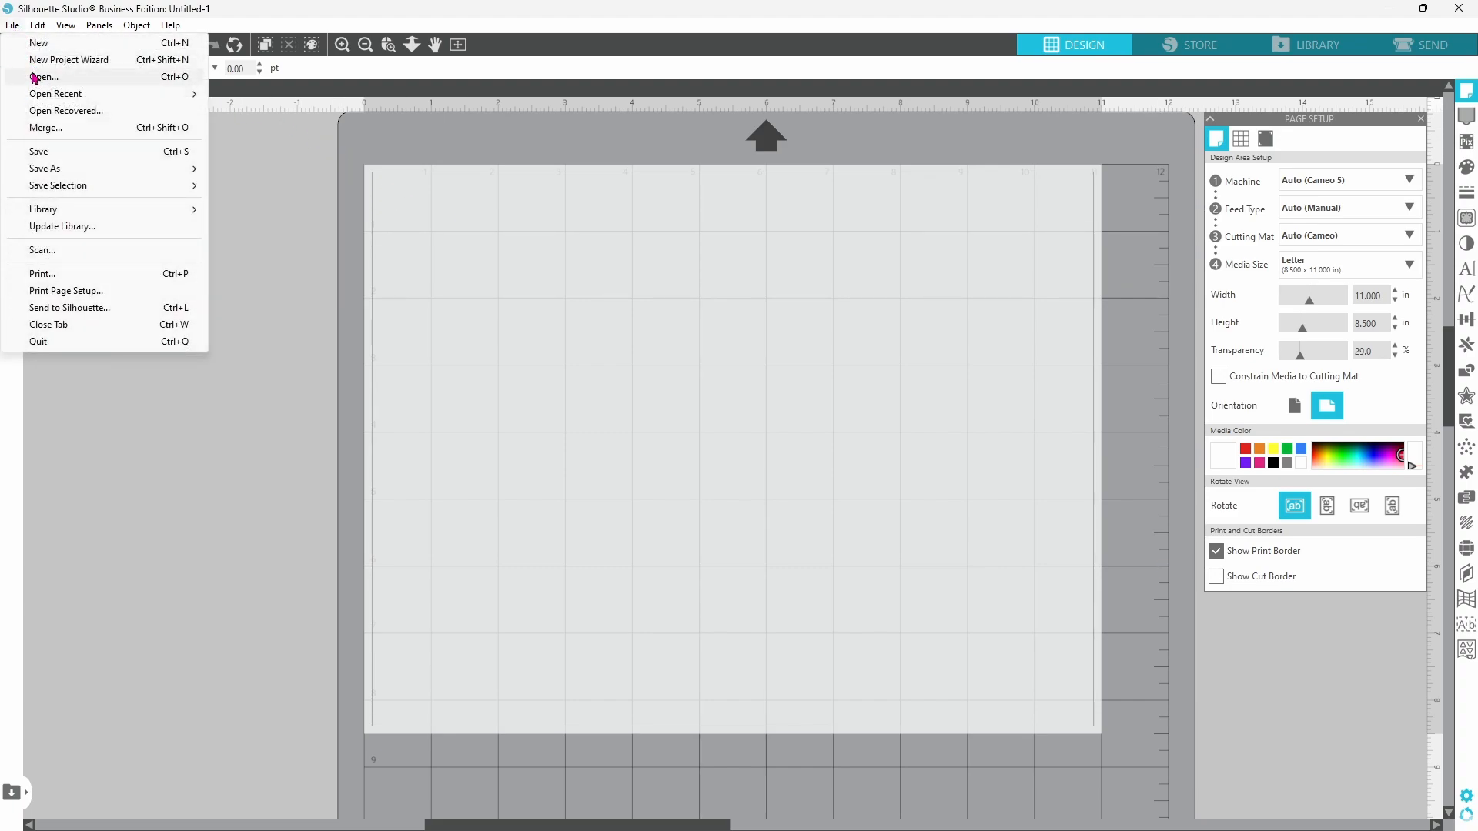
pyautogui.click(44, 127)
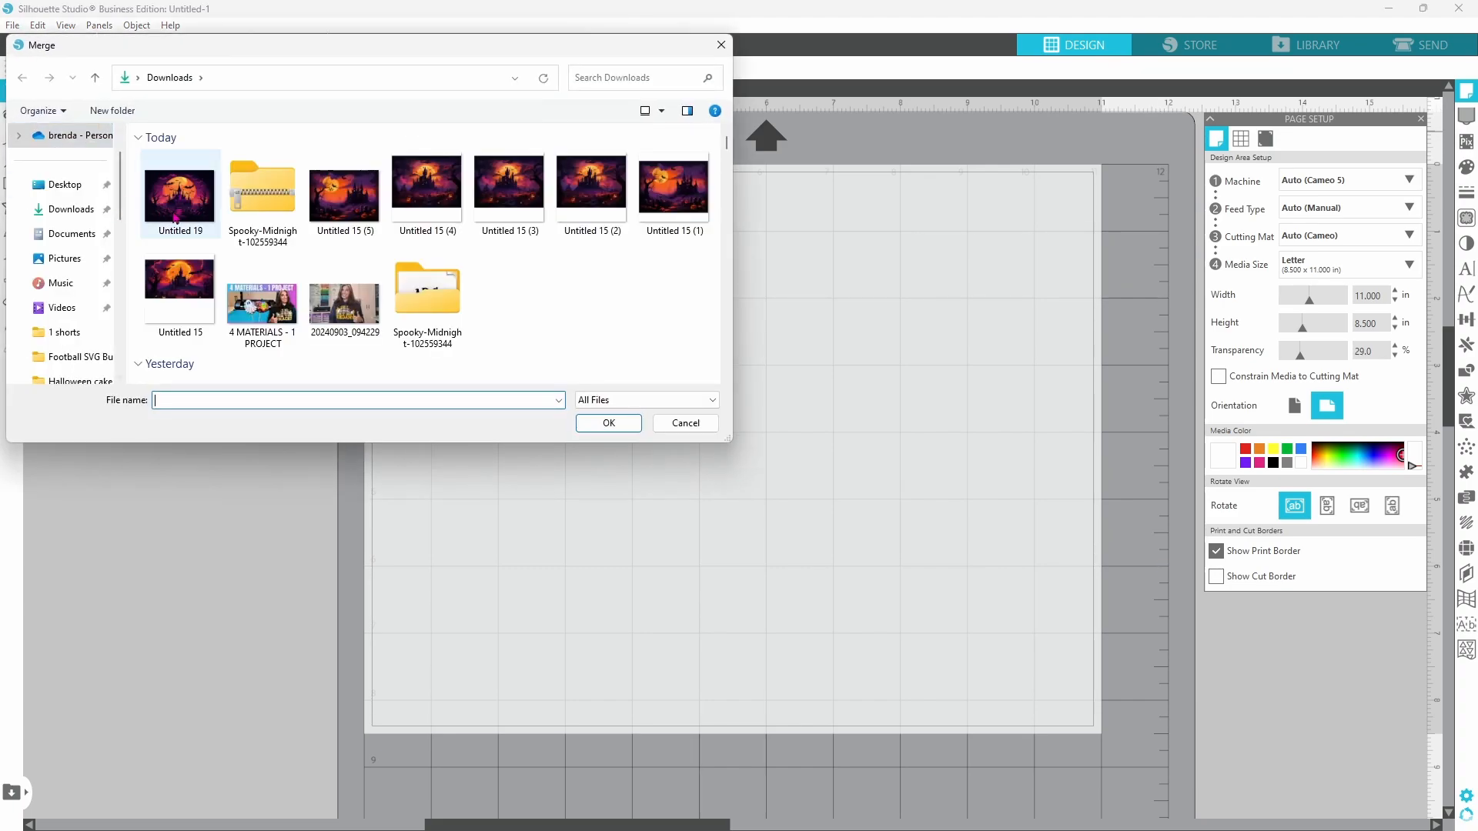
pyautogui.moveTo(179, 188)
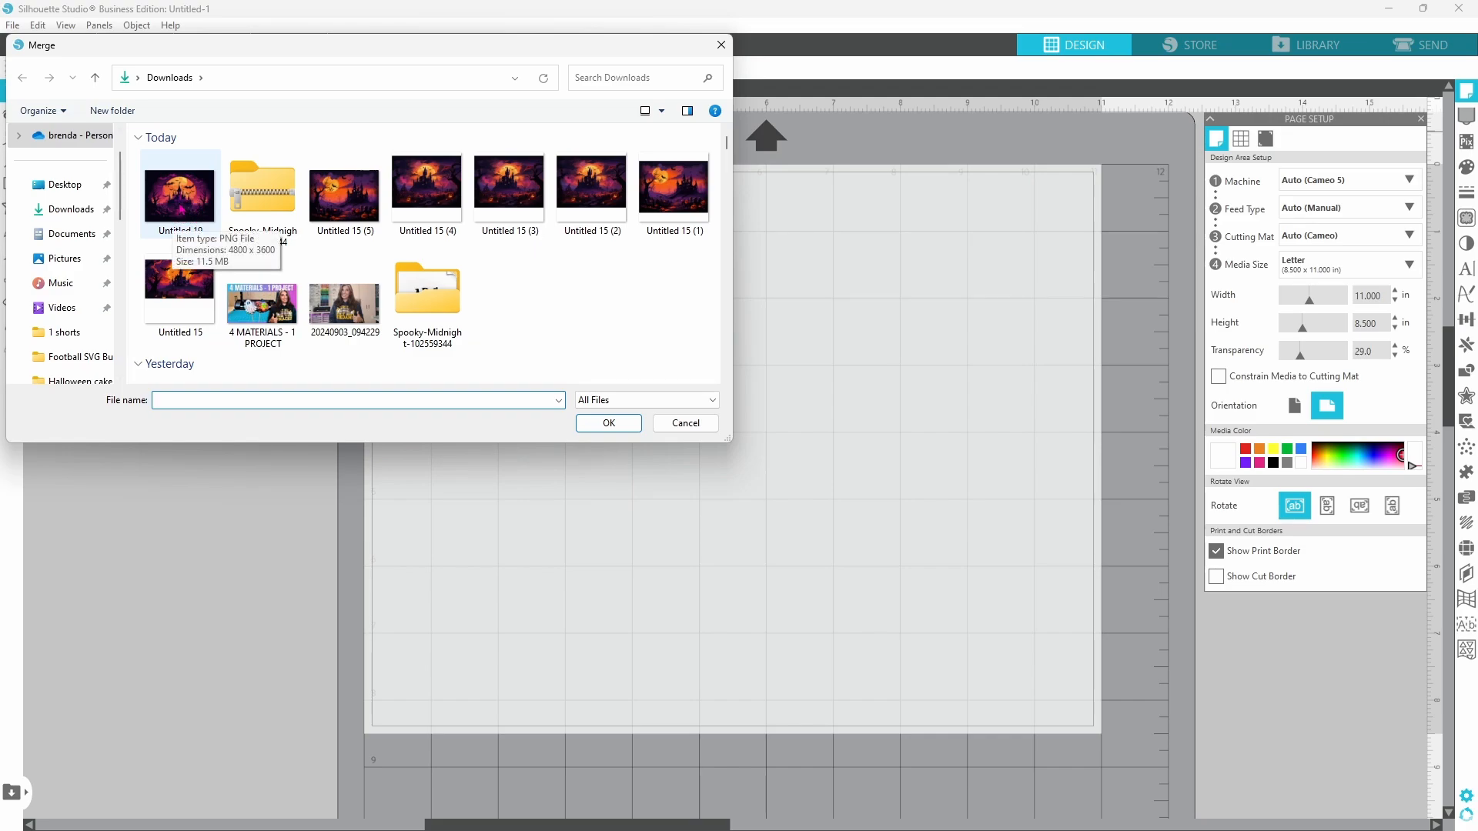
pyautogui.doubleClick(179, 189)
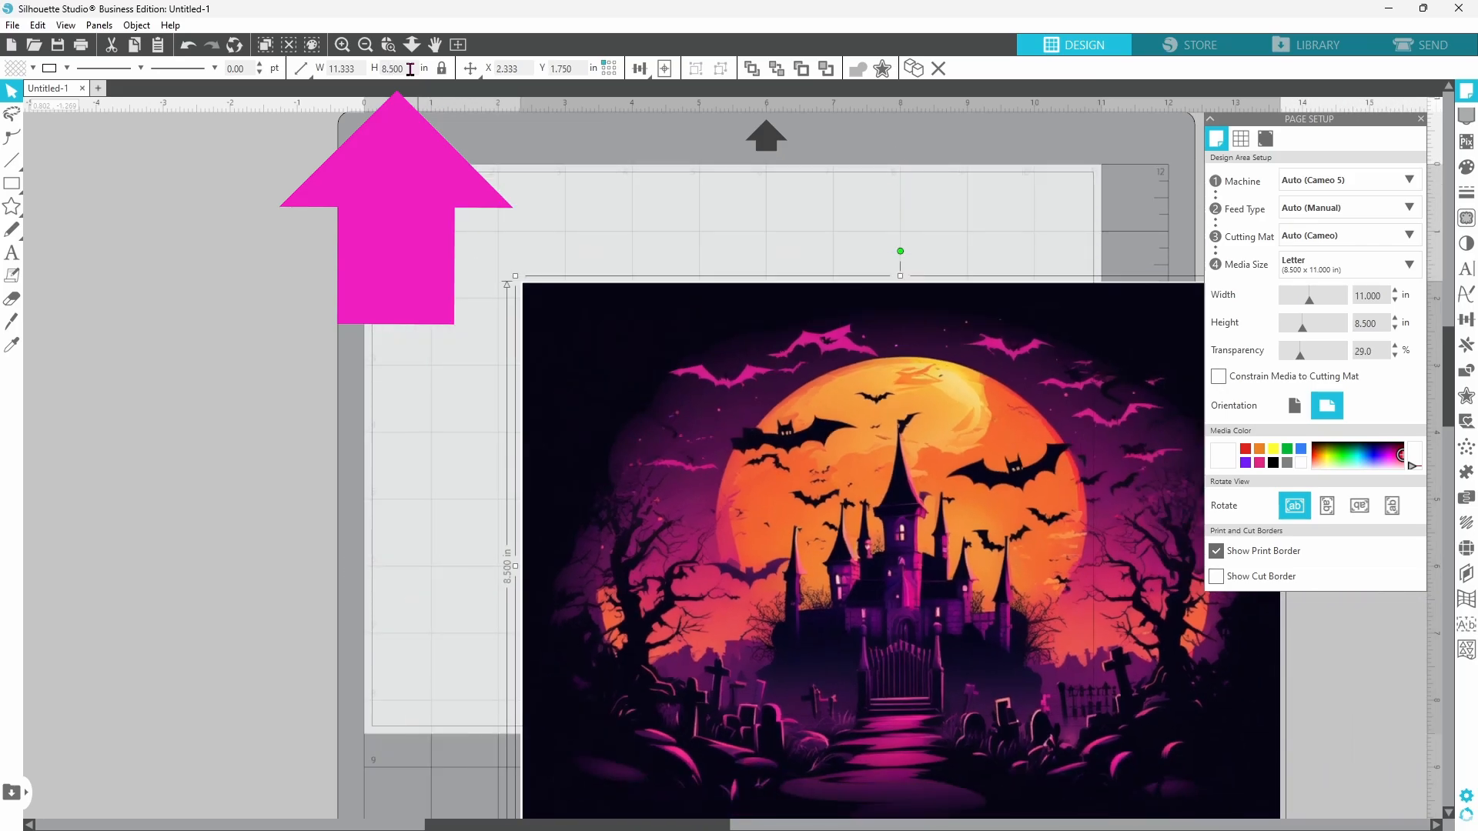
pyautogui.click(665, 68)
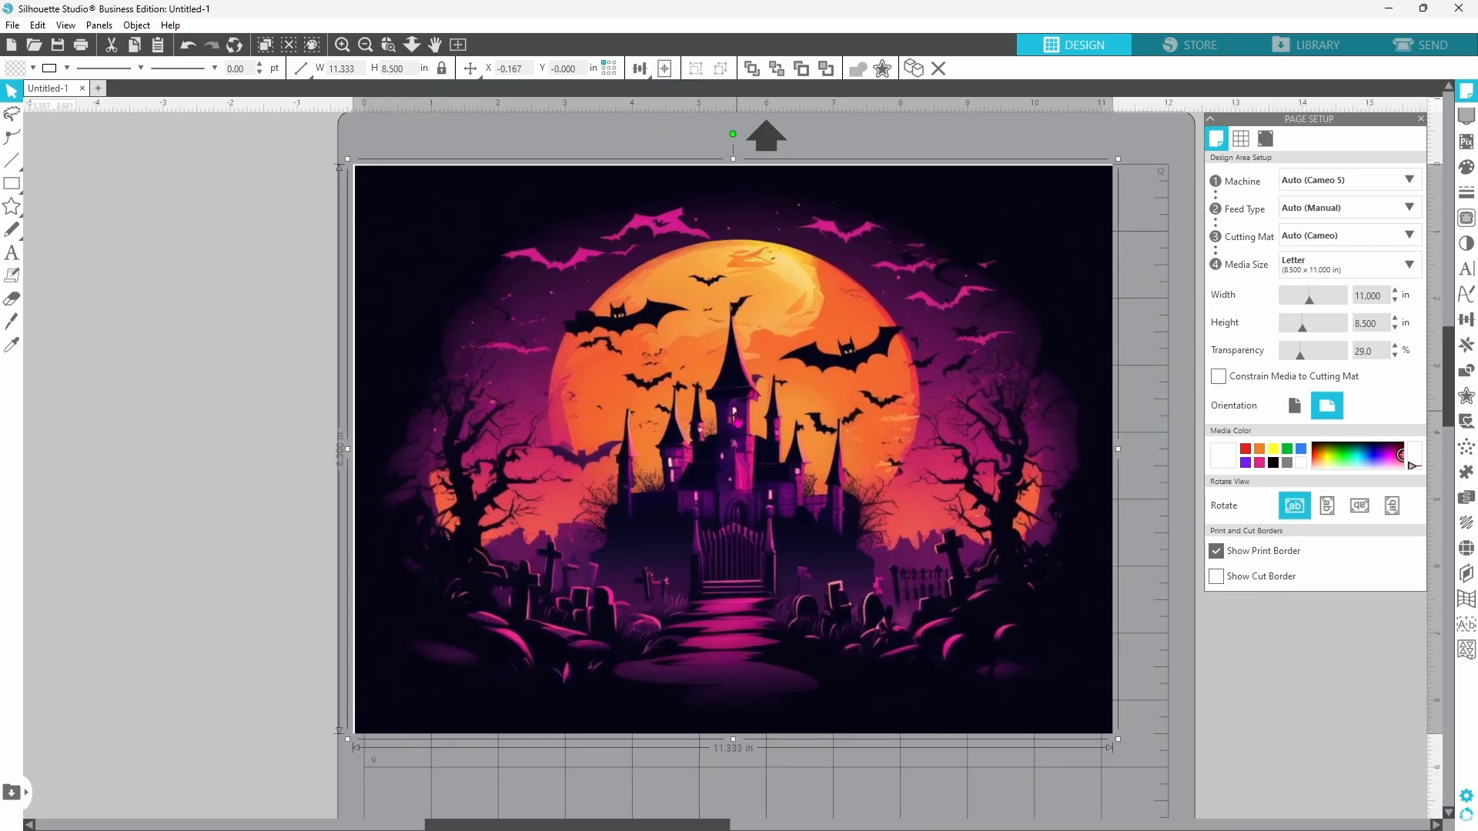
pyautogui.moveTo(648, 533)
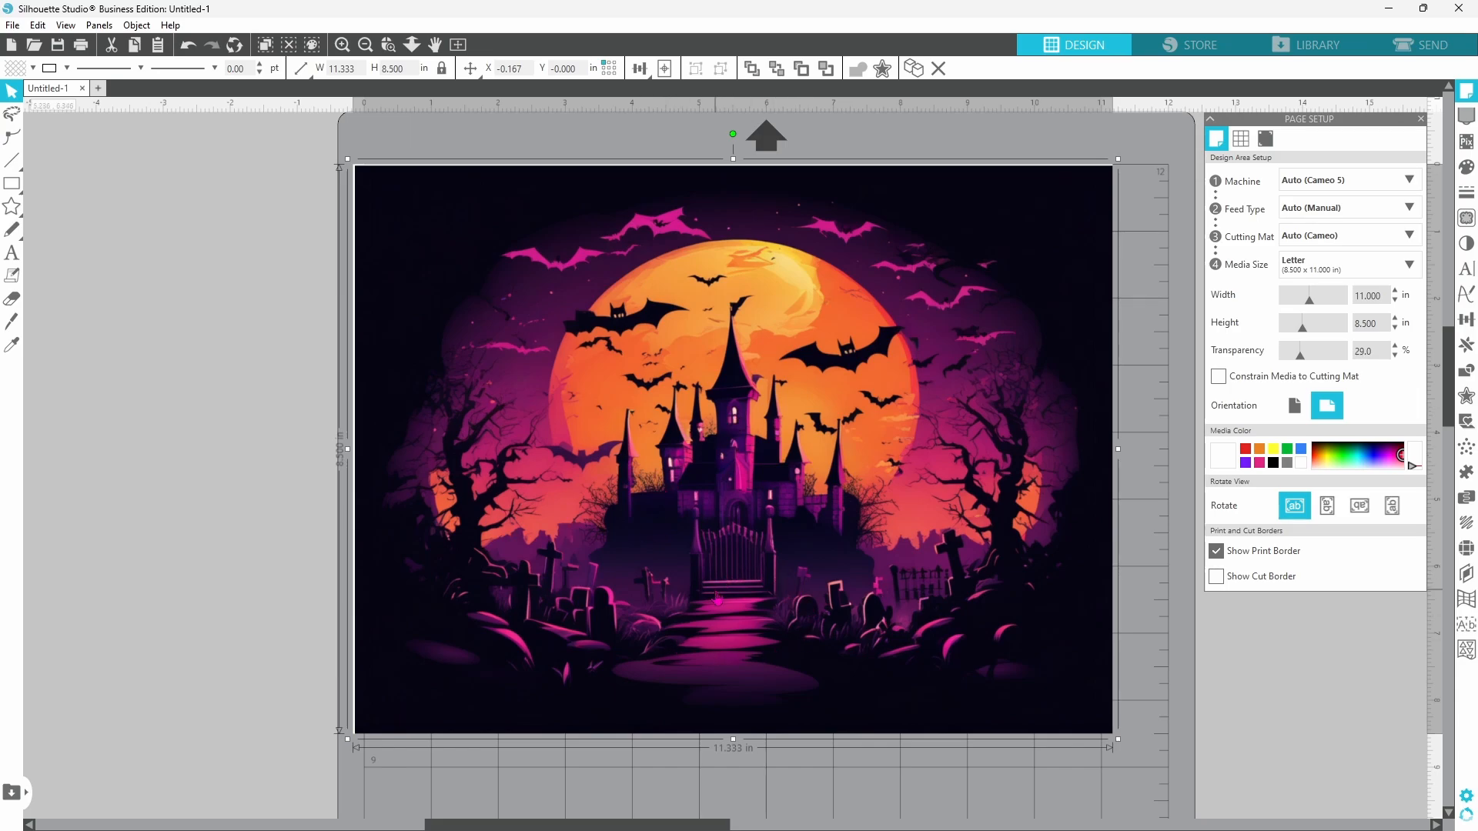
# Step: Type 'REGULAR POTATO CHIPS' and scroll the Spooky Midnight Font product page
pyautogui.write('REGULAR P')
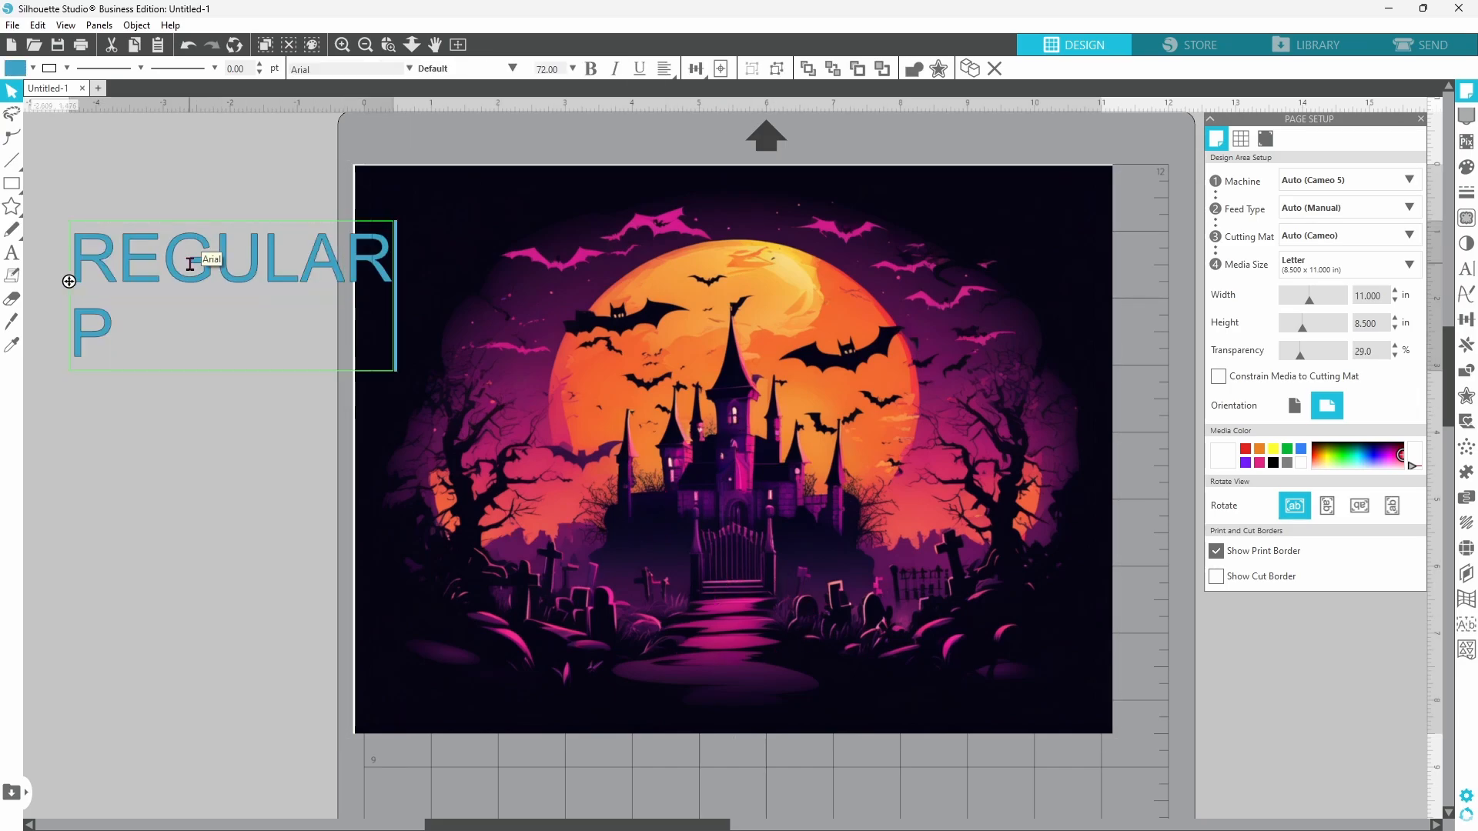
pyautogui.write('OTATO CHIPS')
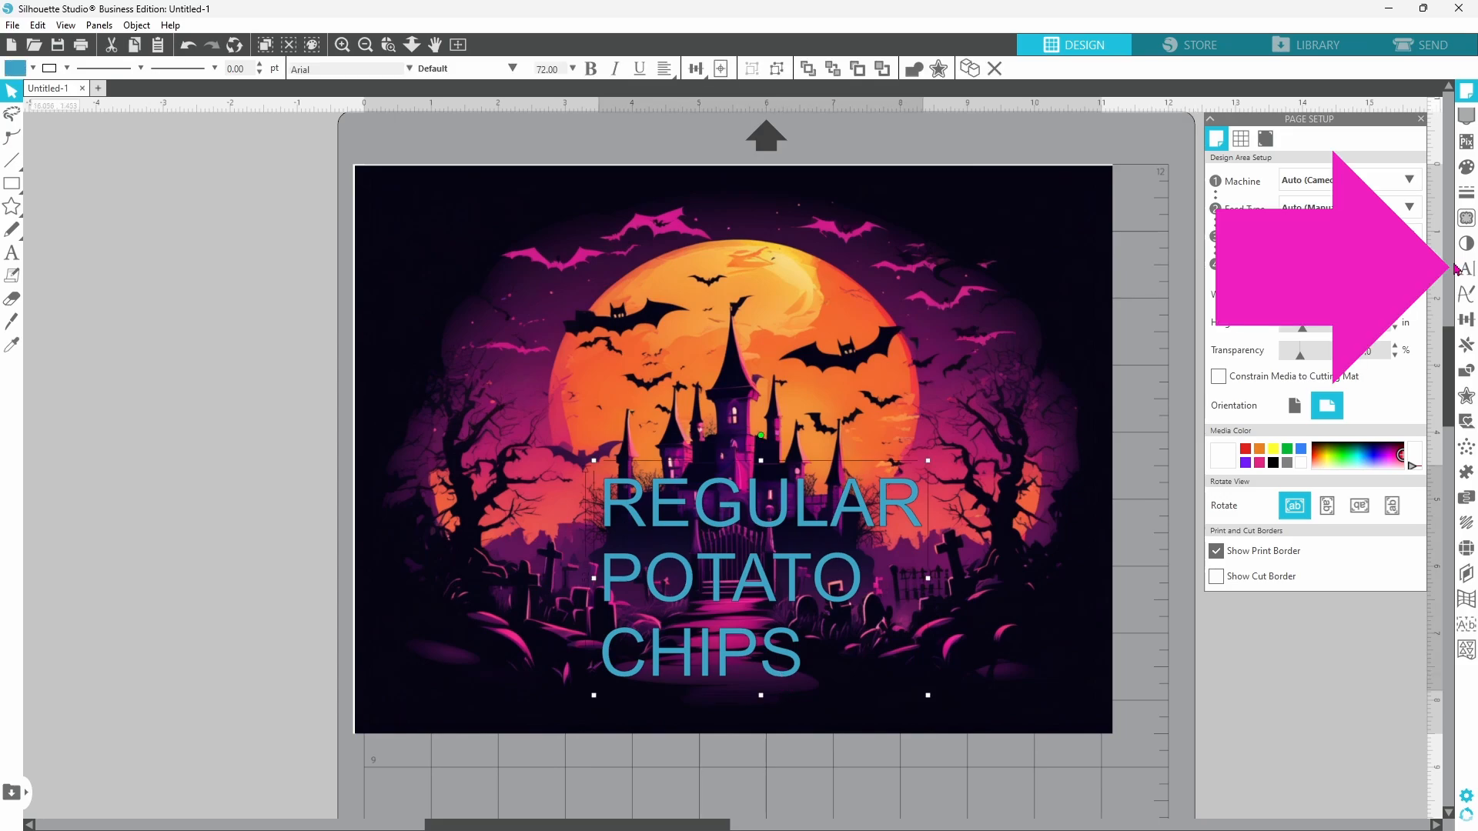
pyautogui.click(1467, 268)
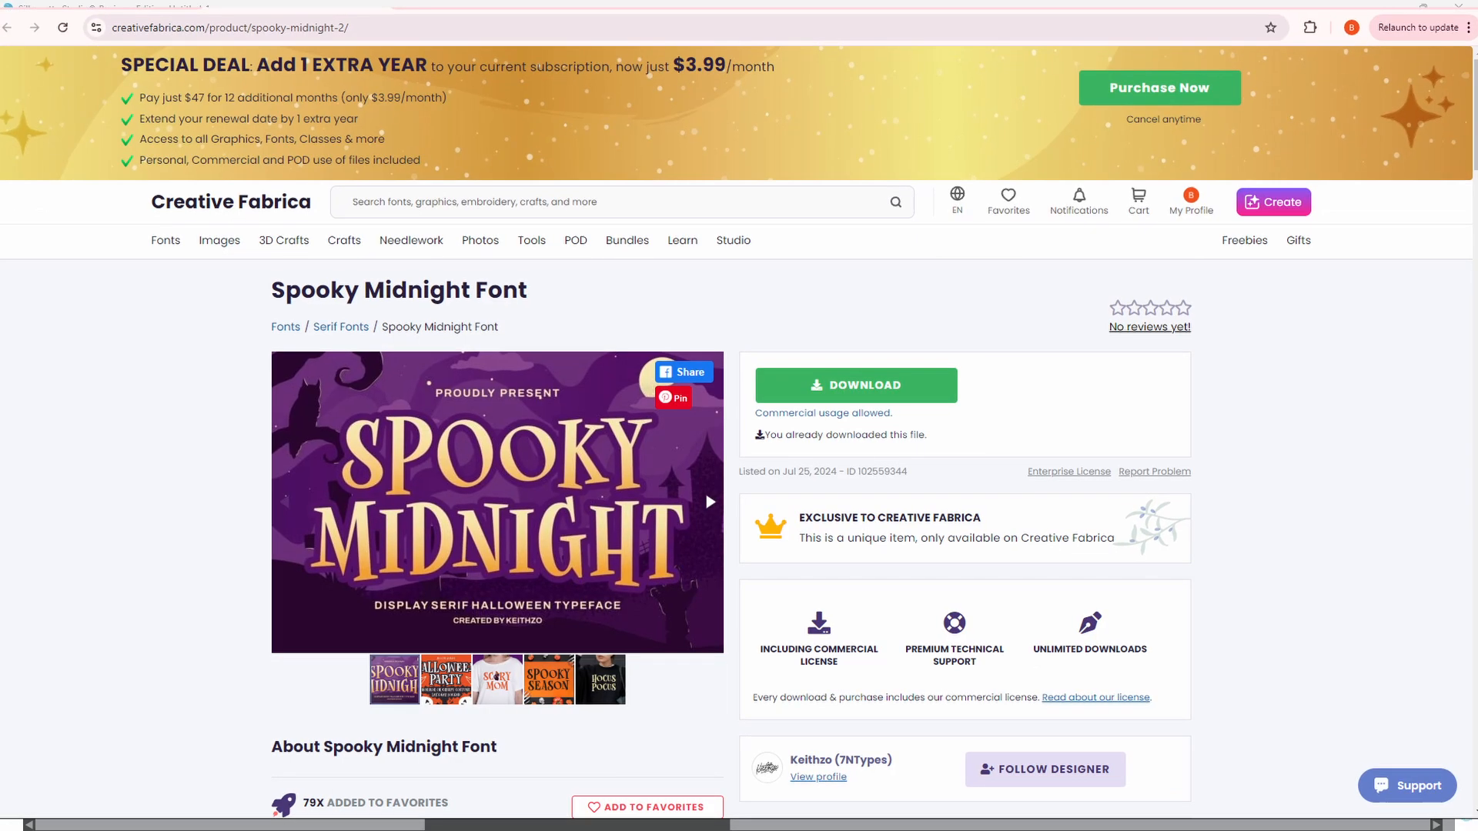
pyautogui.scroll(-3)
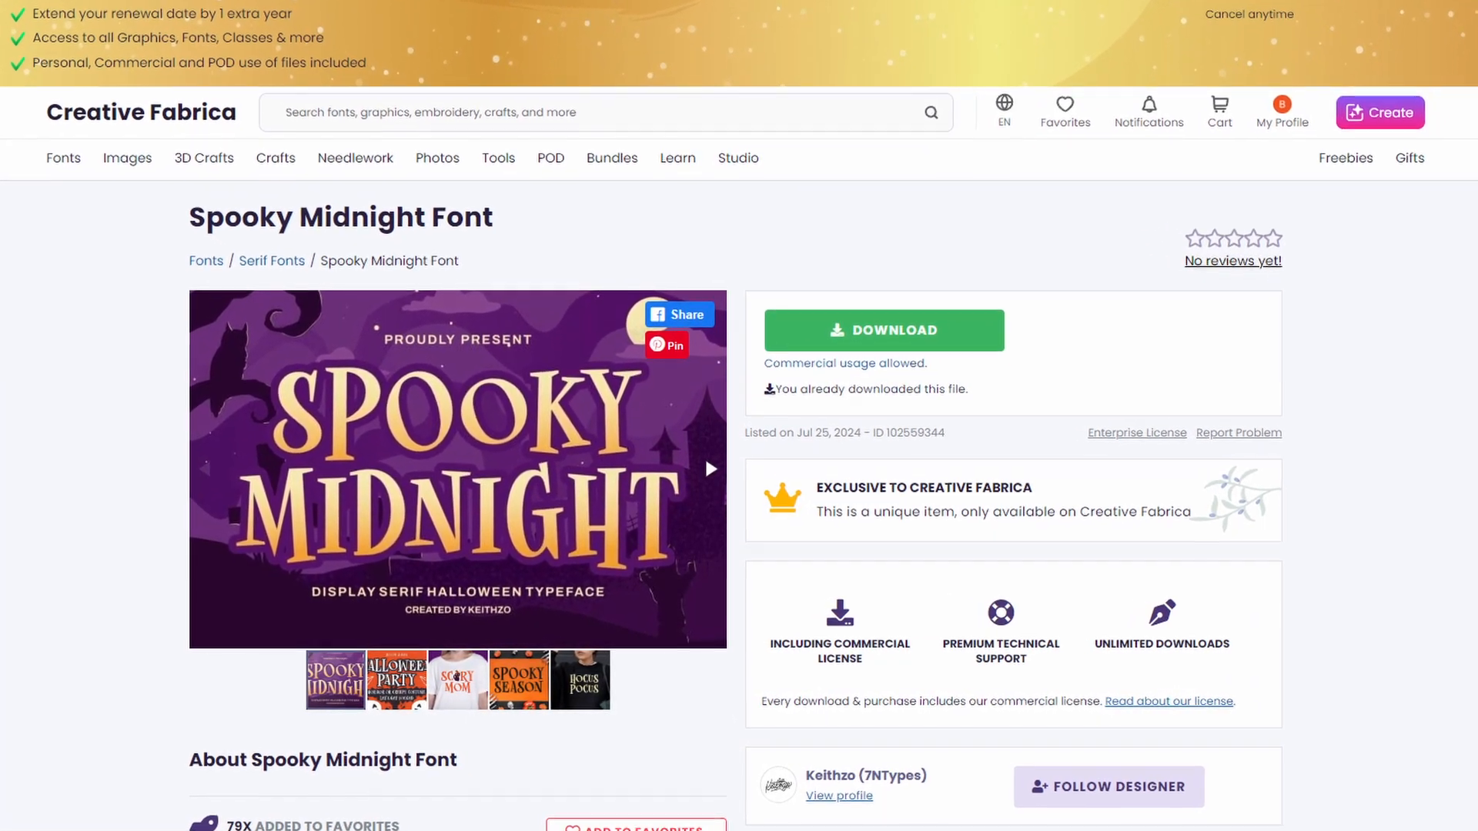
pyautogui.scroll(-3)
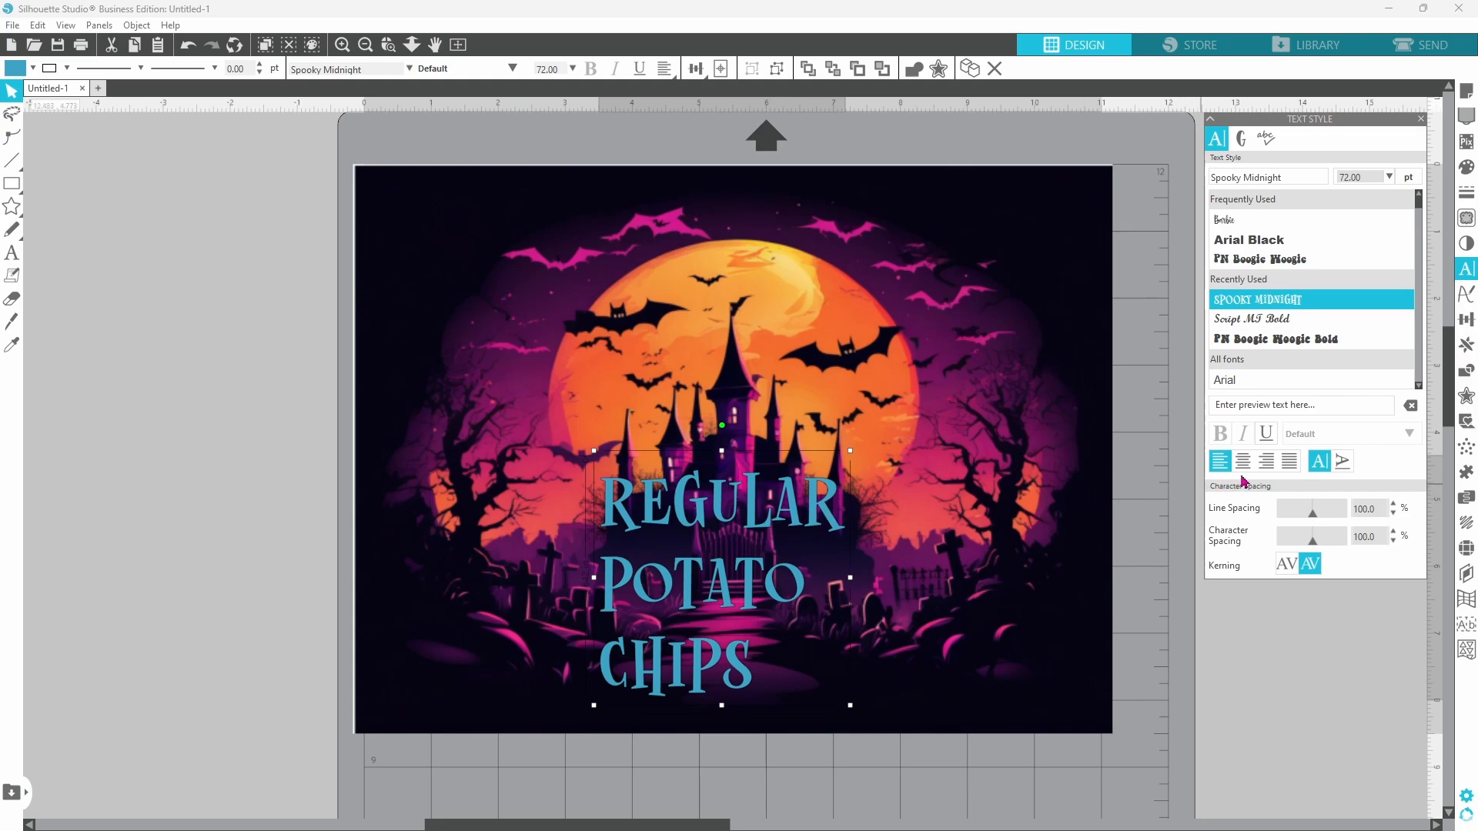
# Step: Center the label lines, reduce line spacing to 70%, and sample pale yellow from the moon
pyautogui.click(1243, 462)
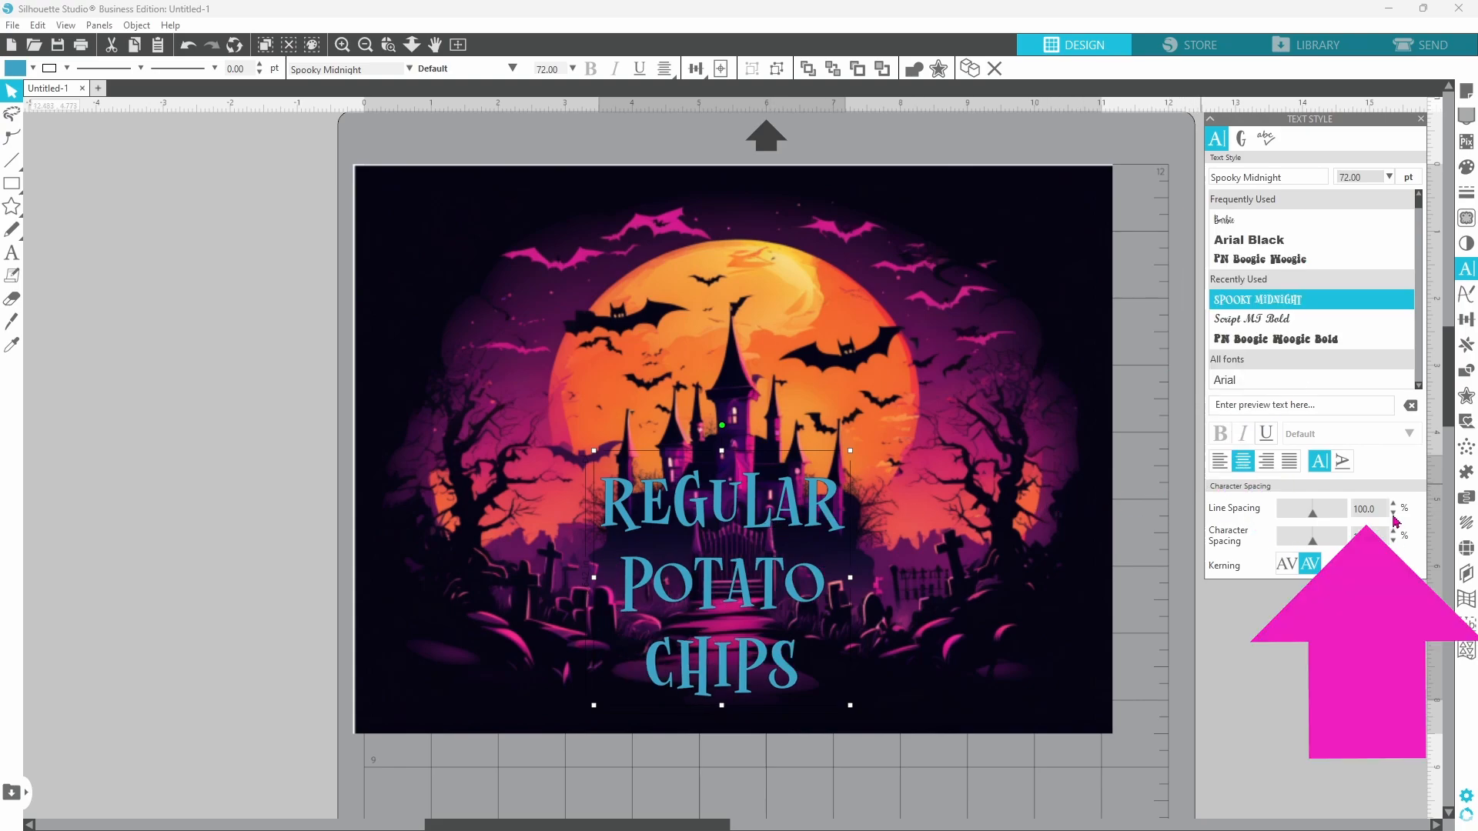
pyautogui.click(1393, 514)
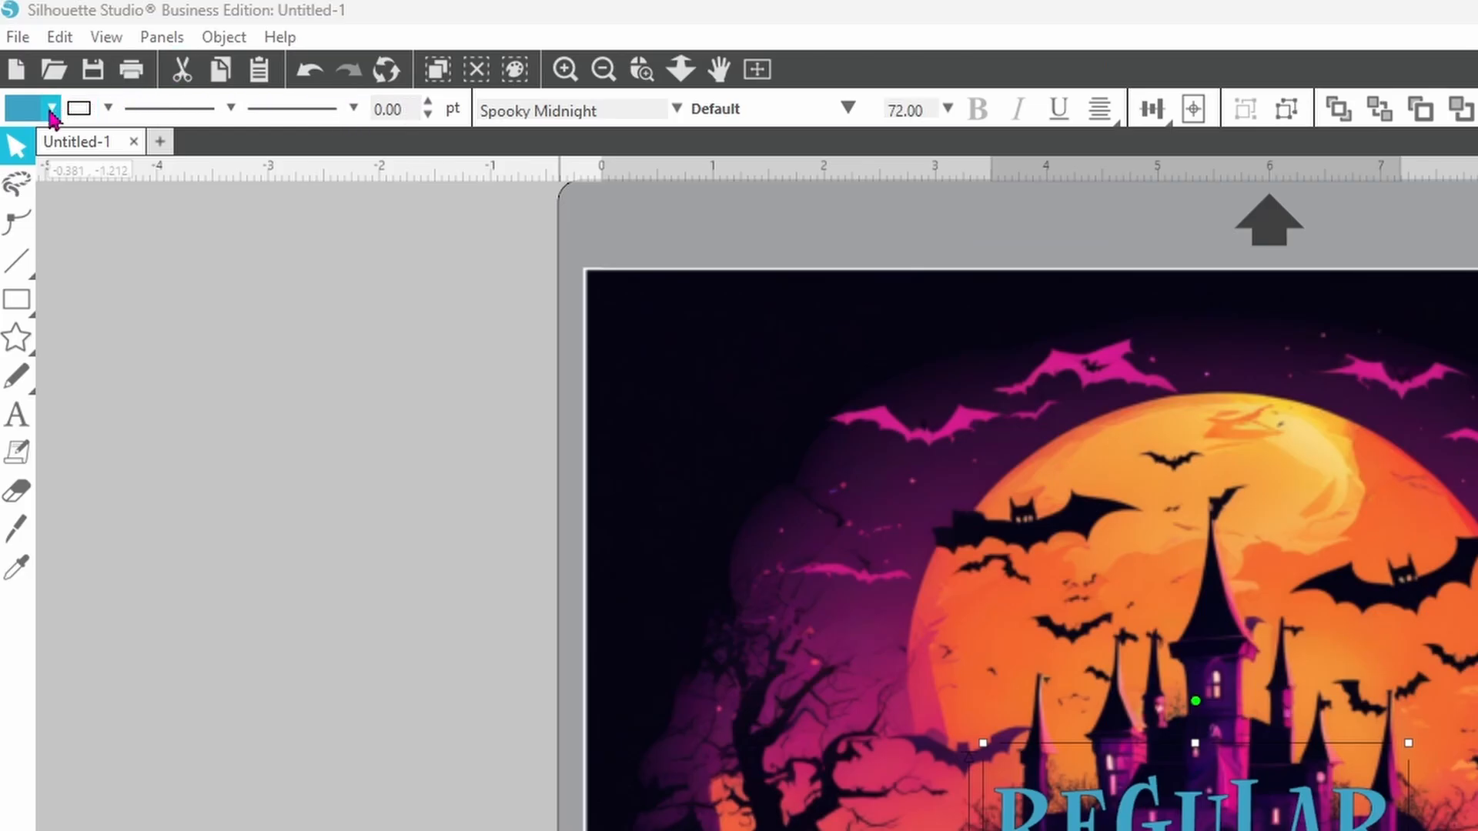
pyautogui.click(53, 107)
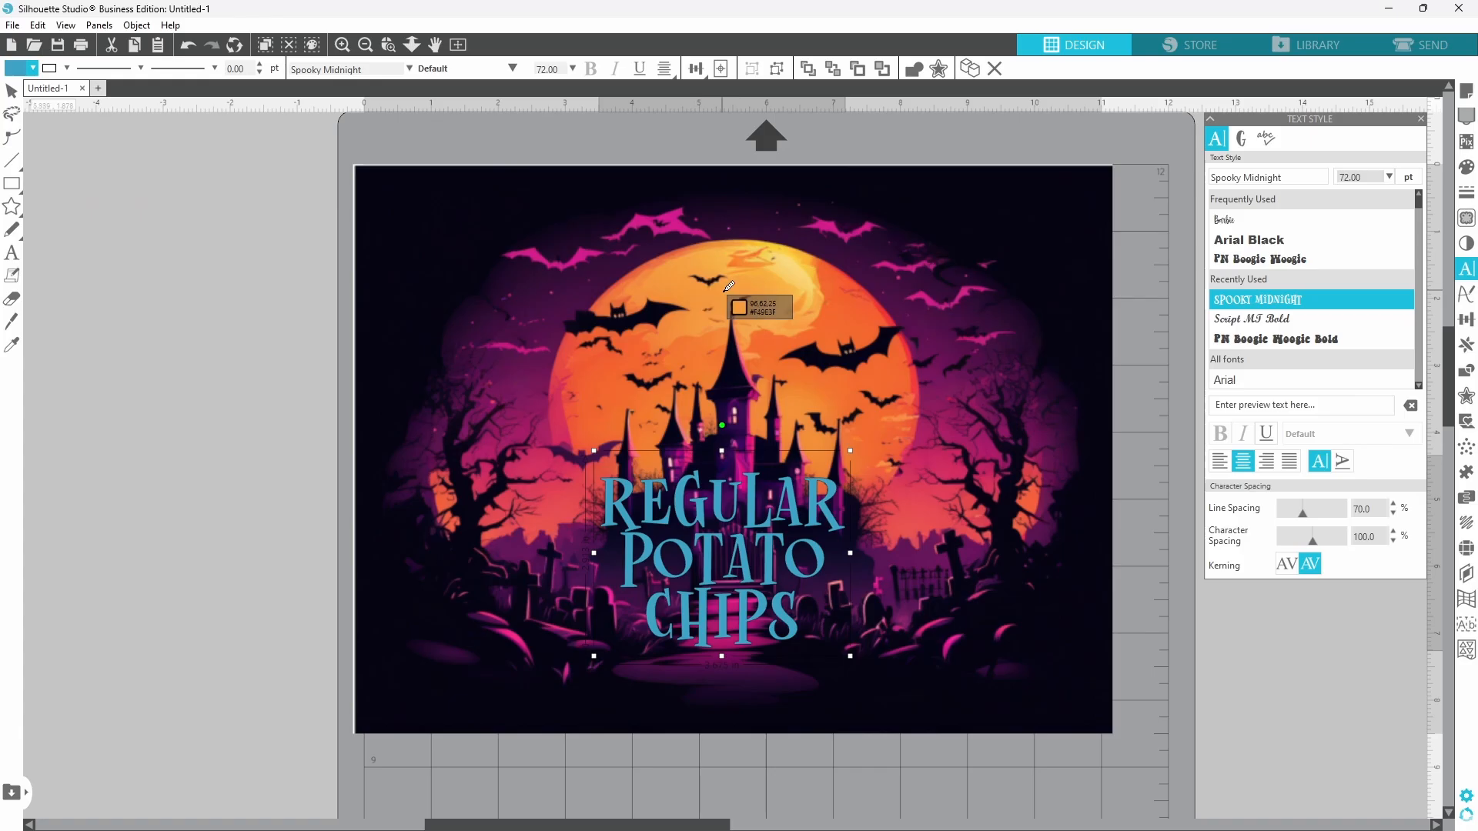
pyautogui.moveTo(798, 282)
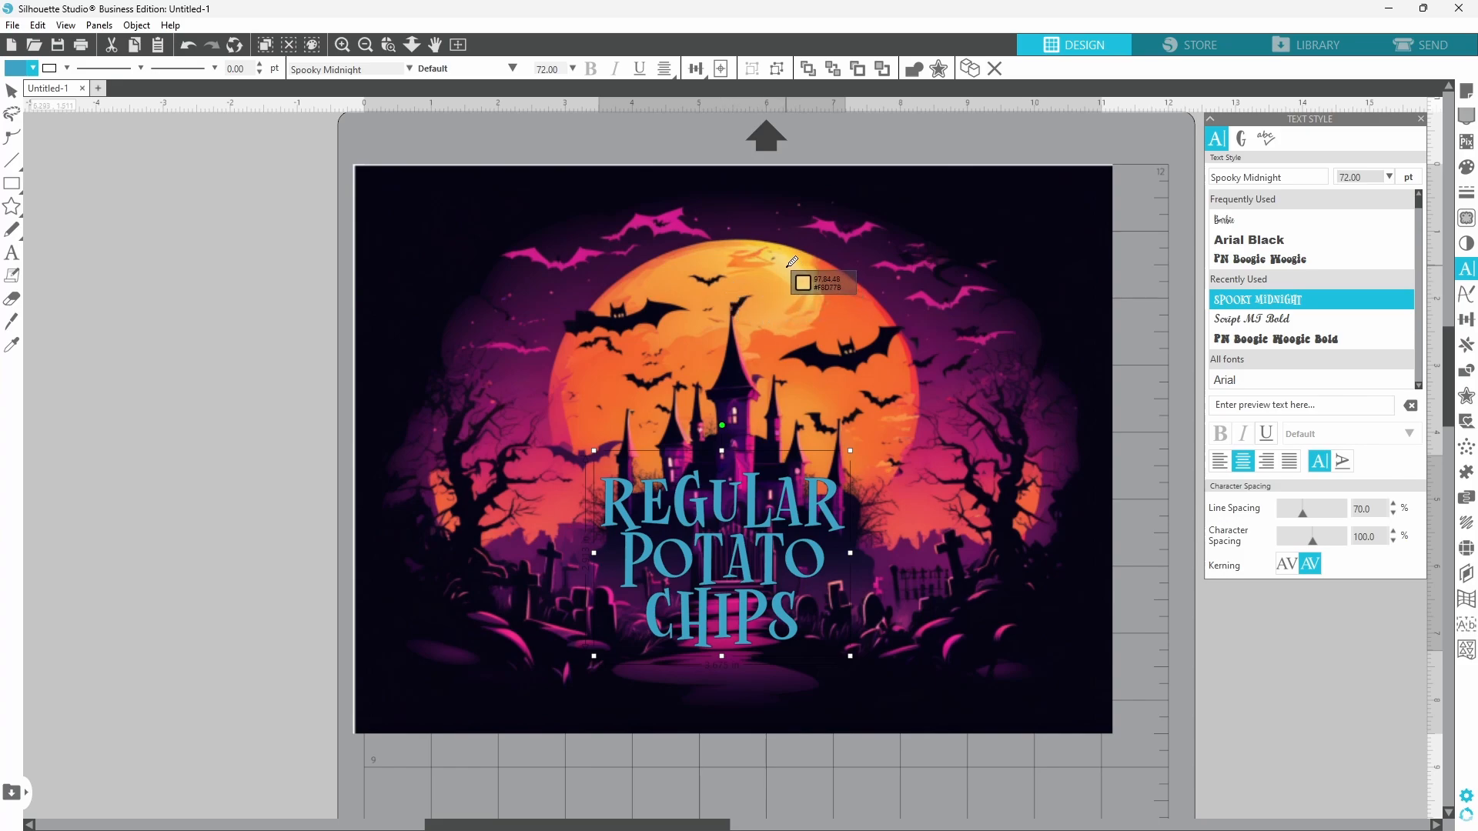
pyautogui.click(803, 282)
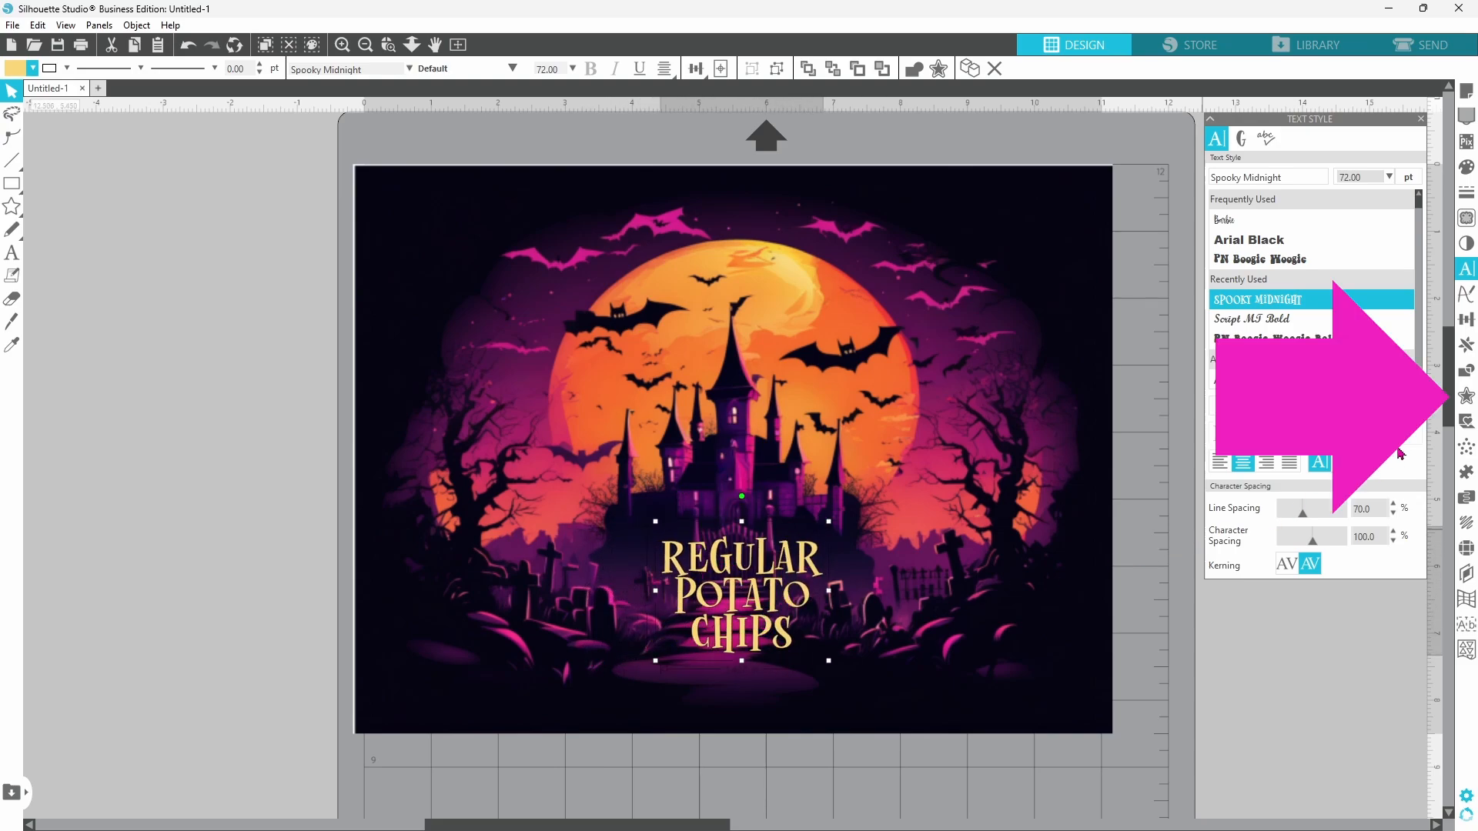
# Step: Apply a sharp-cornered outward offset around the REGULAR POTATO CHIPS label
pyautogui.click(1466, 394)
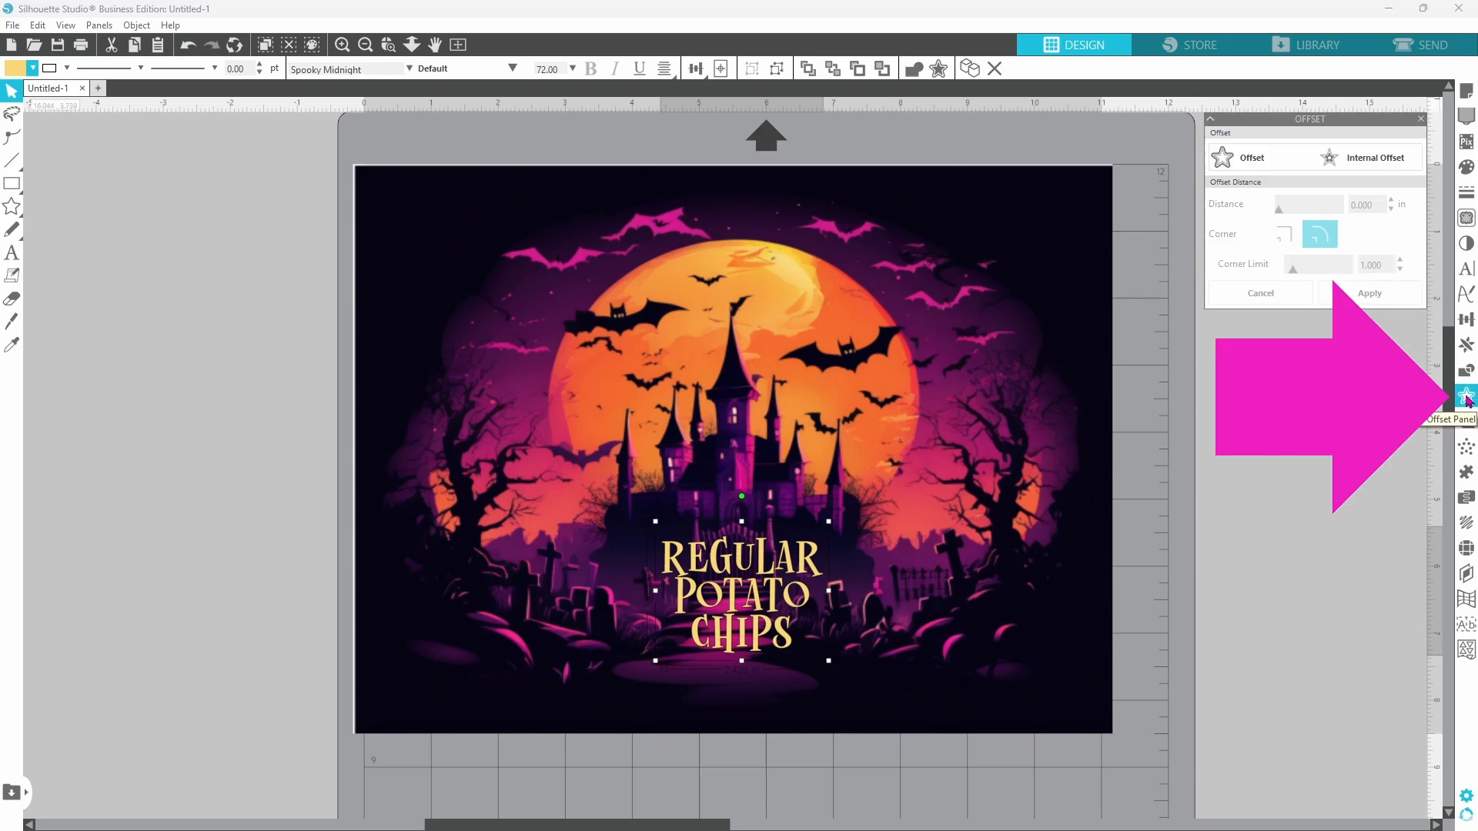
pyautogui.click(1251, 156)
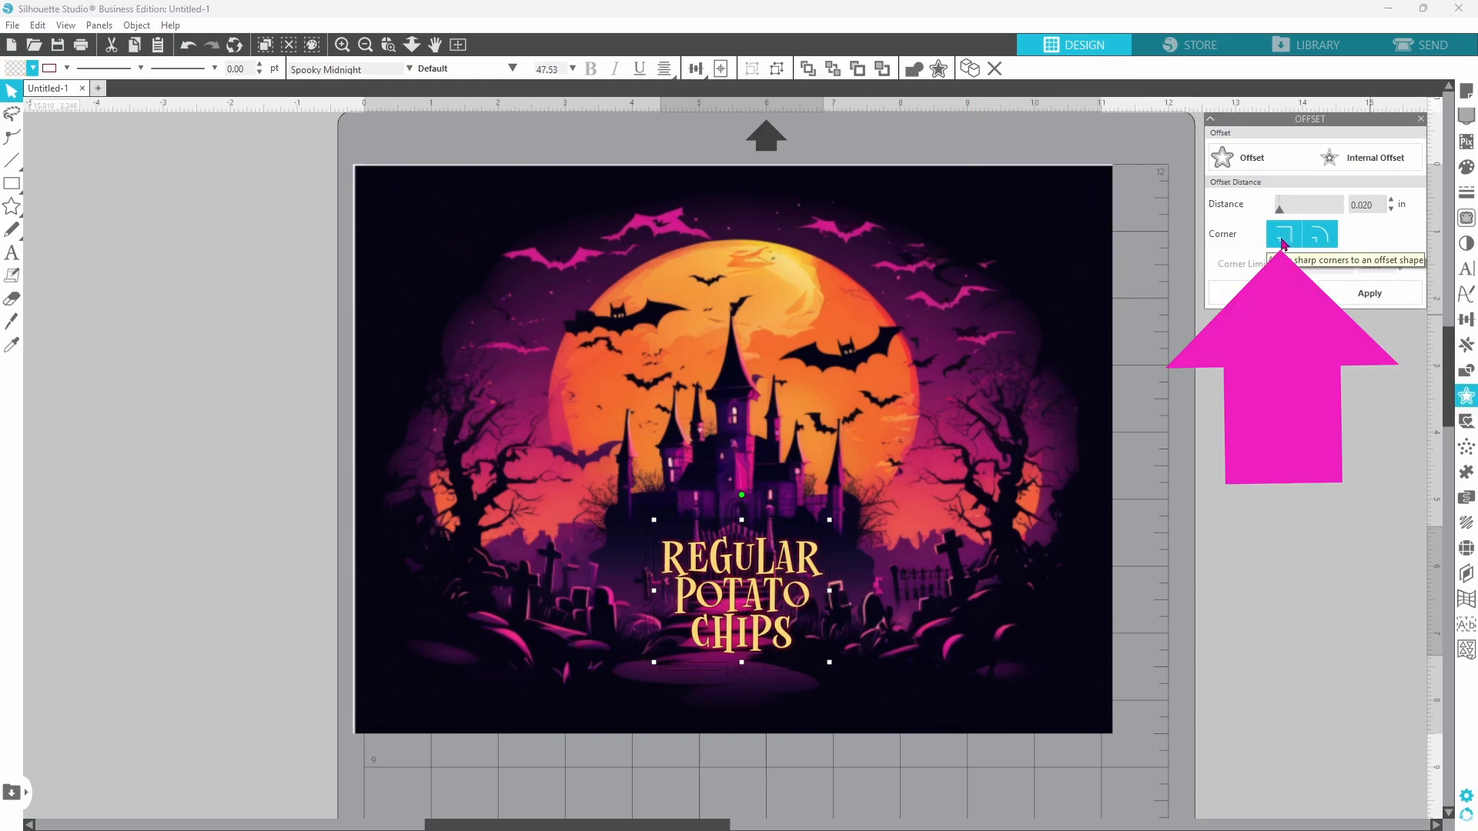
pyautogui.click(1283, 234)
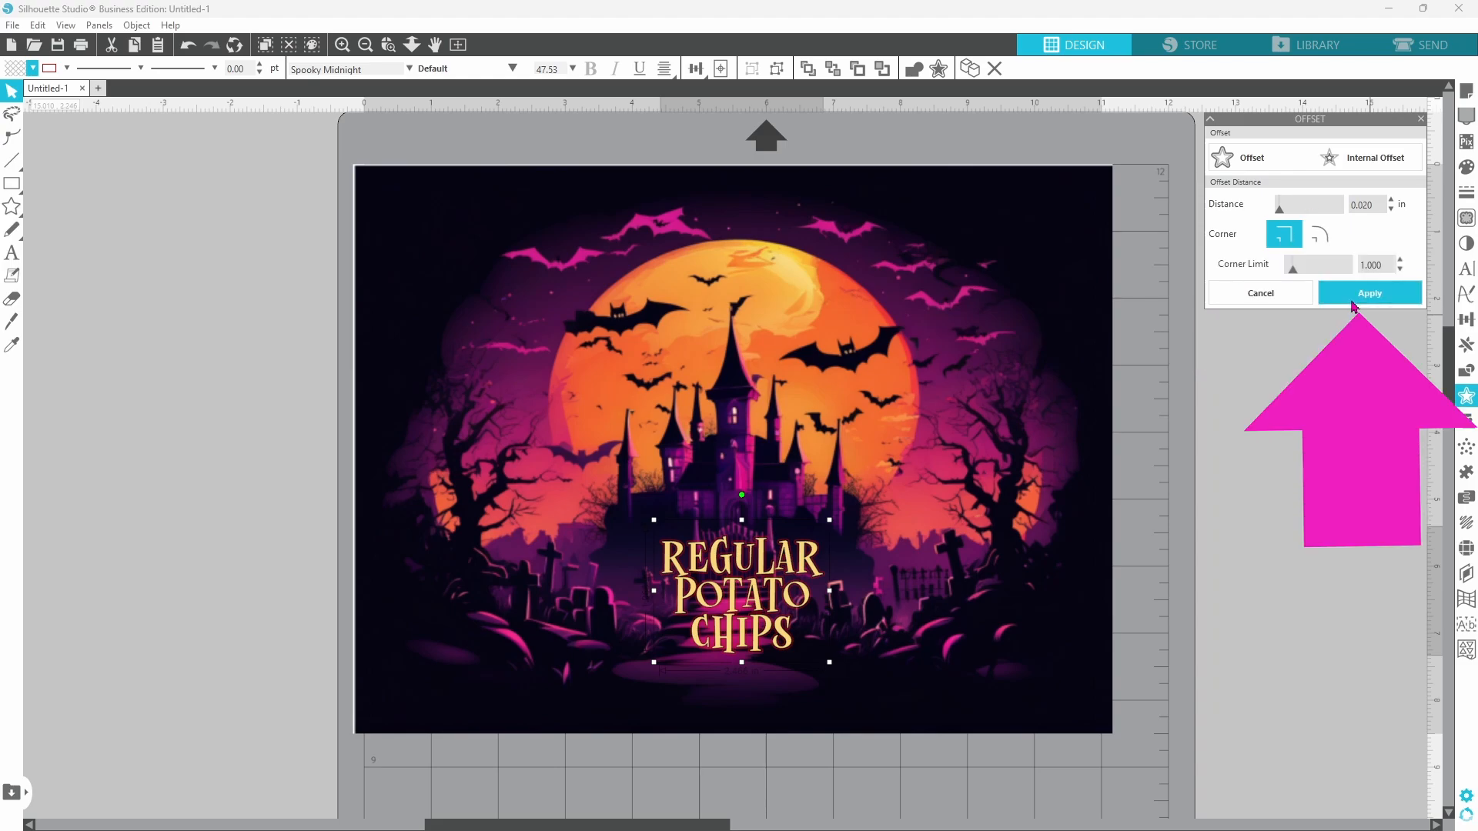
pyautogui.rightClick(741, 594)
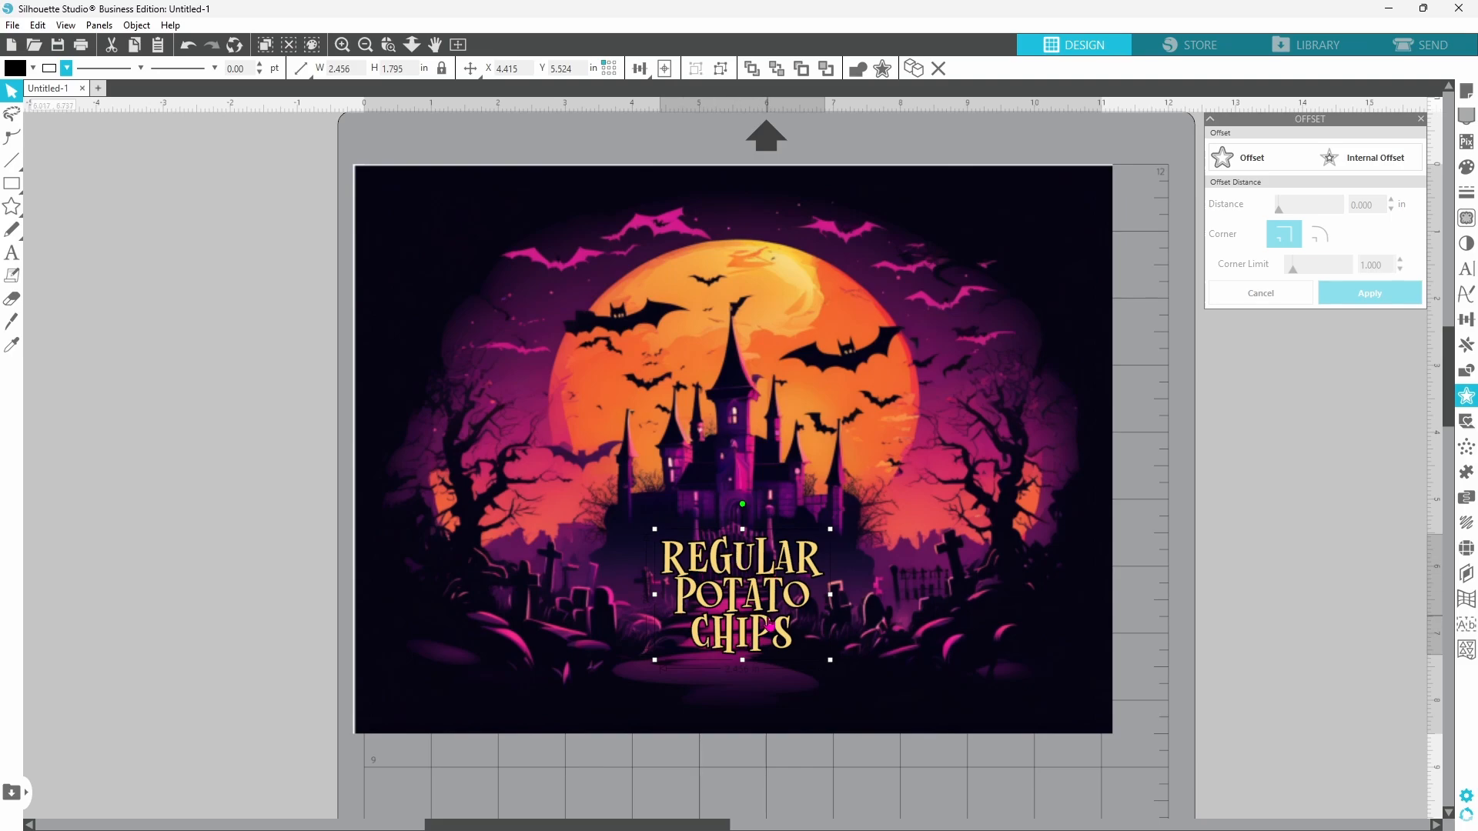
pyautogui.moveTo(768, 621)
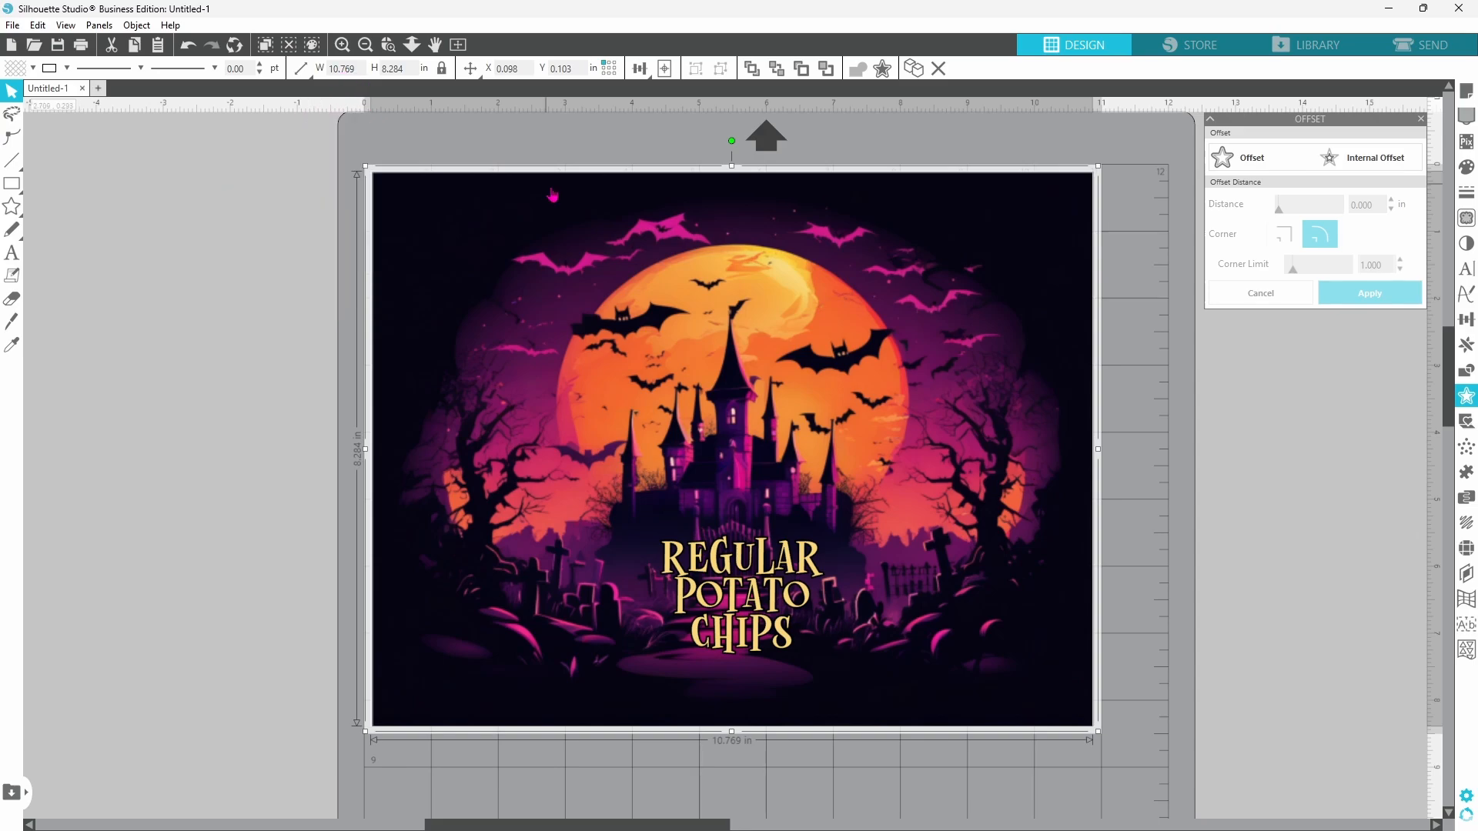
pyautogui.moveTo(755, 295)
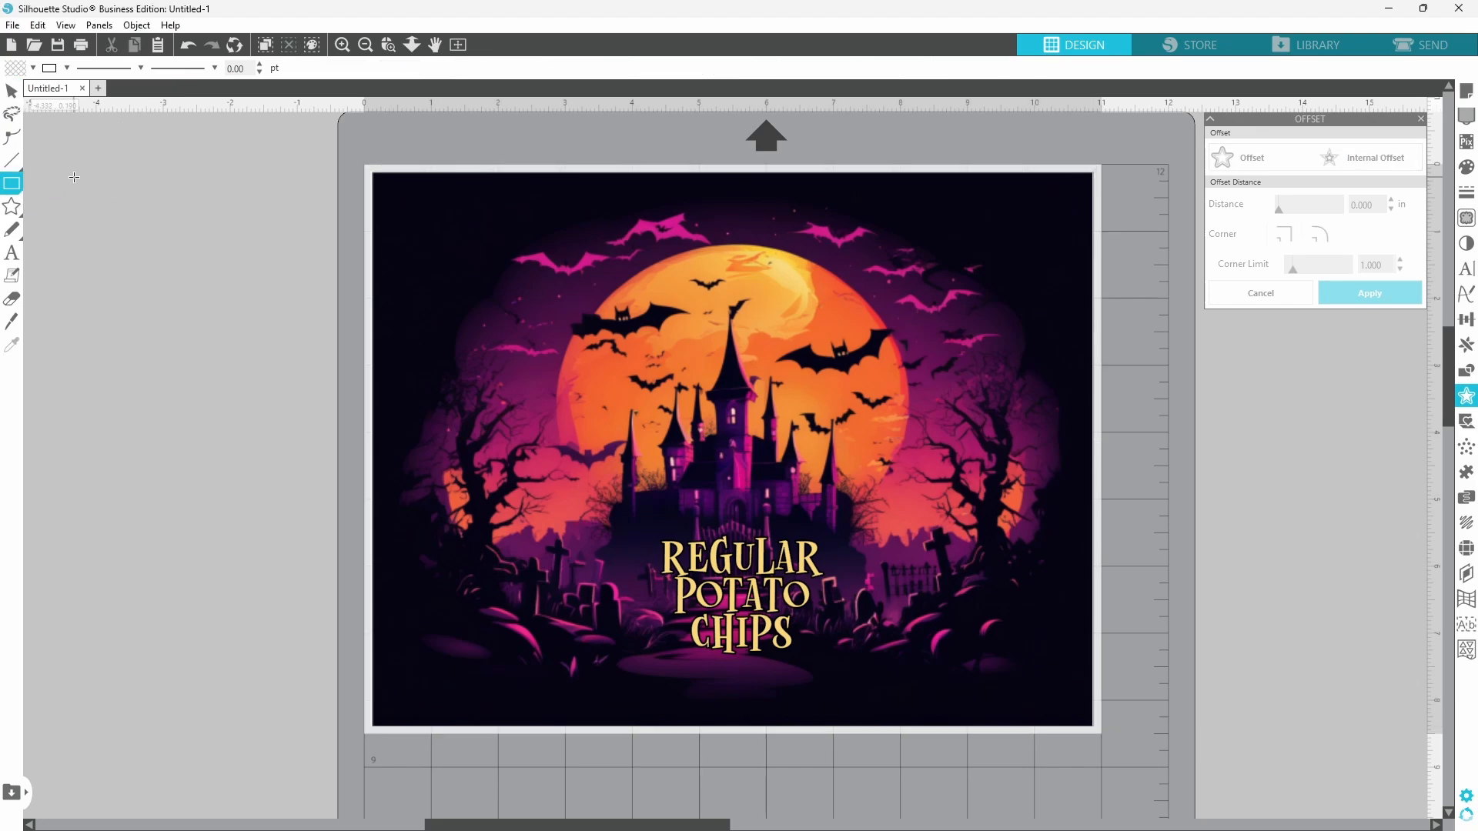
# Step: Draw a tall rectangle beside the castle image
pyautogui.moveTo(74, 177); pyautogui.dragTo(351, 669)
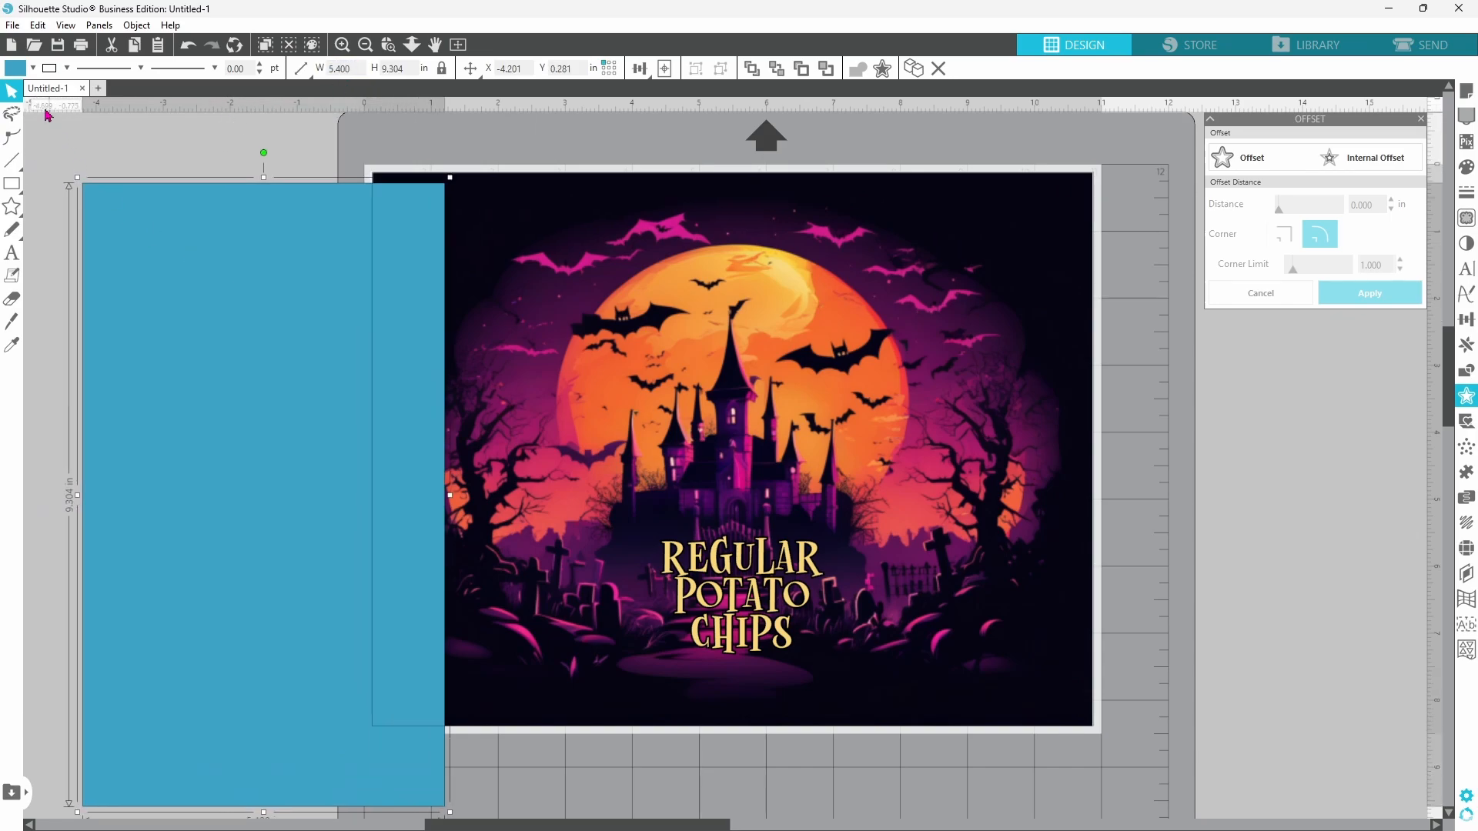
pyautogui.click(31, 67)
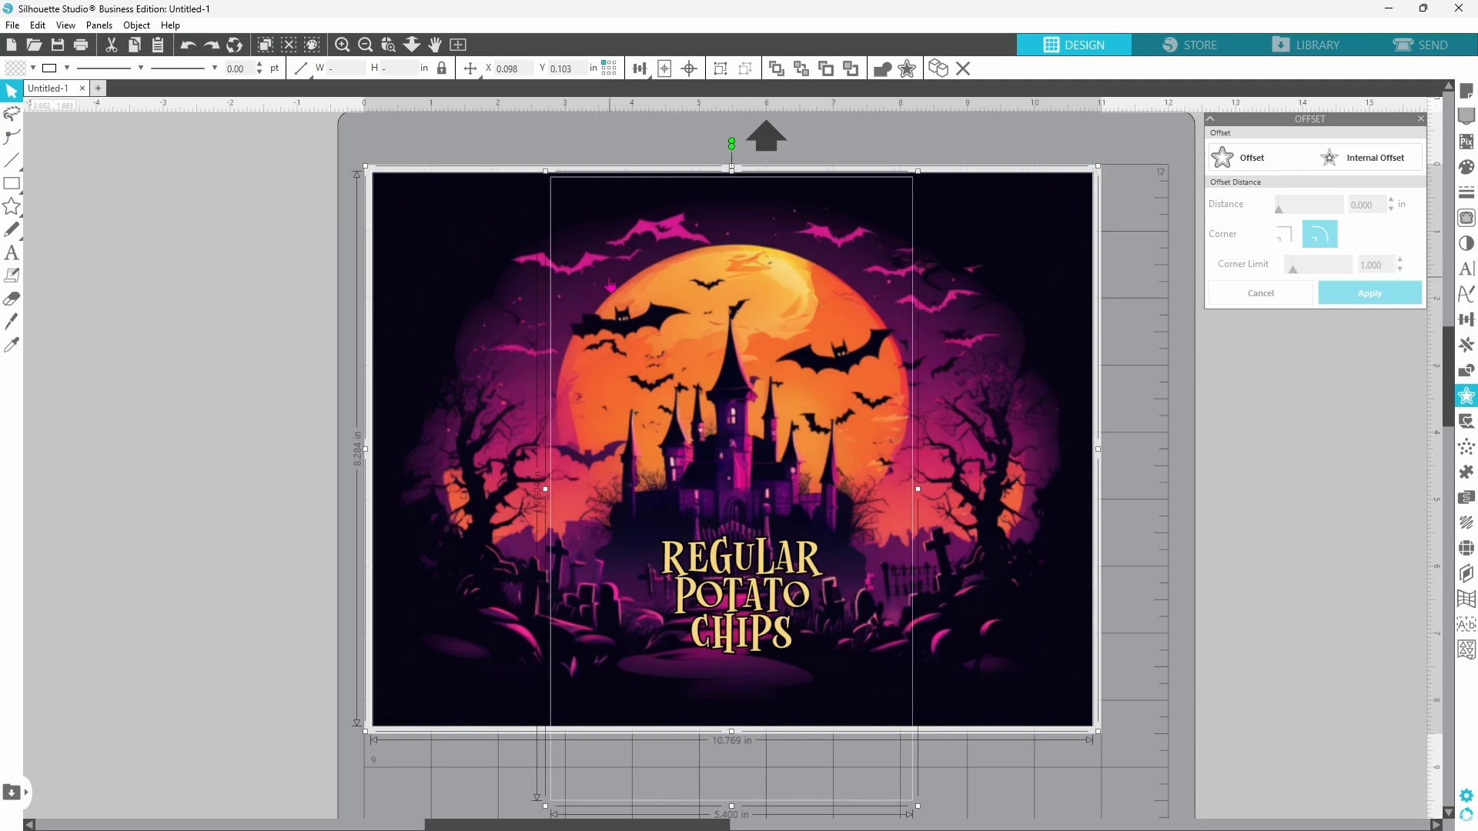
pyautogui.moveTo(988, 357)
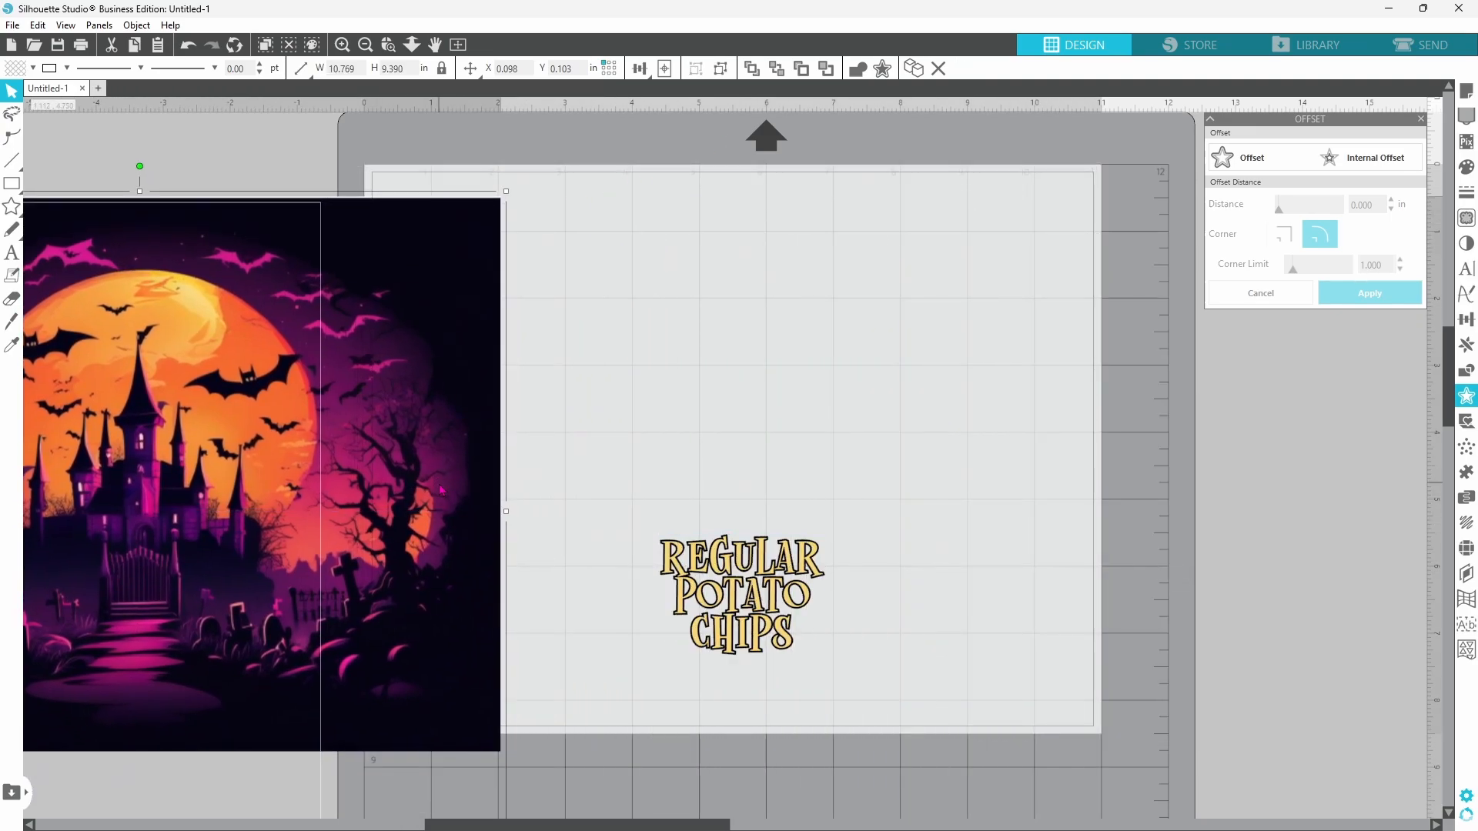
# Step: Return the castle image to the page and open the file commands list
pyautogui.rightClick(740, 594)
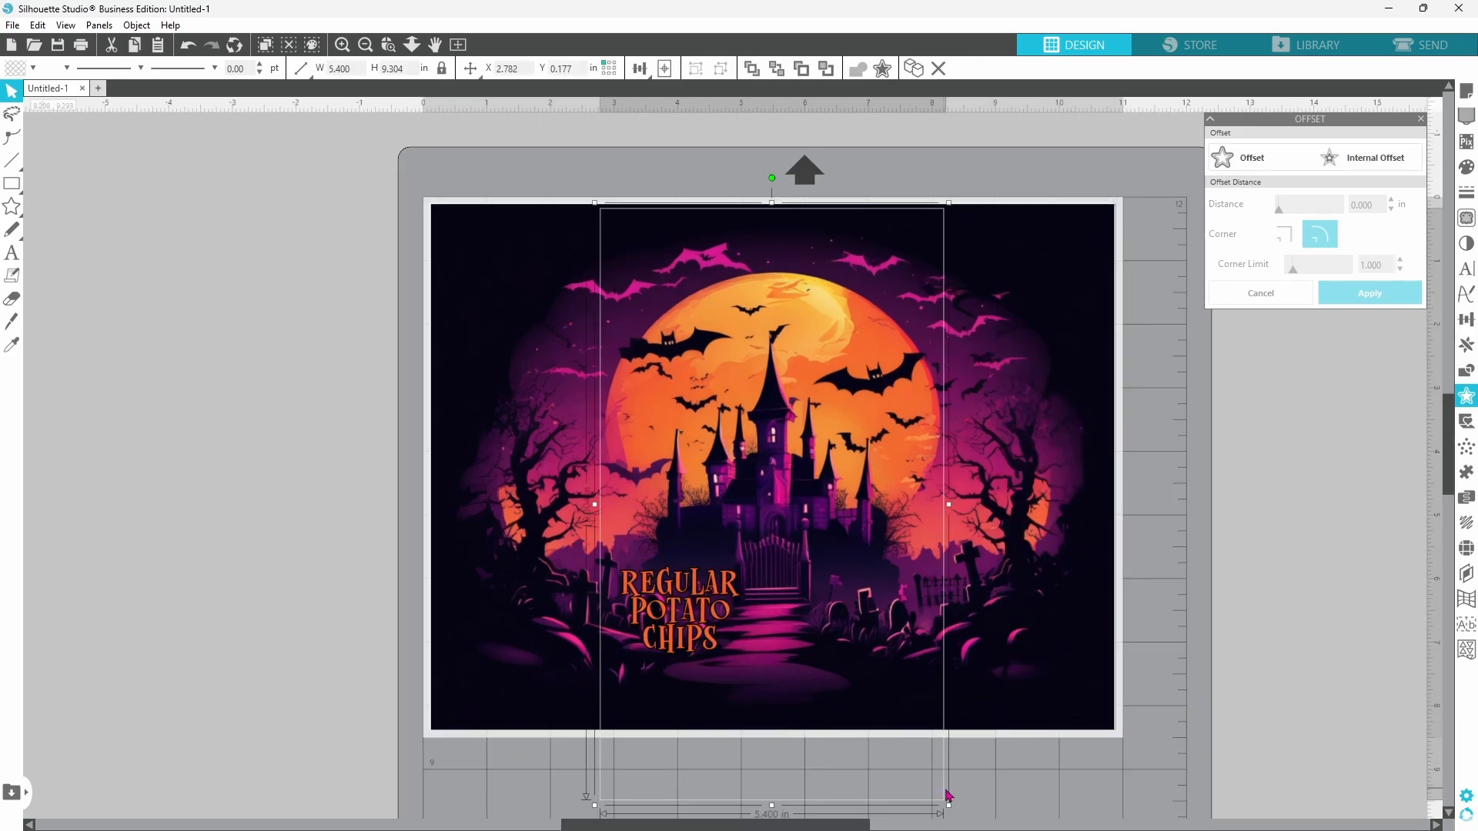
pyautogui.rightClick(949, 797)
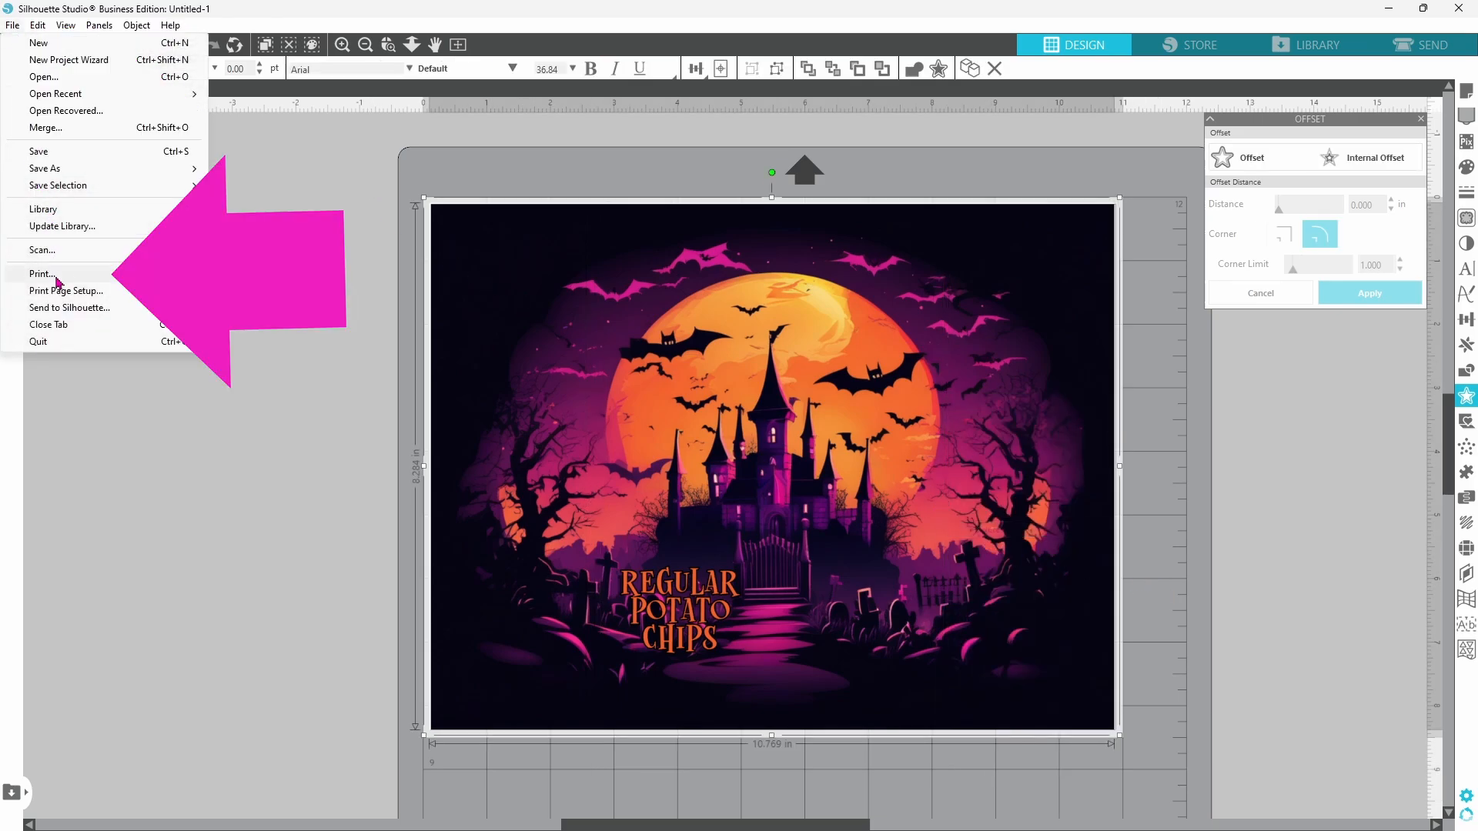
# Step: Open print preview, proceed to the ET-2720 printer, and open its preferences
pyautogui.click(41, 274)
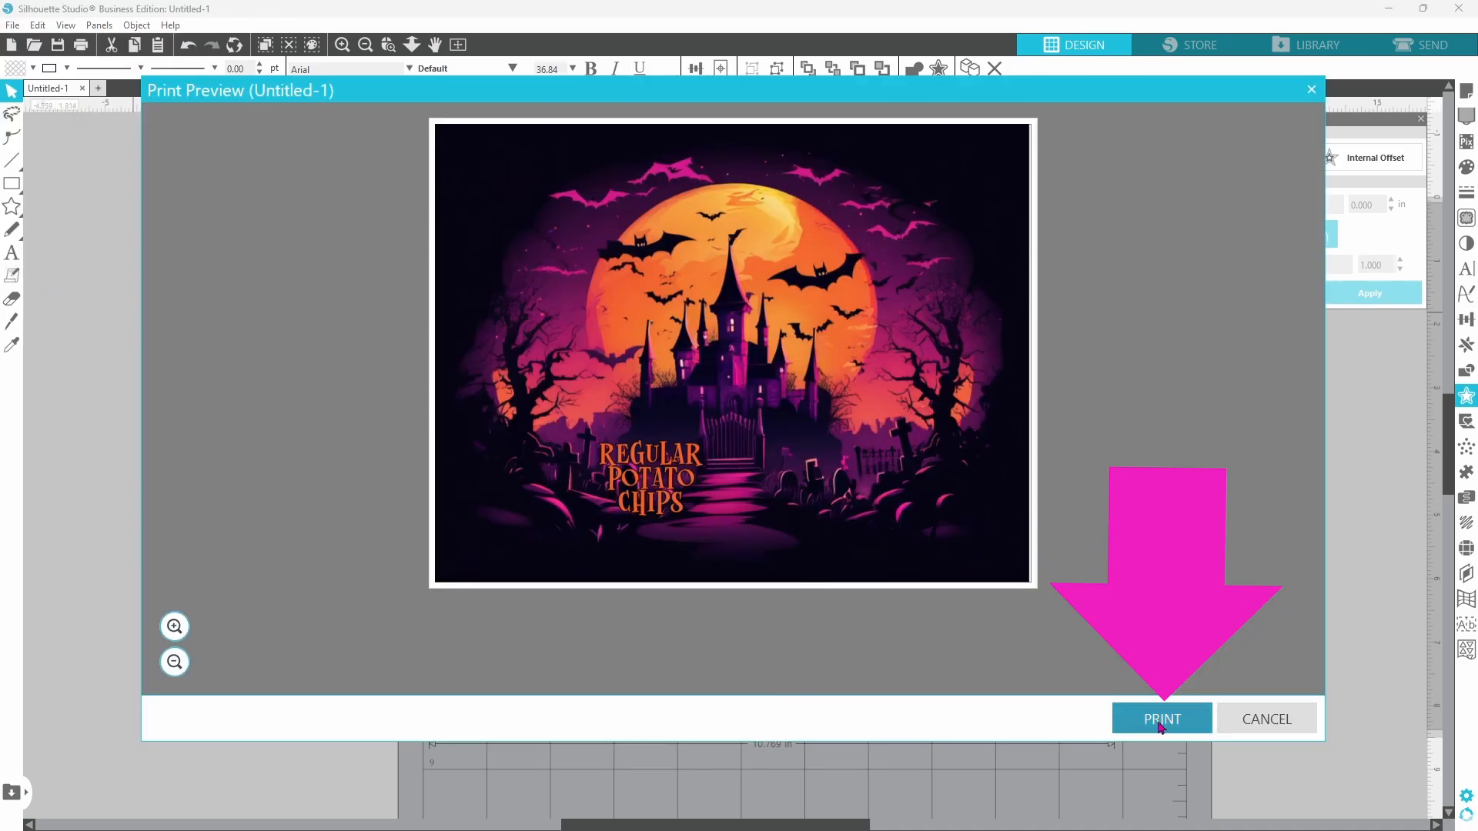
pyautogui.click(1160, 719)
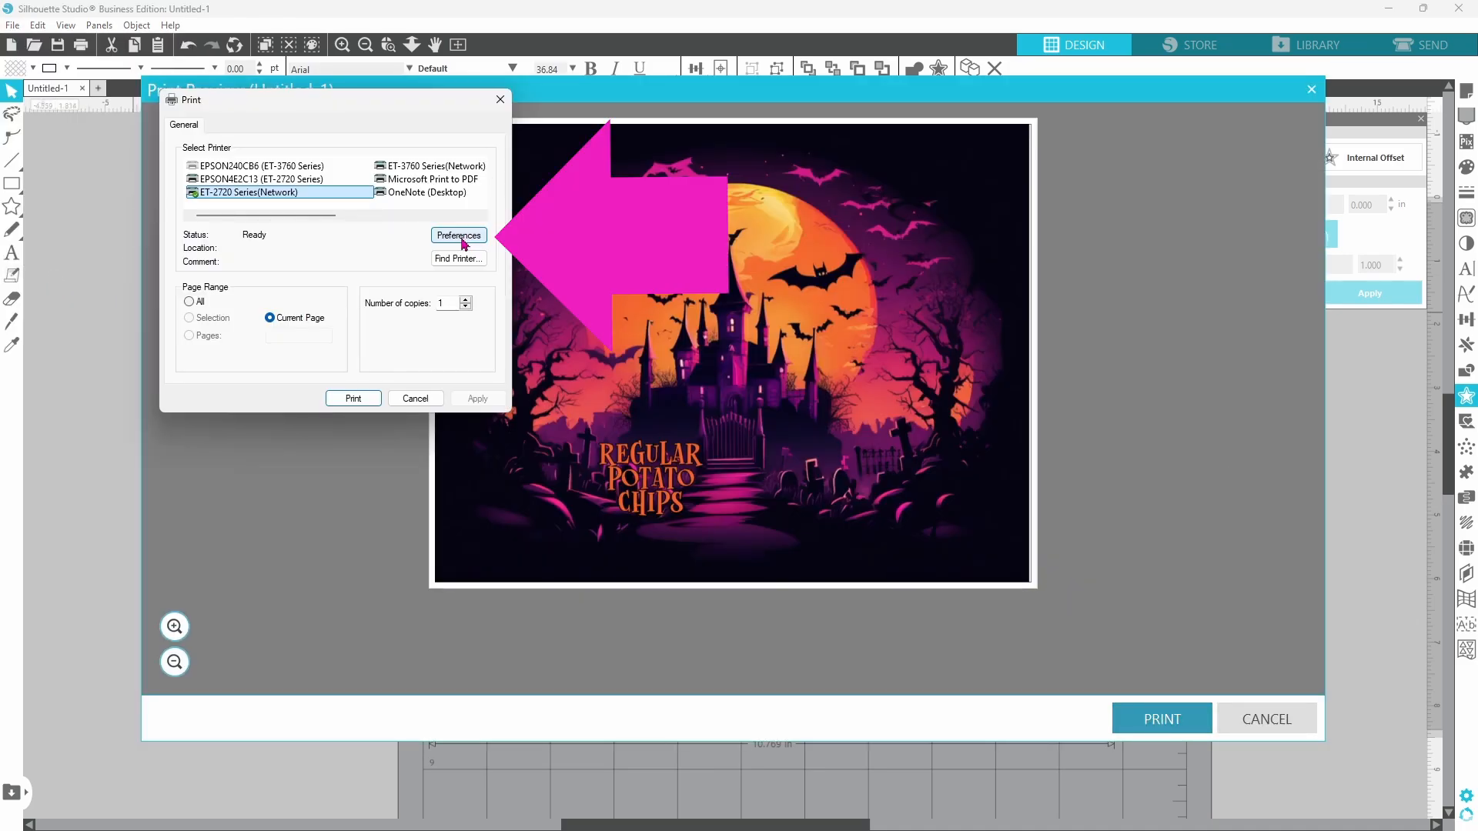
pyautogui.click(457, 235)
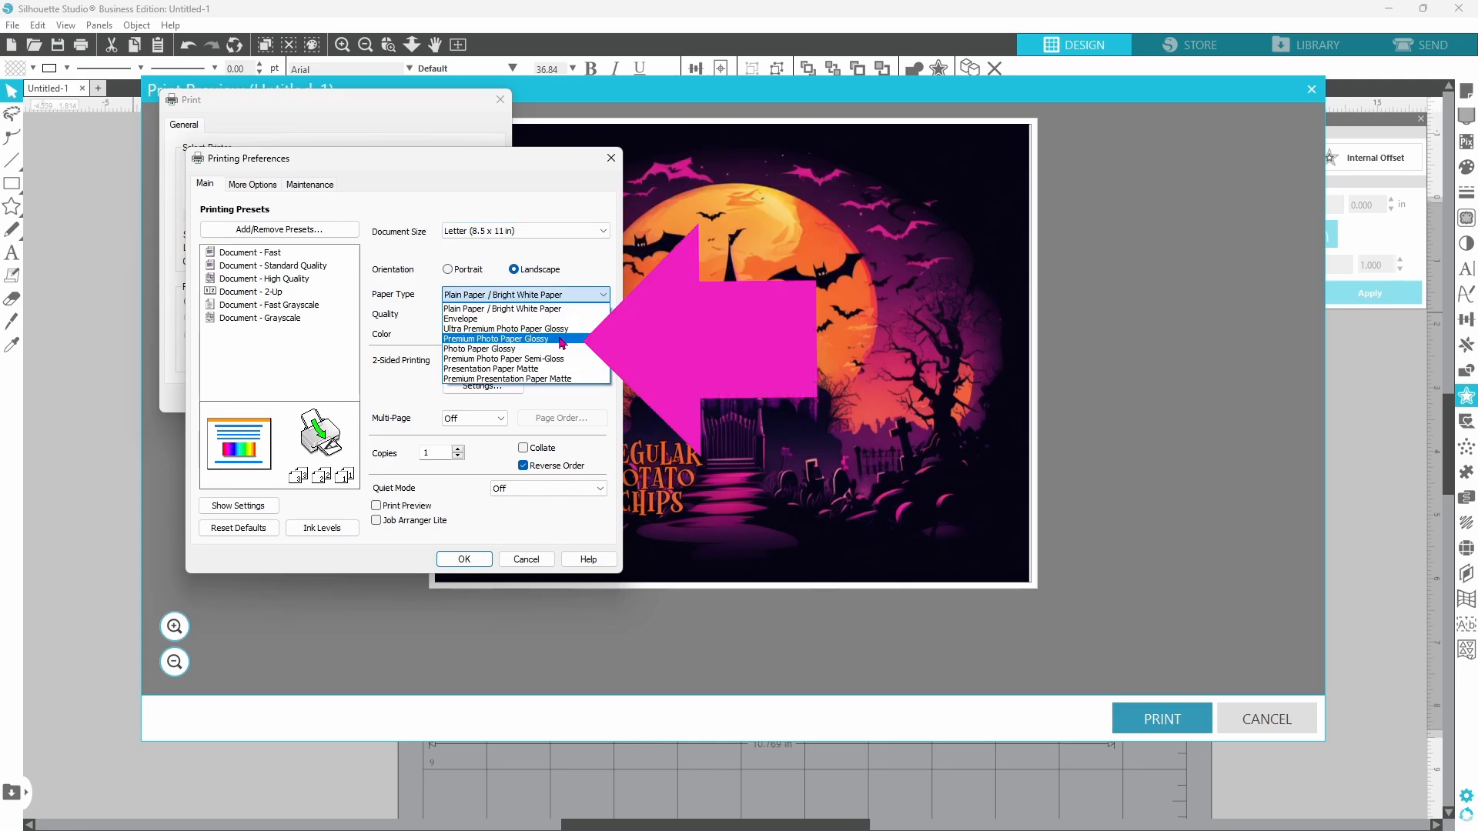
# Step: Set paper type to Premium Photo Paper Glossy and print quality to High
pyautogui.click(498, 339)
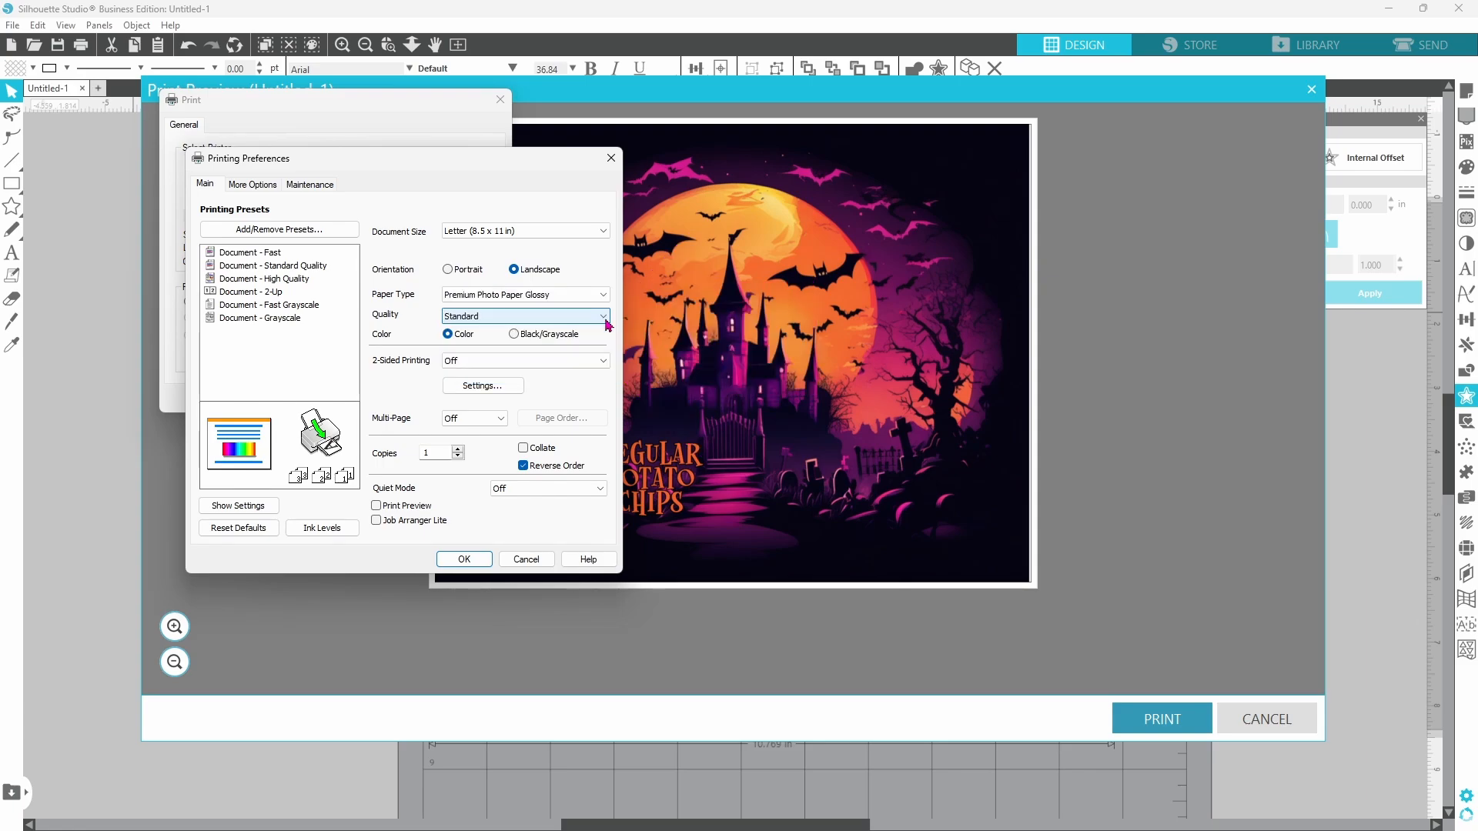
pyautogui.click(599, 316)
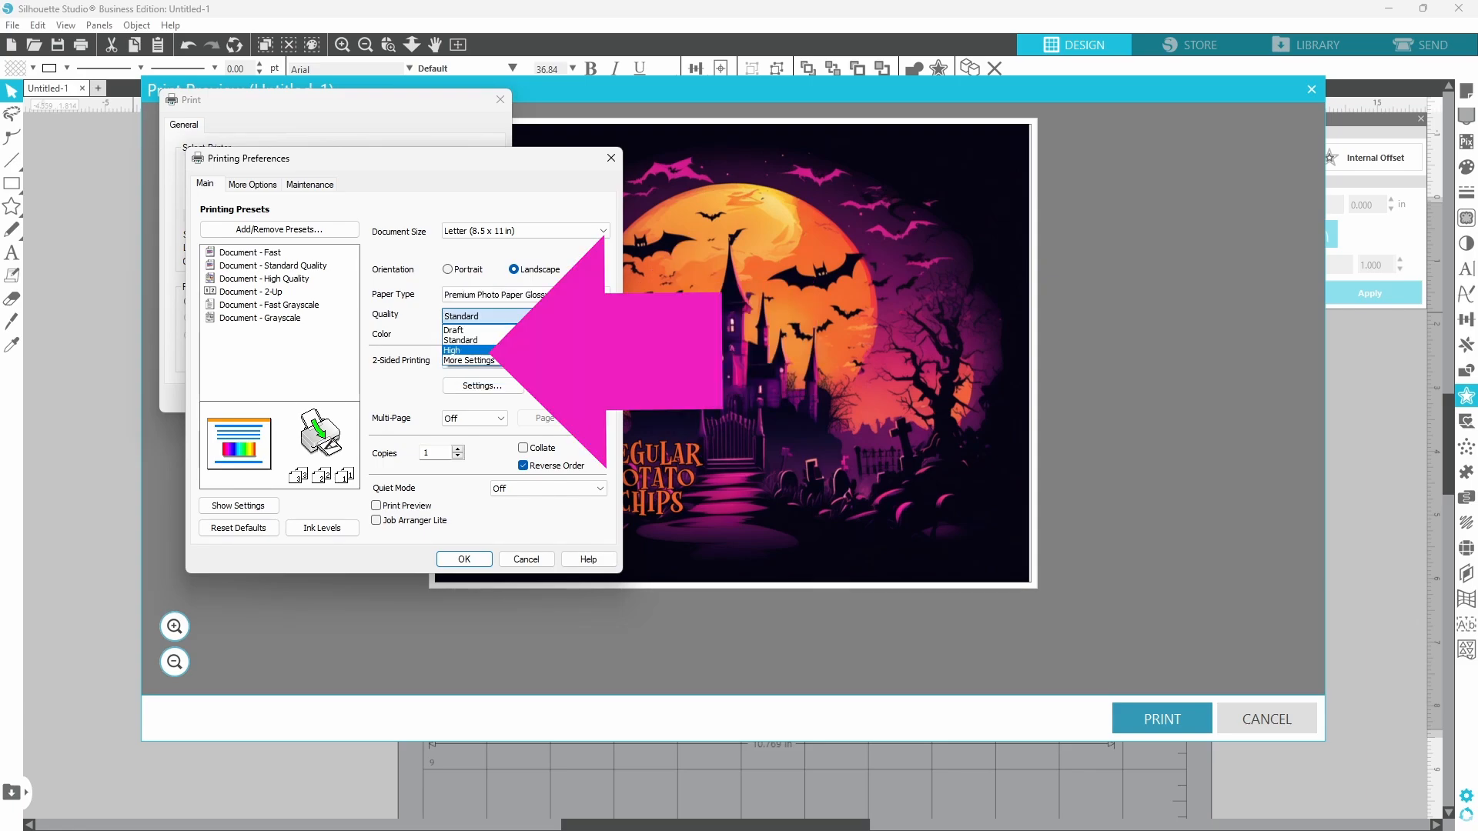
pyautogui.click(610, 157)
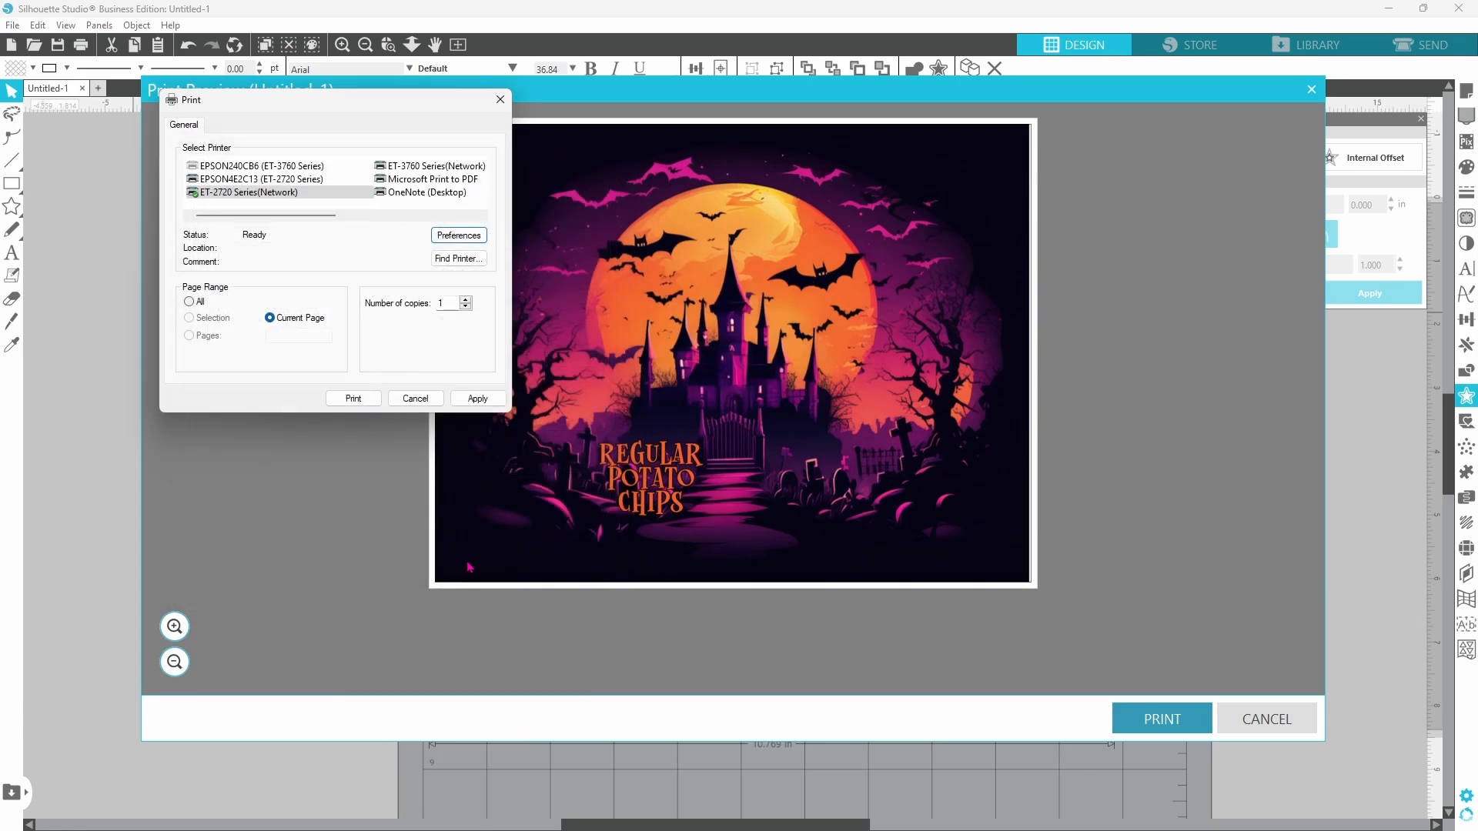